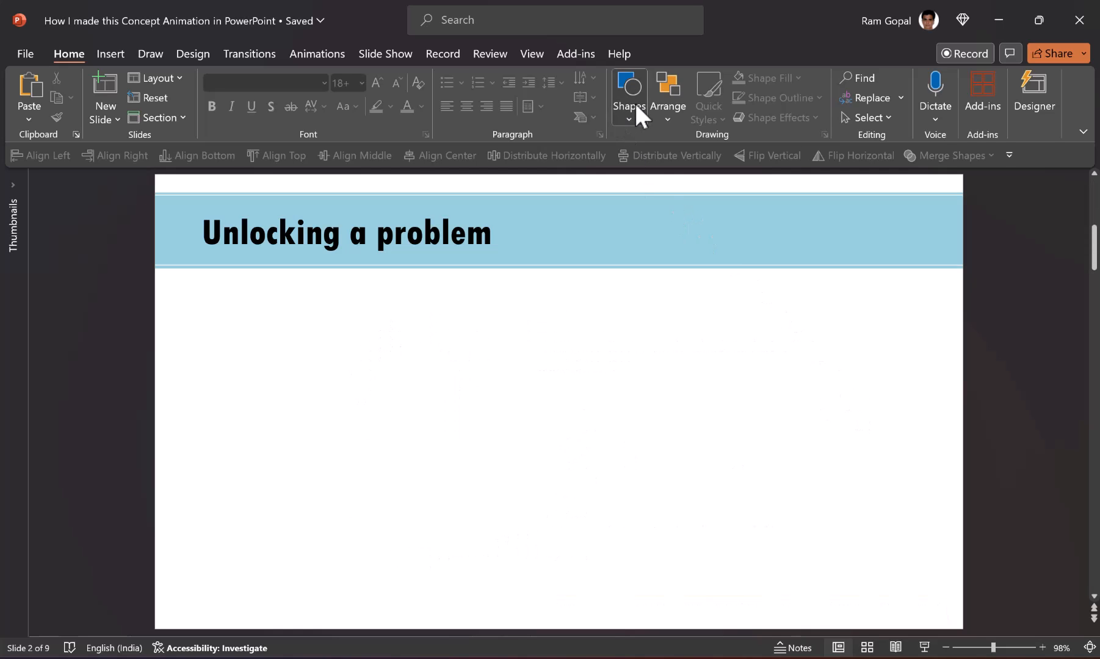
Draw a square rectangle below the title and fill it olive brown
left_click(629, 95)
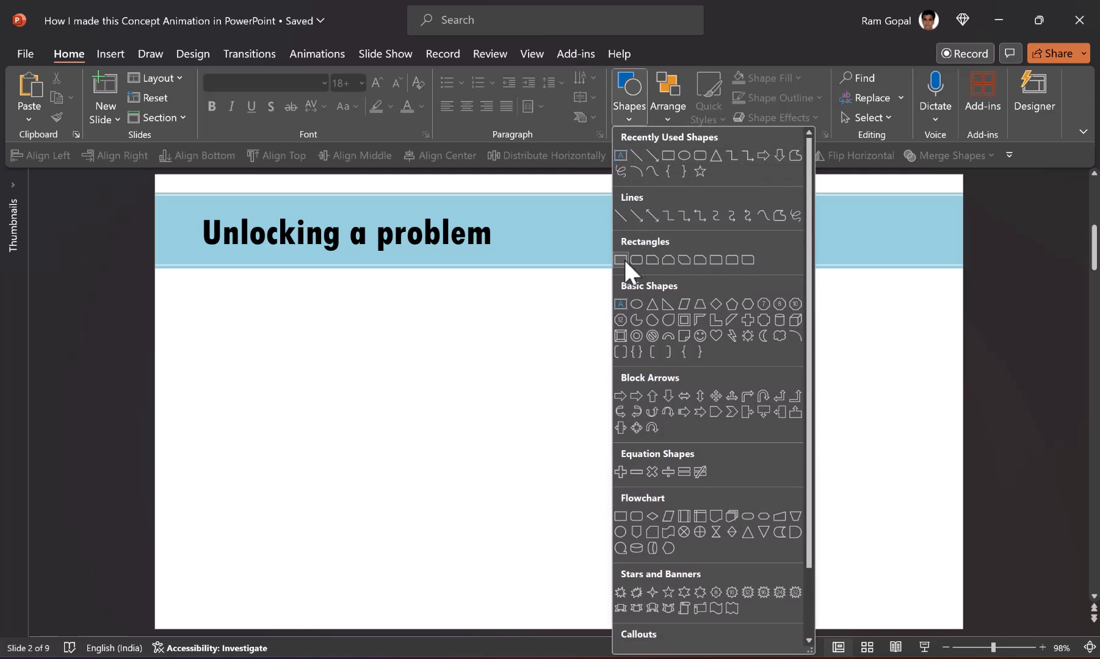
left_click(620, 260)
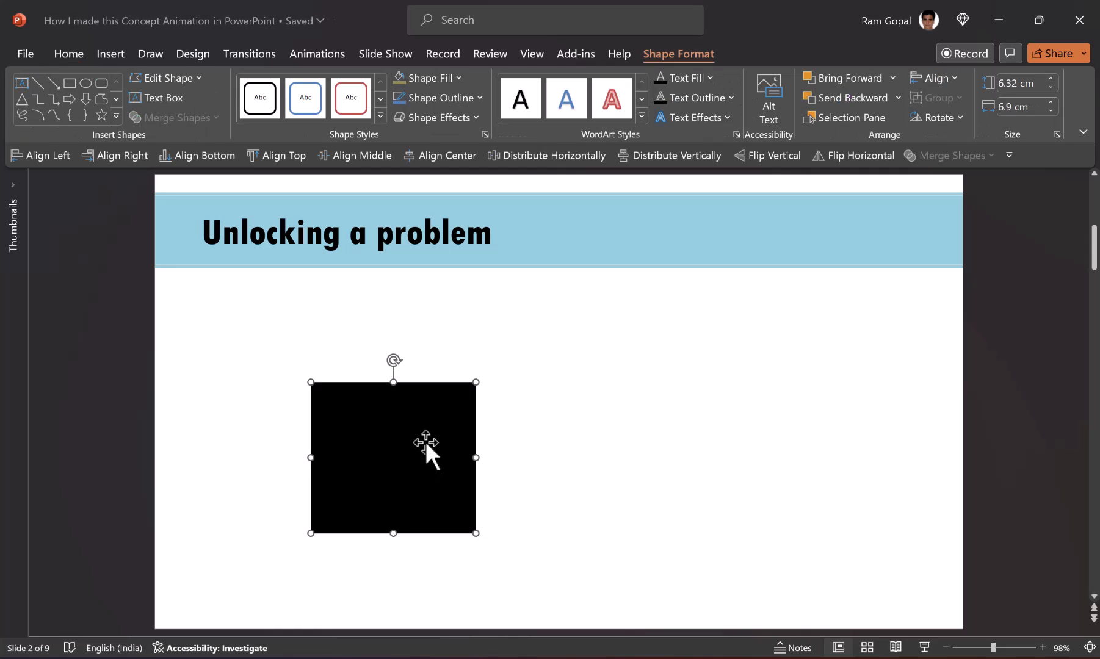
left_click(428, 78)
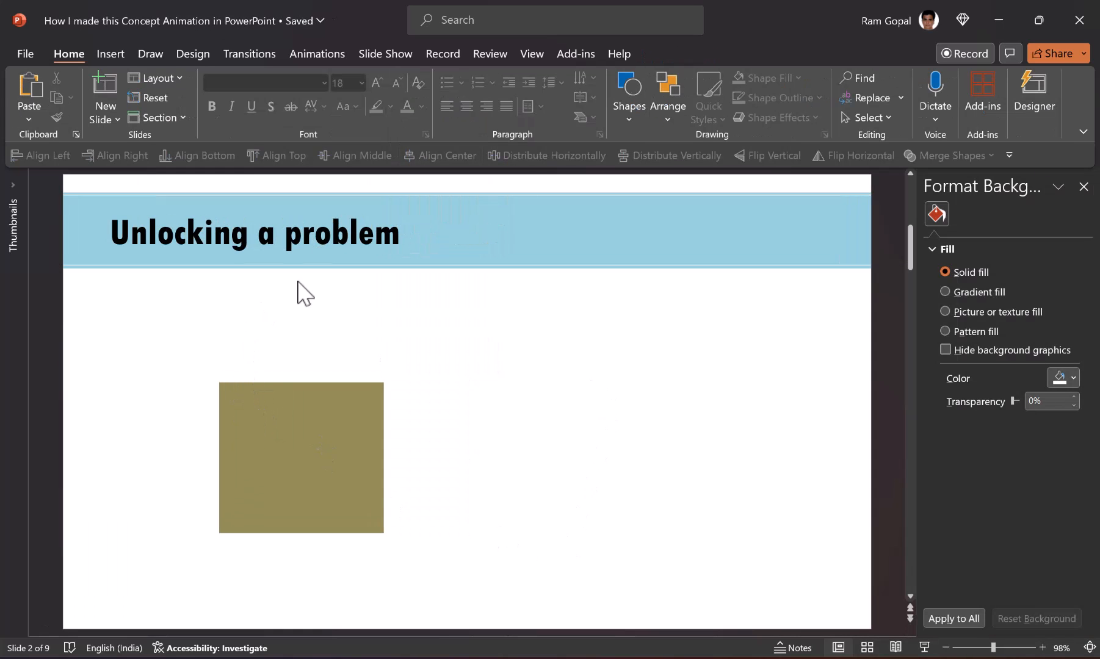
mouse_move(368, 457)
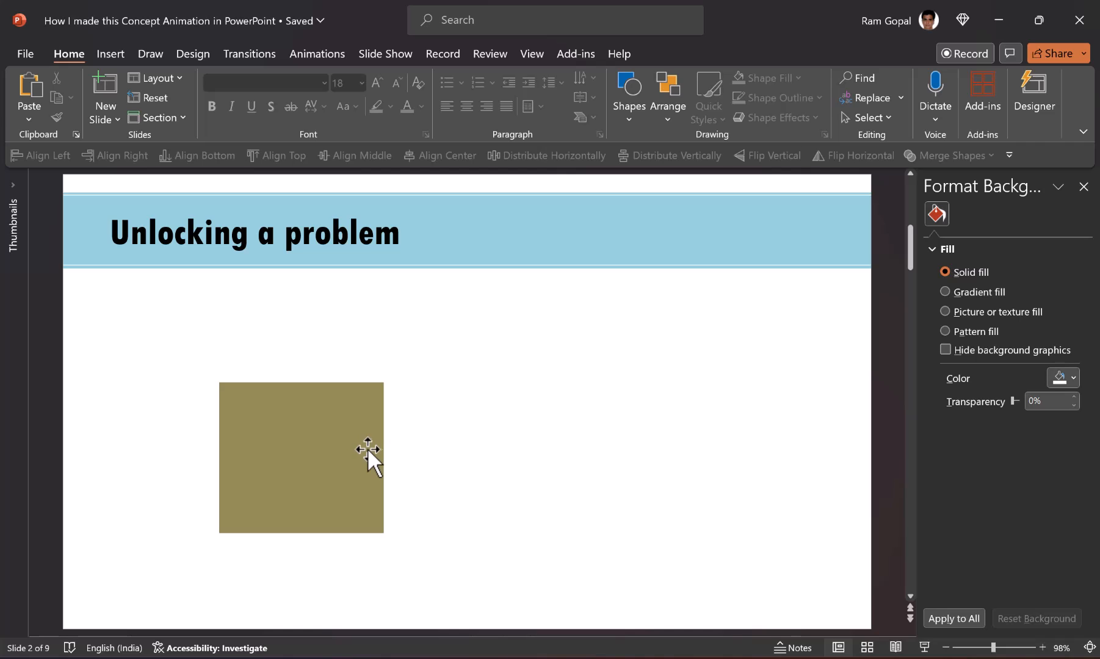
Draw a U-turn arrow shape beside the olive-brown square
left_click(629, 92)
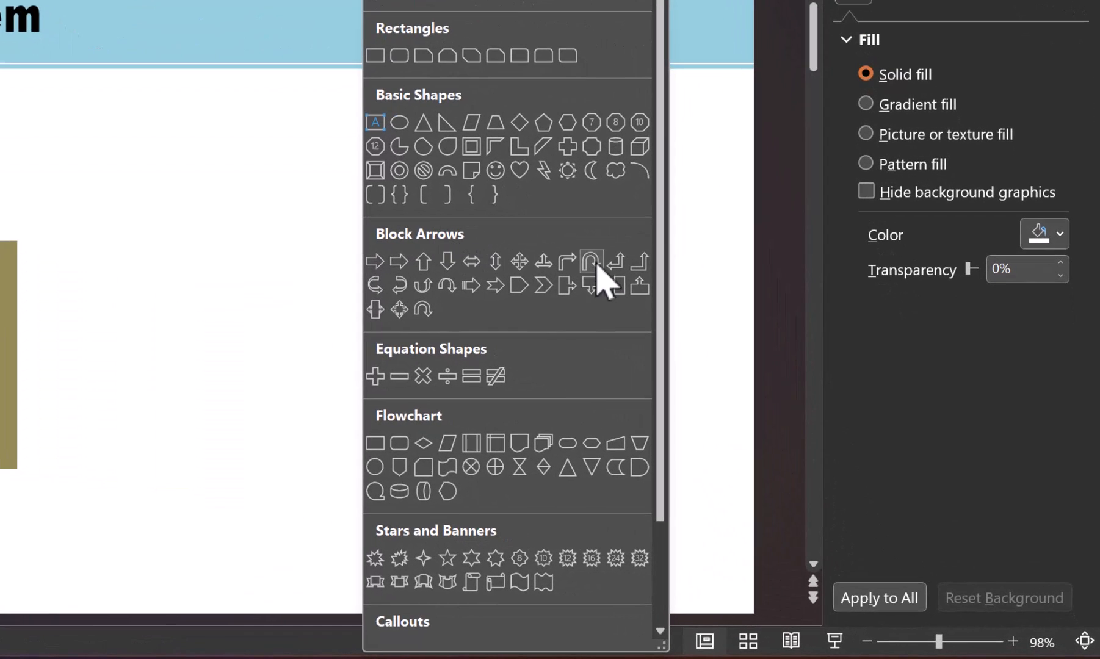
mouse_move(591, 262)
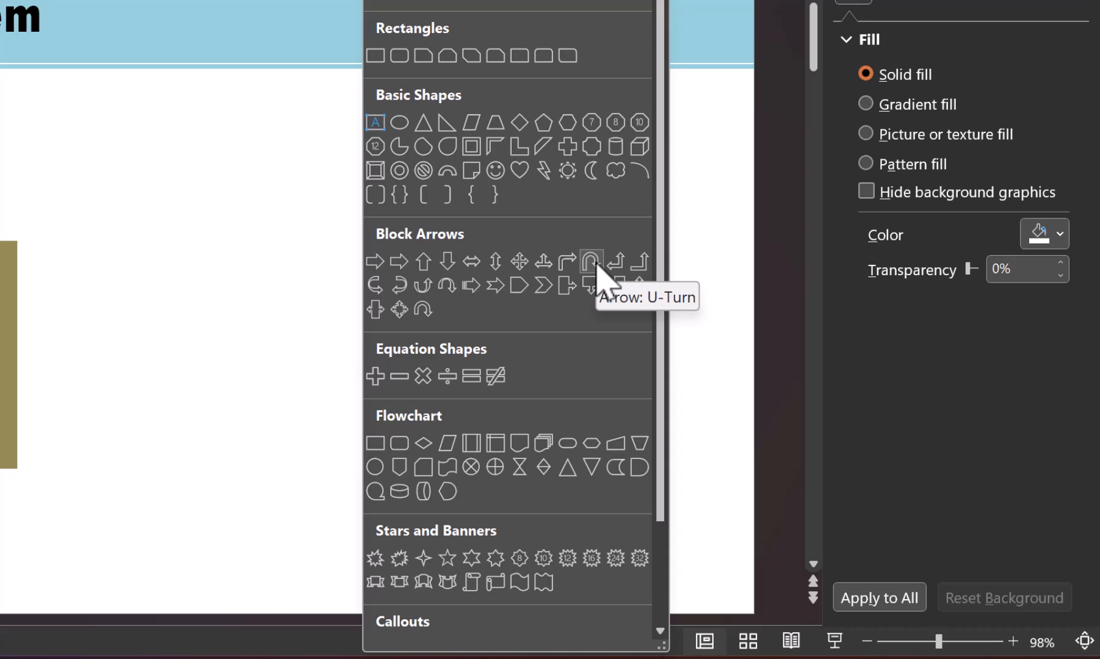
left_click(591, 261)
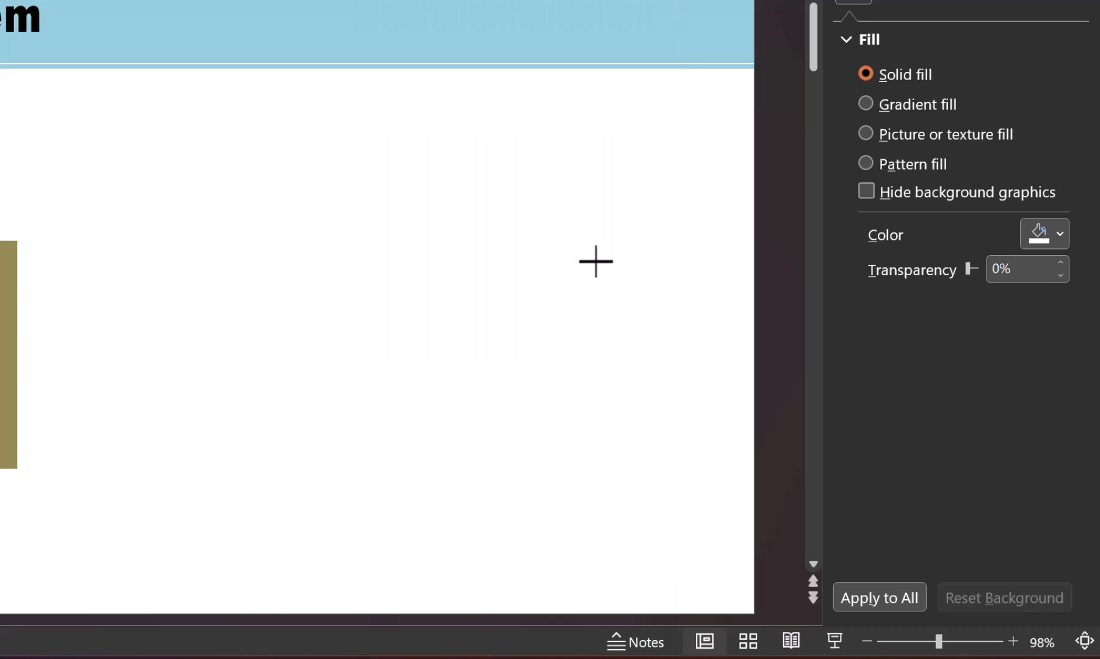
left_click_drag(595, 262, 438, 429)
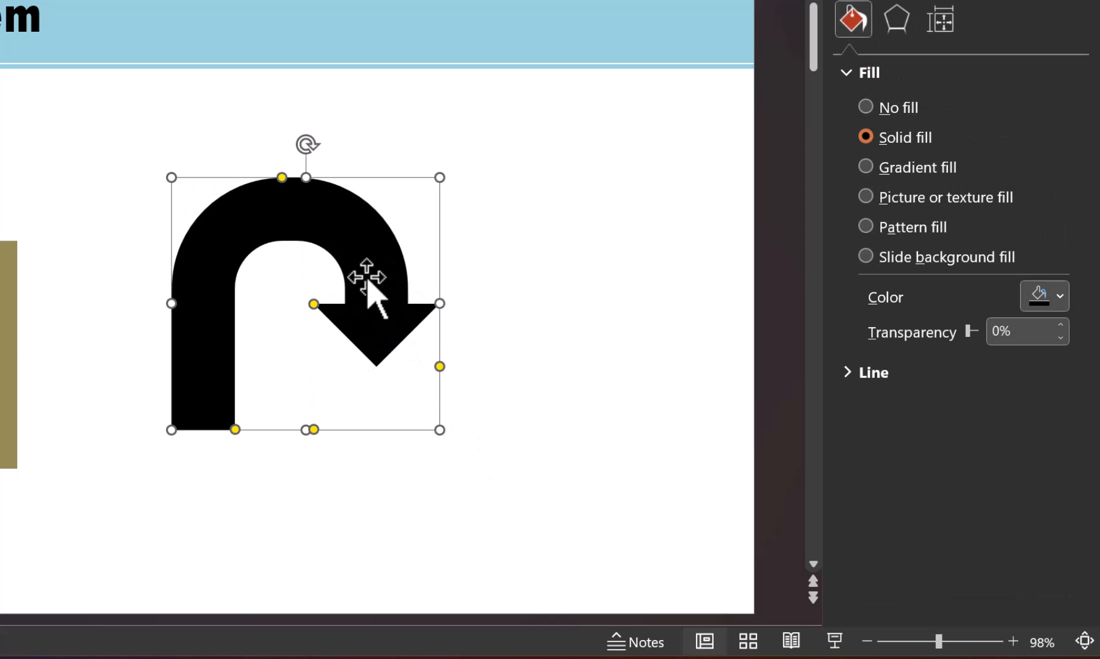
mouse_move(5, 283)
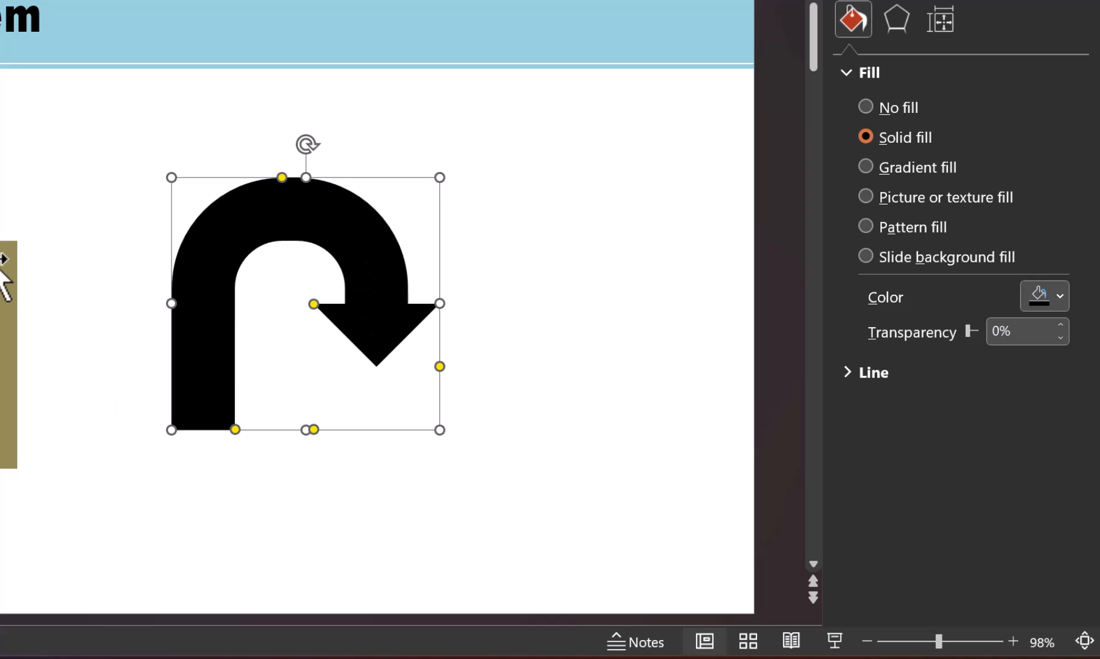
mouse_move(312, 335)
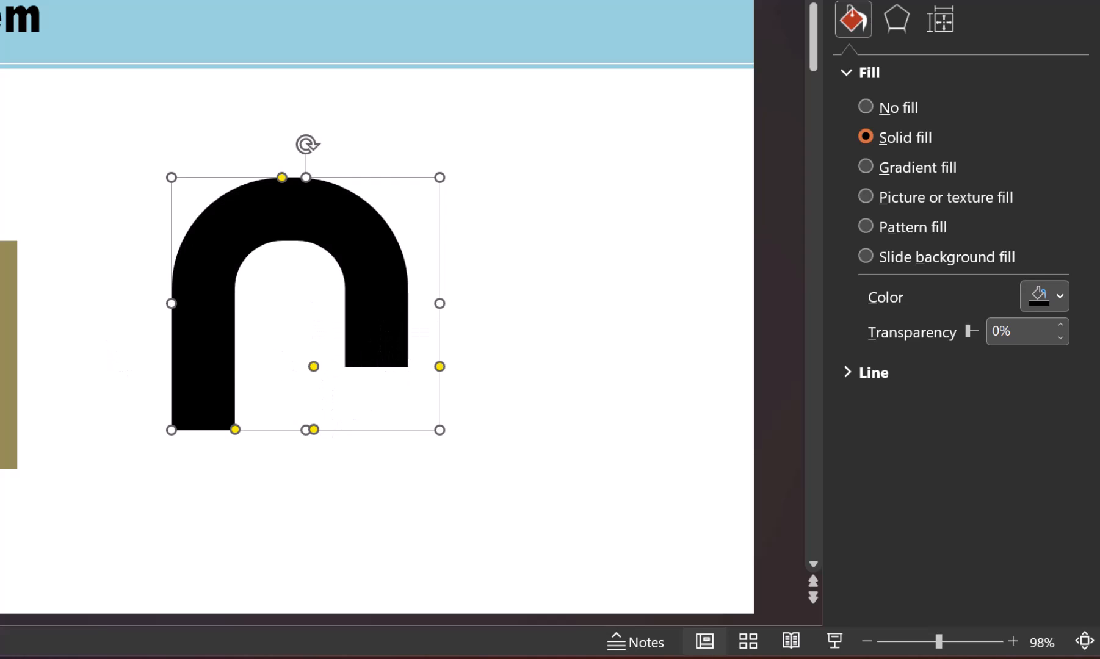
mouse_move(225, 354)
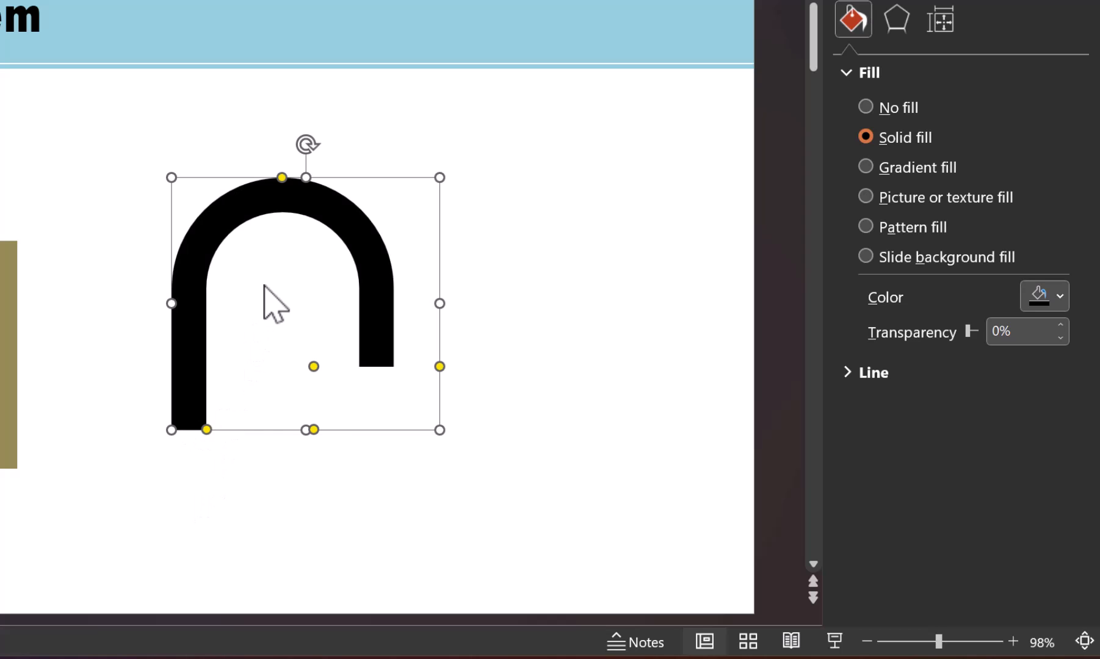
mouse_move(255, 434)
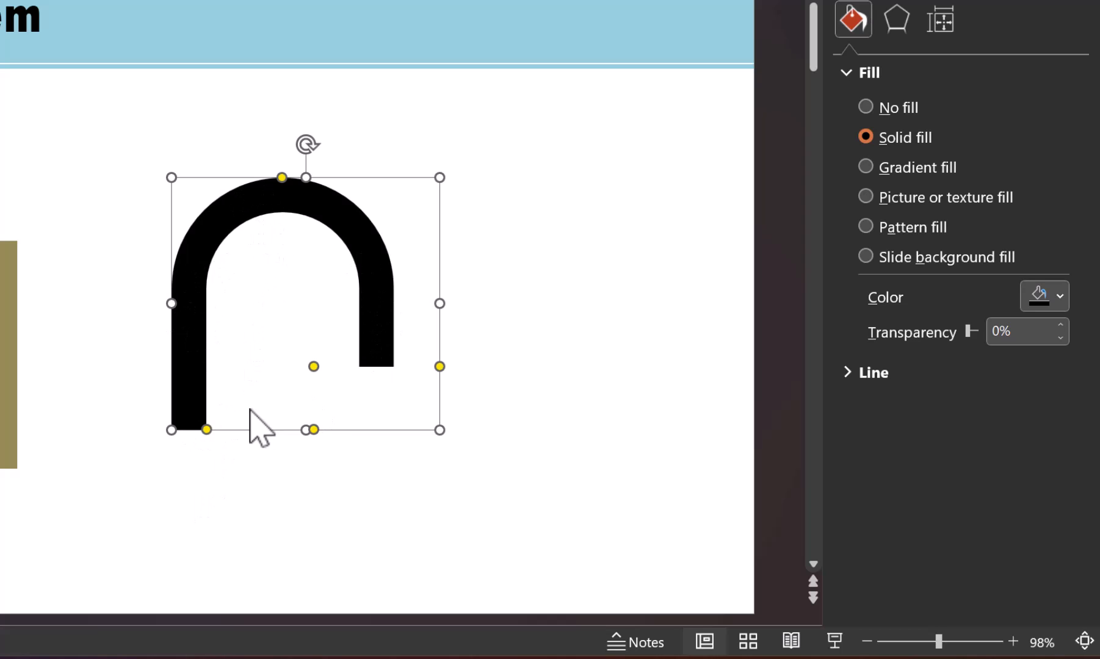
mouse_move(207, 398)
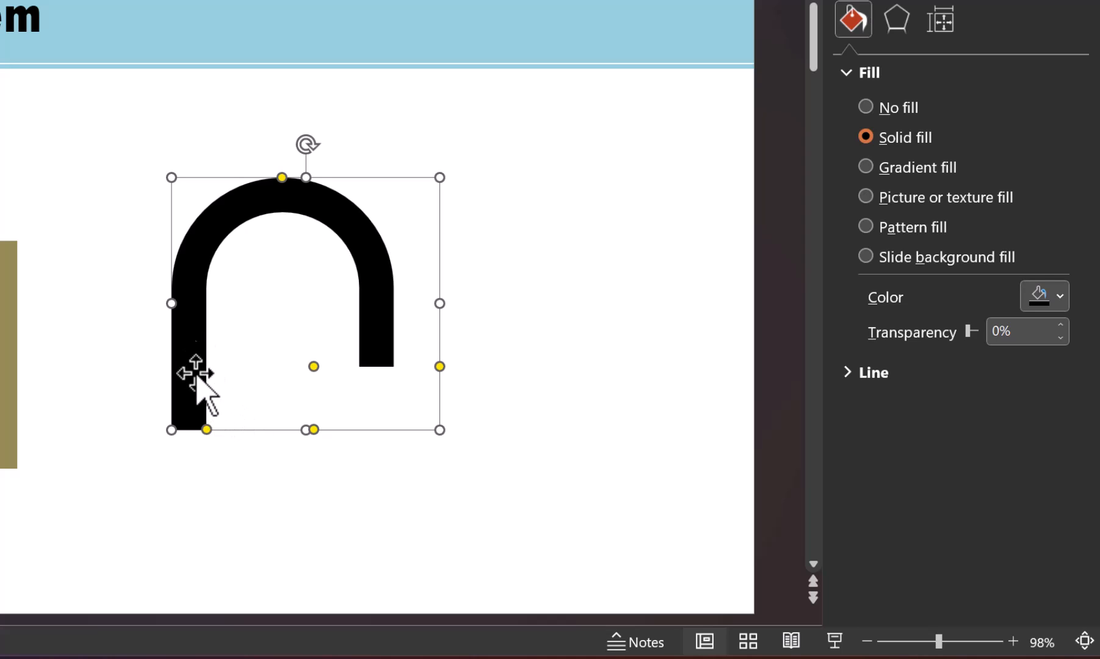
mouse_move(358, 202)
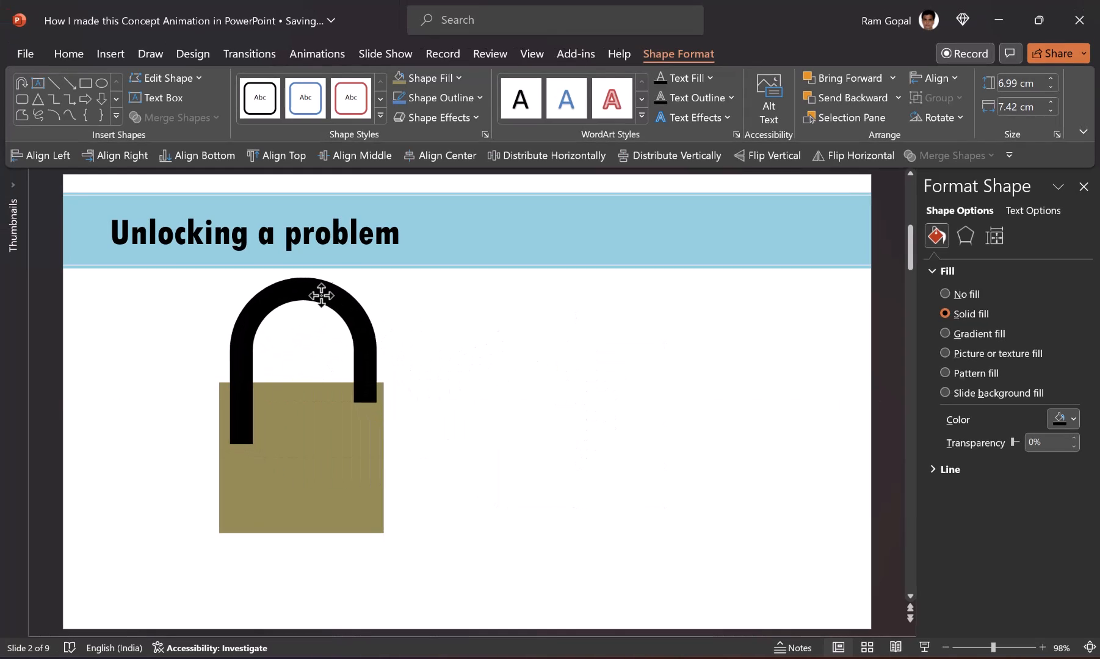
Drag the arch shackle onto the square's top edge and send it behind the body
left_click_drag(321, 293, 321, 272)
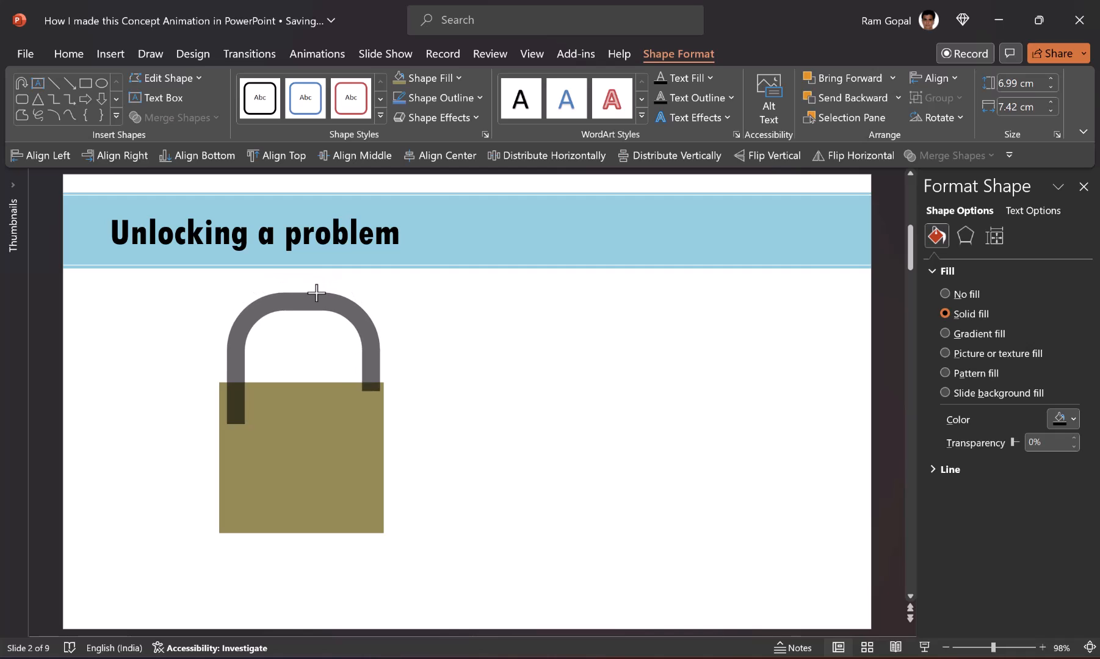
left_click_drag(315, 293, 390, 362)
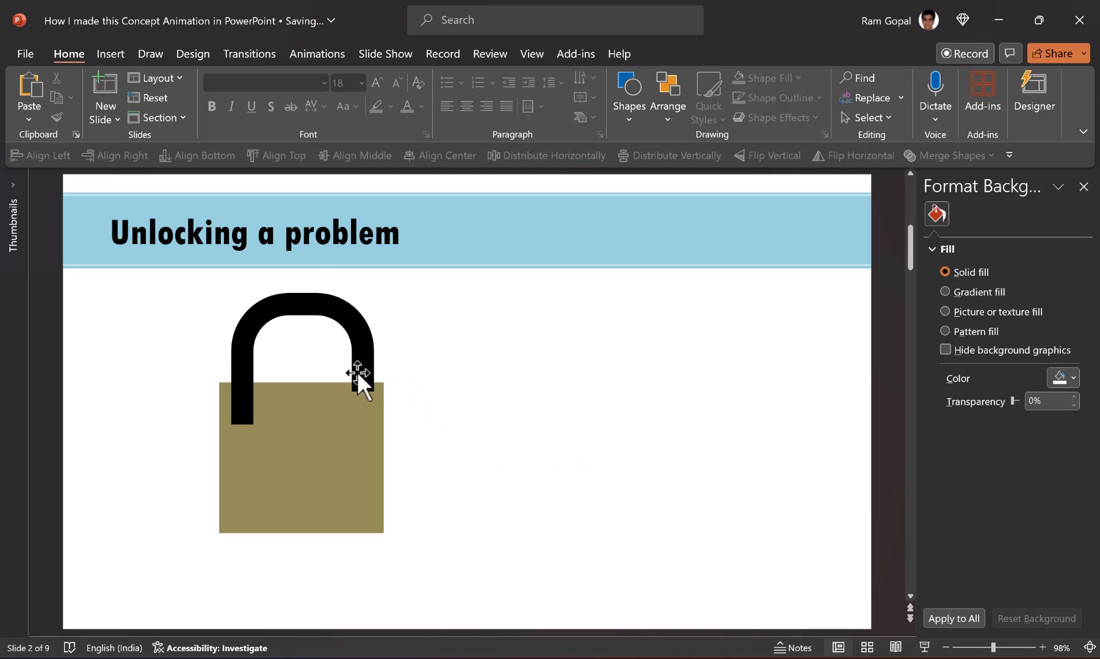
left_click(359, 376)
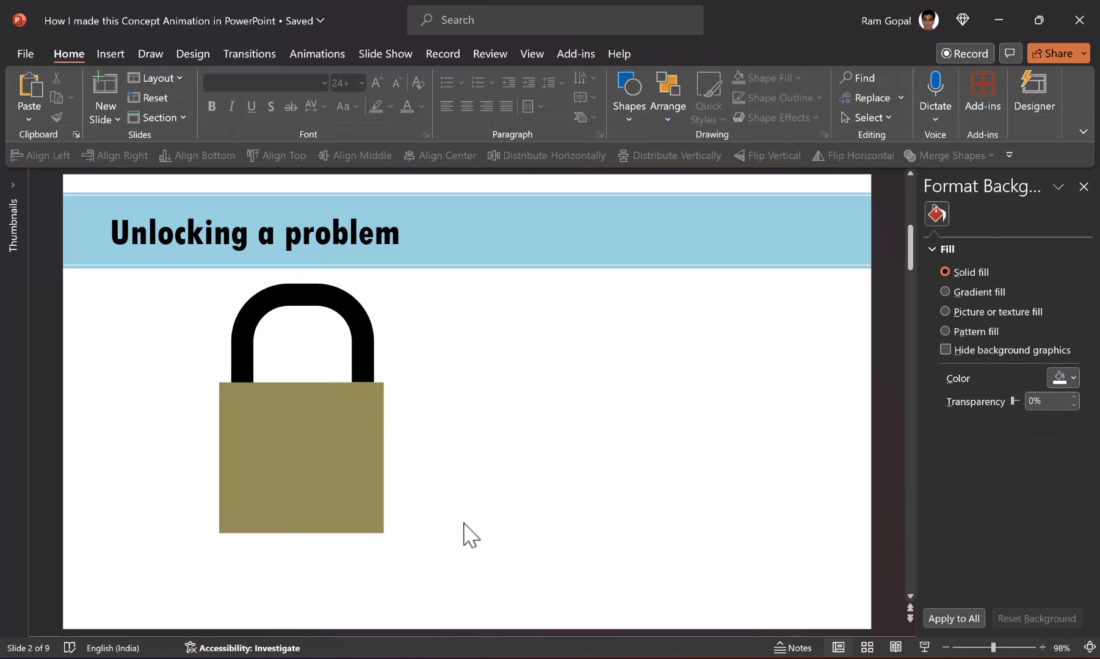
mouse_move(499, 520)
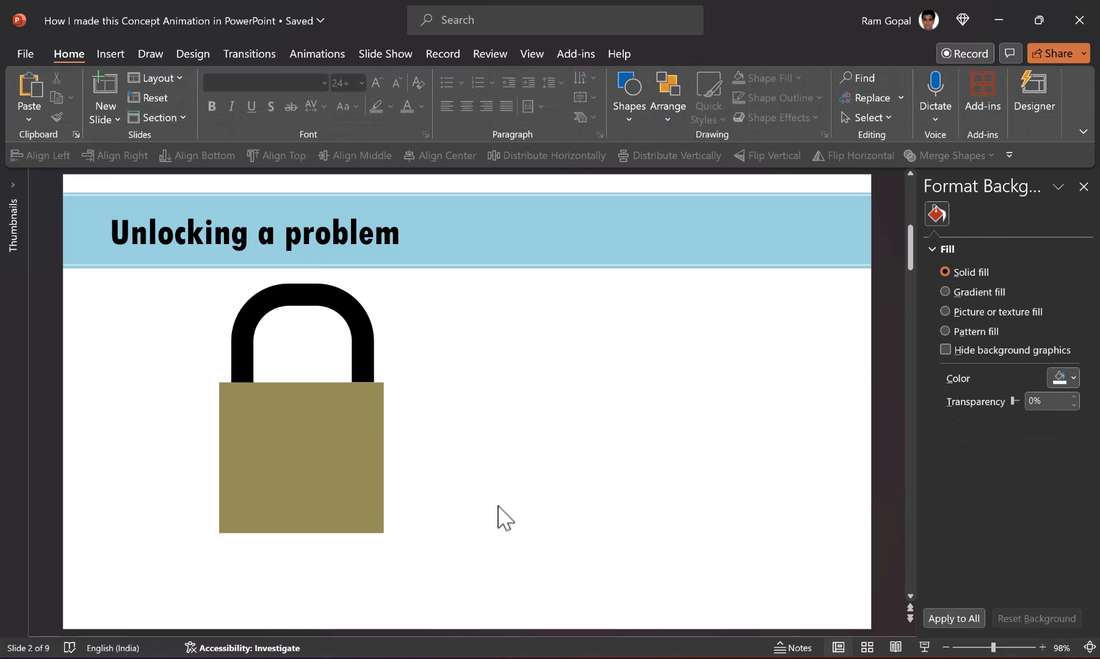
mouse_move(565, 415)
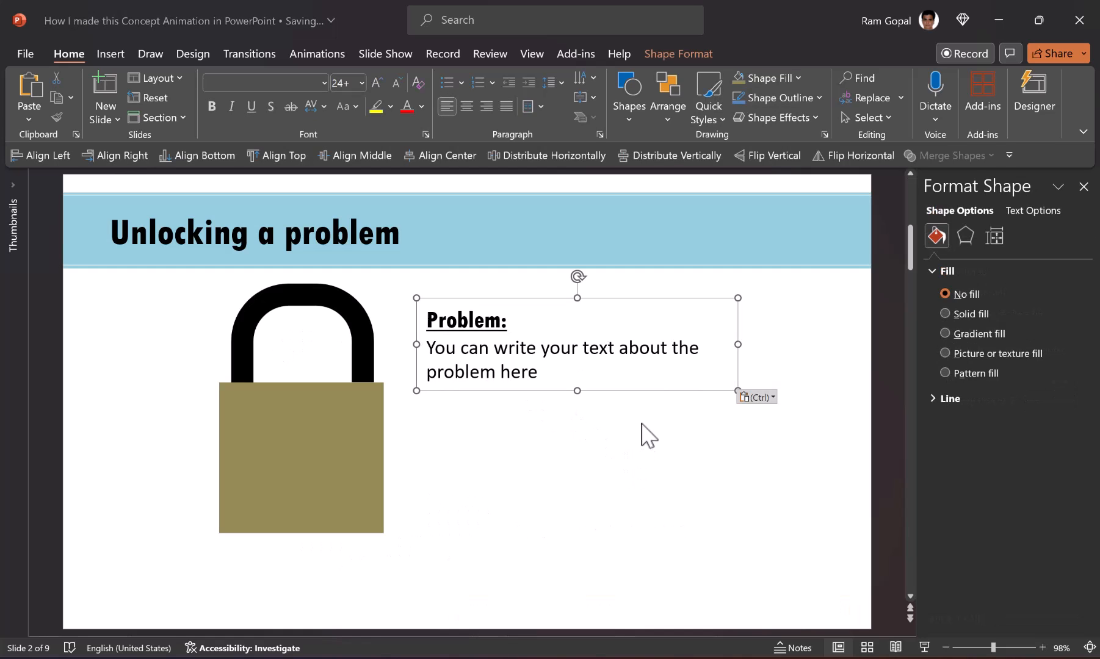
mouse_move(604, 462)
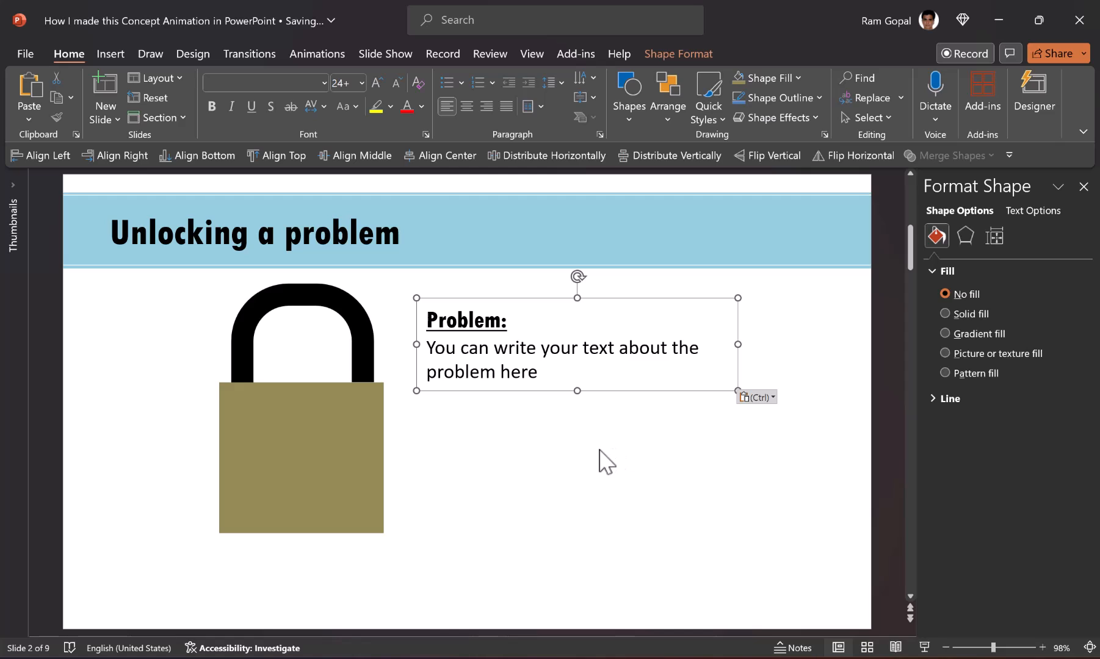
mouse_move(611, 471)
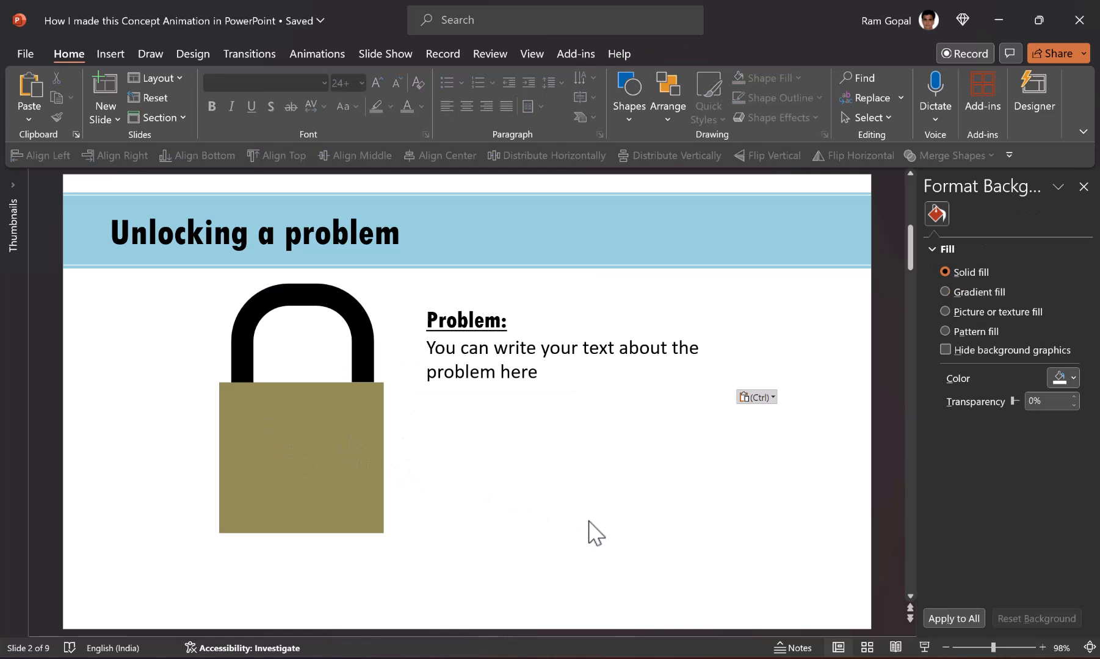
mouse_move(564, 605)
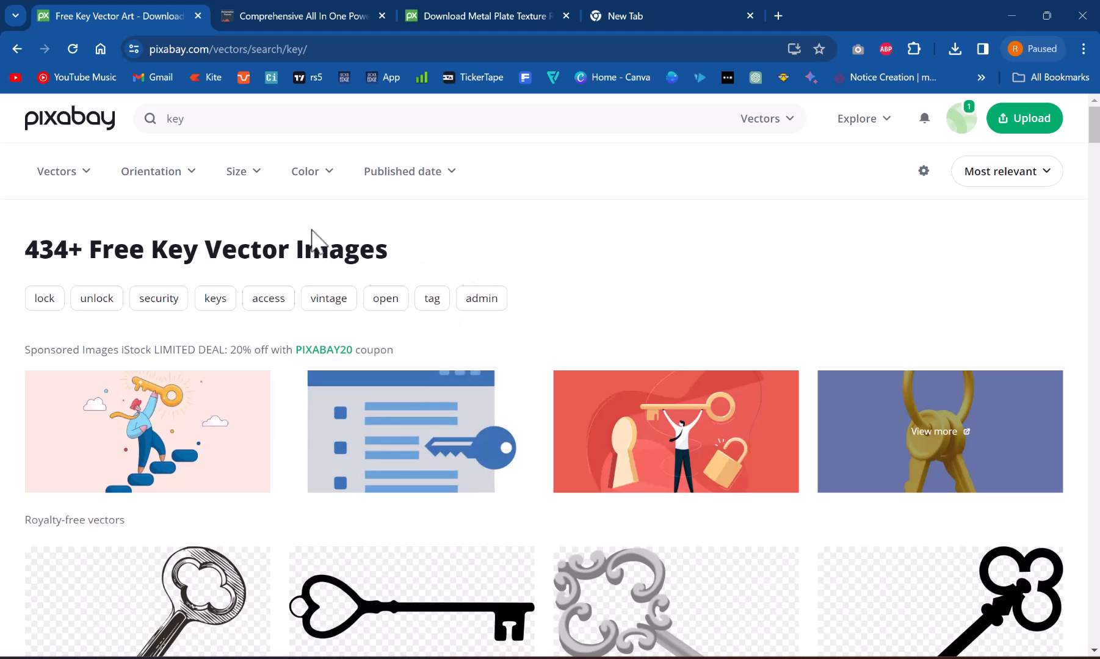
mouse_move(256, 244)
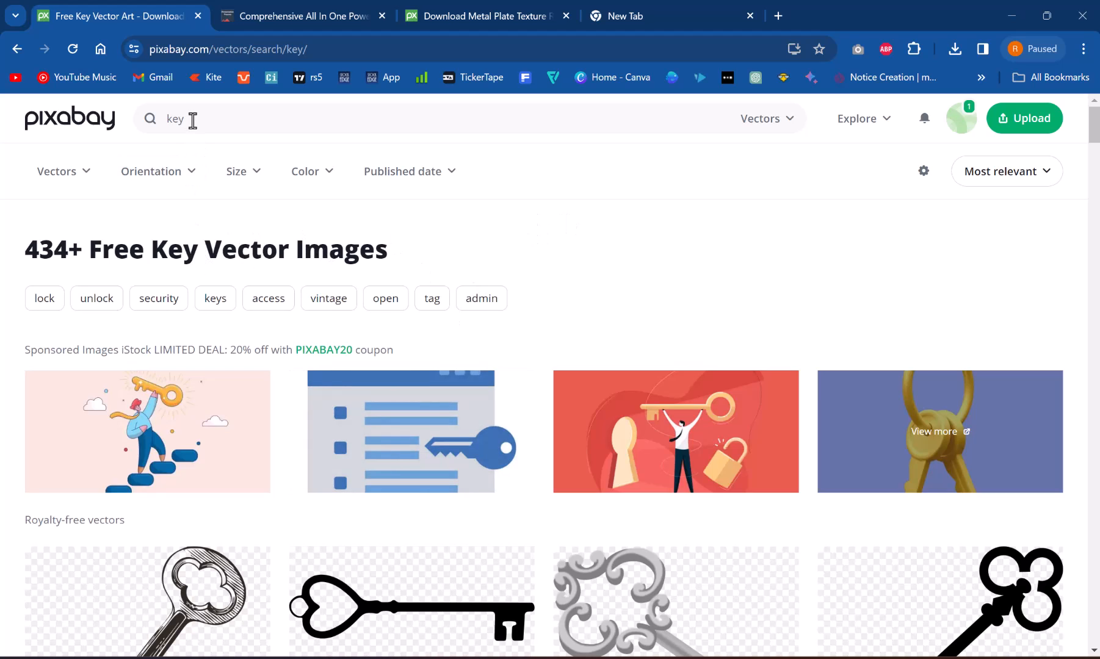
mouse_move(760, 118)
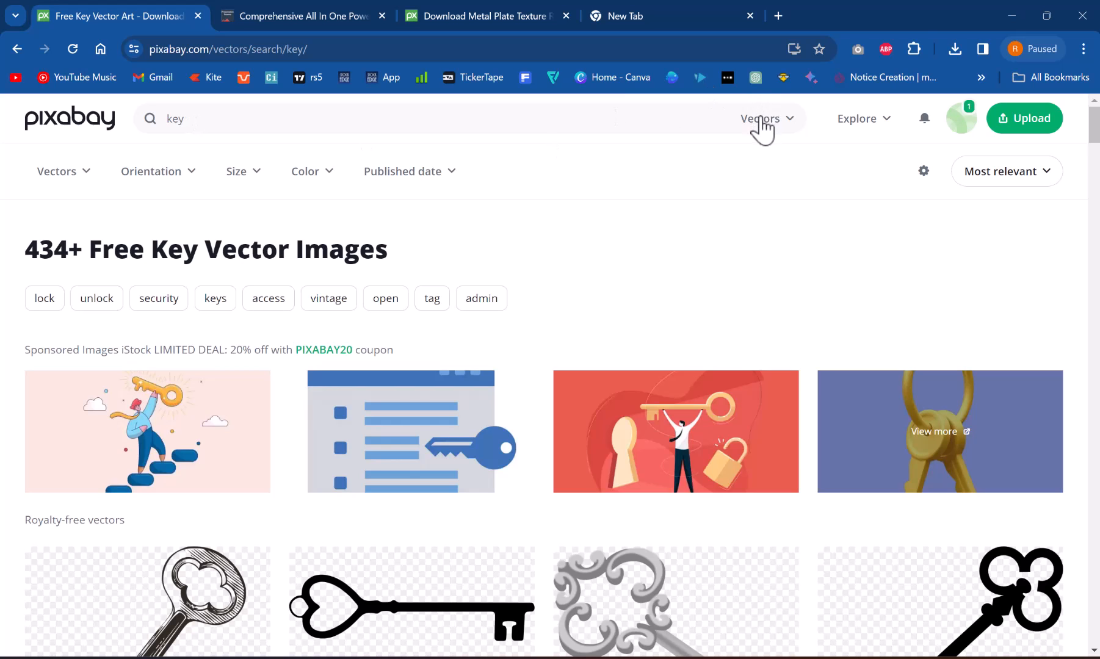
Open the black ignition key vector on Pixabay and download it as a 1920×964 PNG
left_click(761, 119)
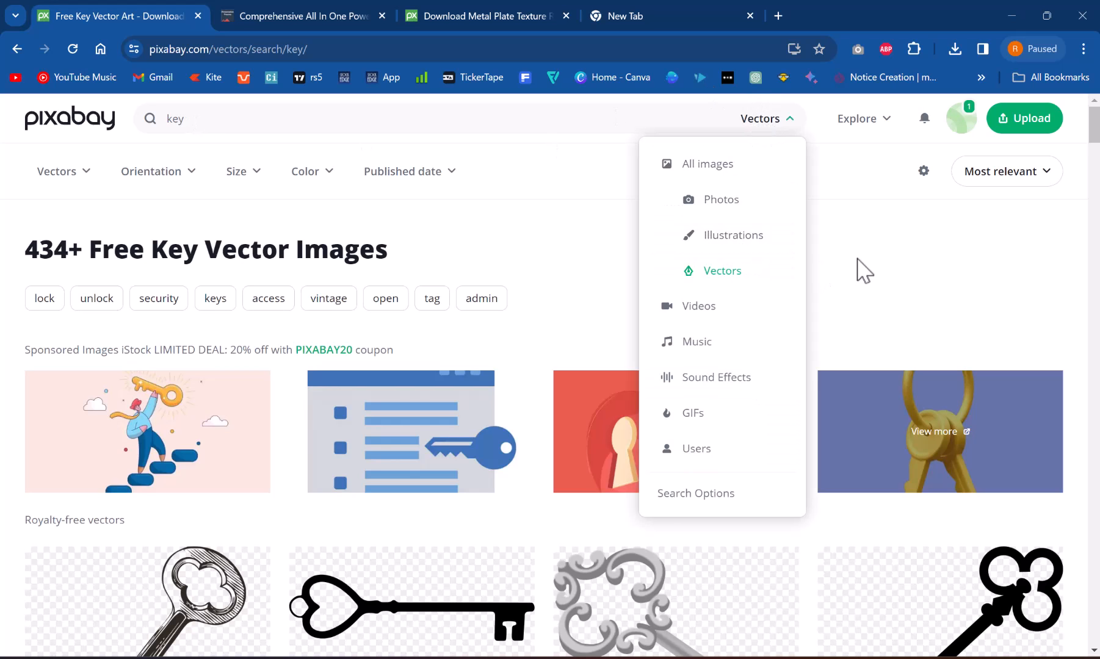
scroll("down", 3)
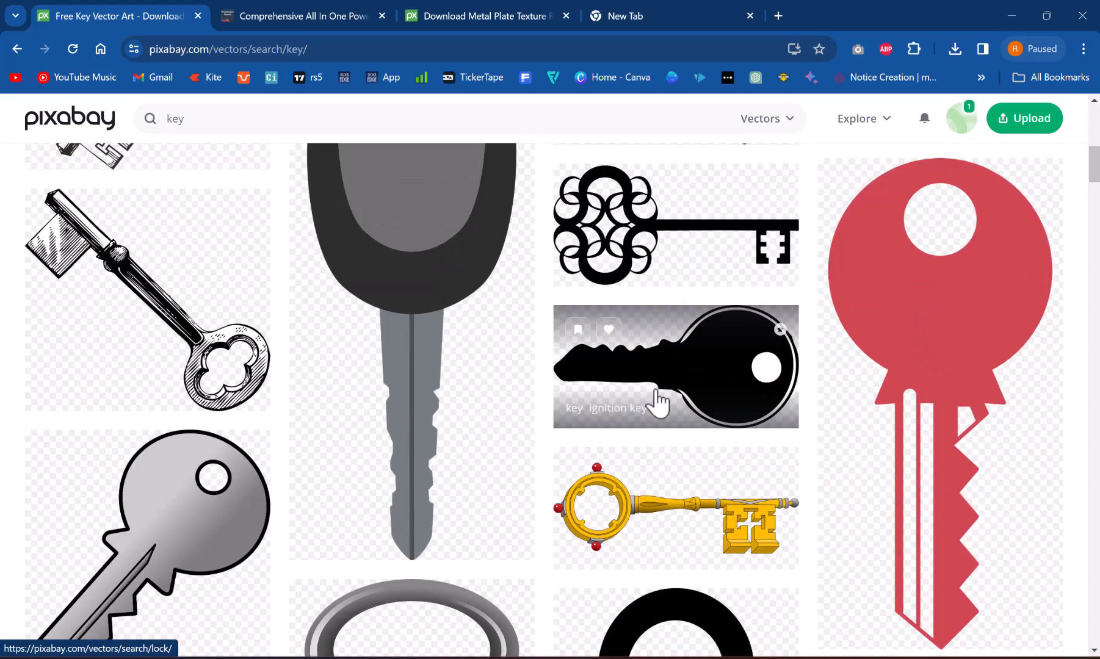
scroll("down", 3)
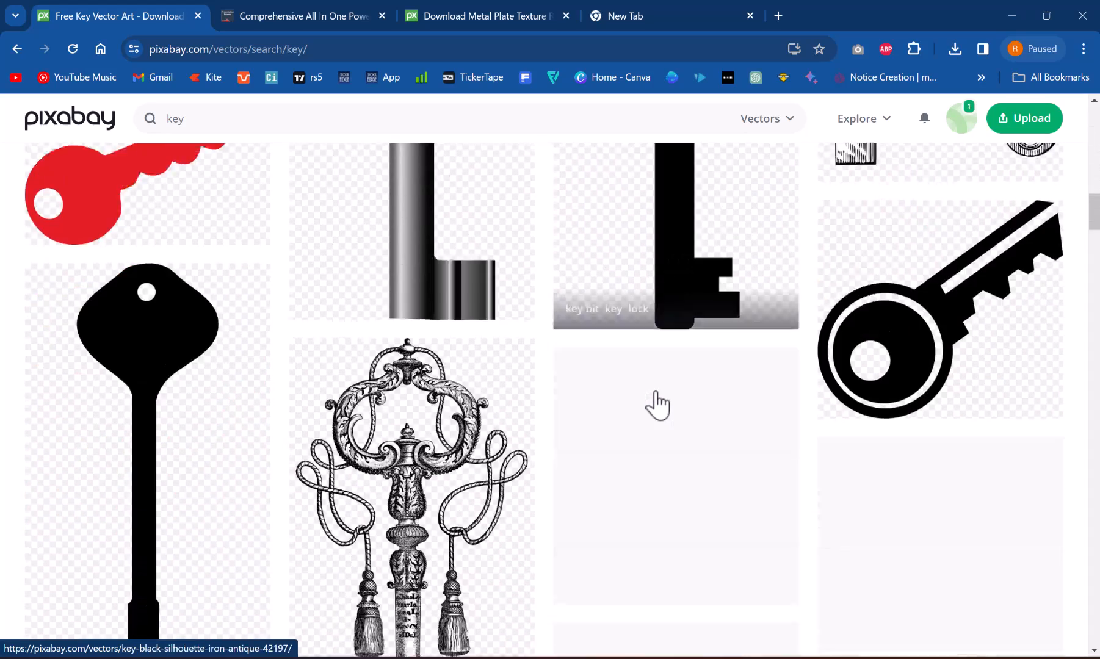
scroll("down", 3)
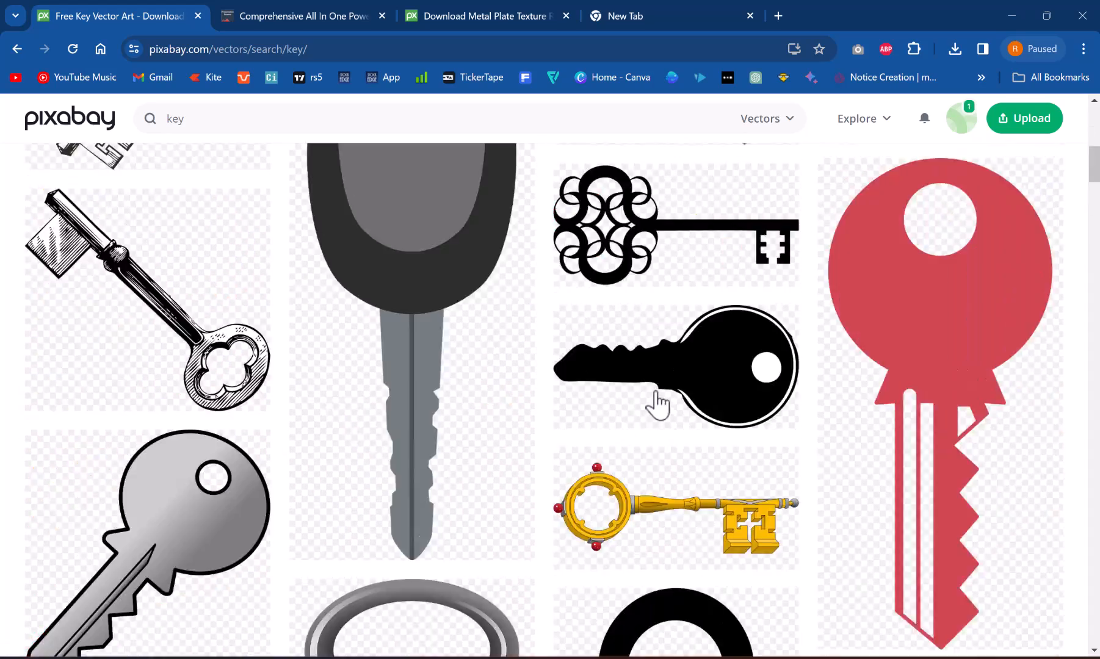
mouse_move(713, 380)
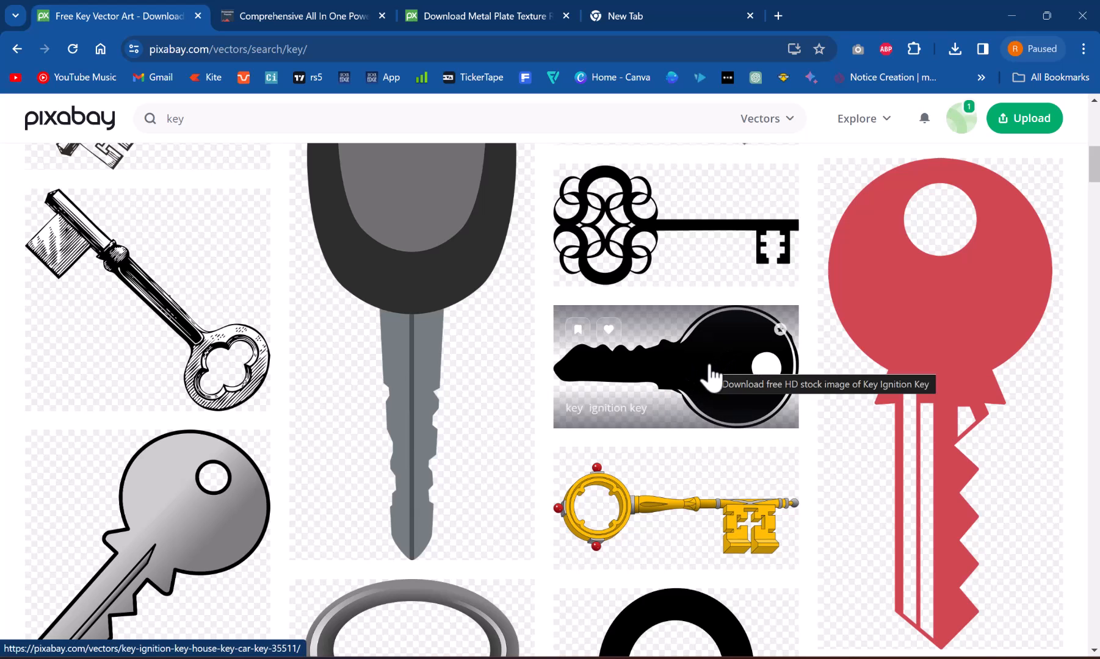
left_click(705, 376)
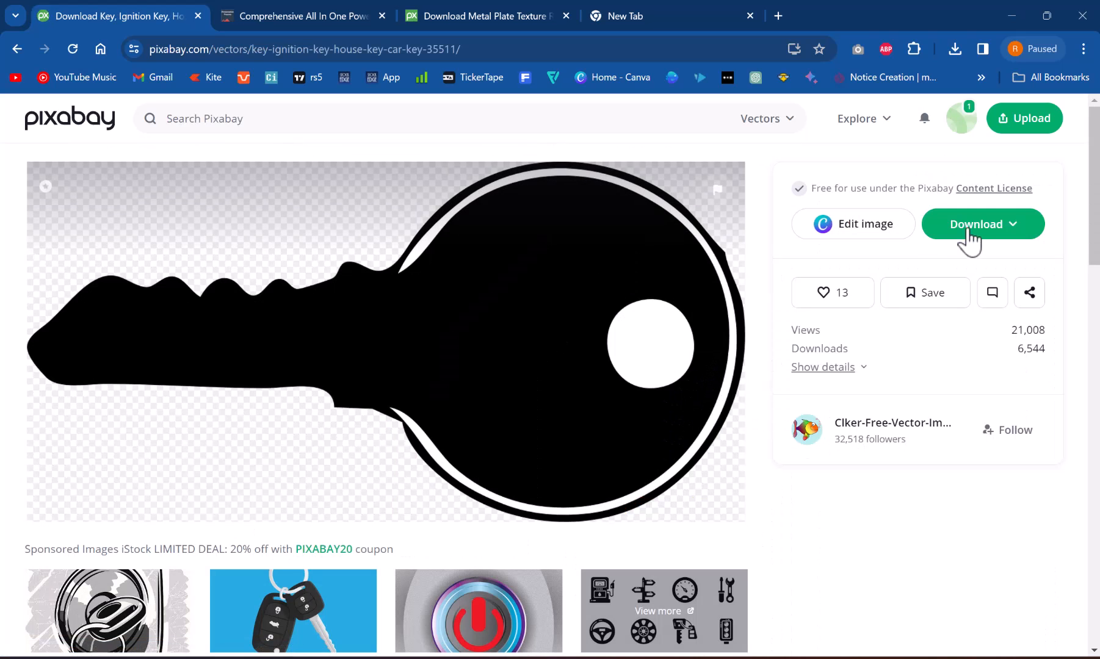
left_click(983, 224)
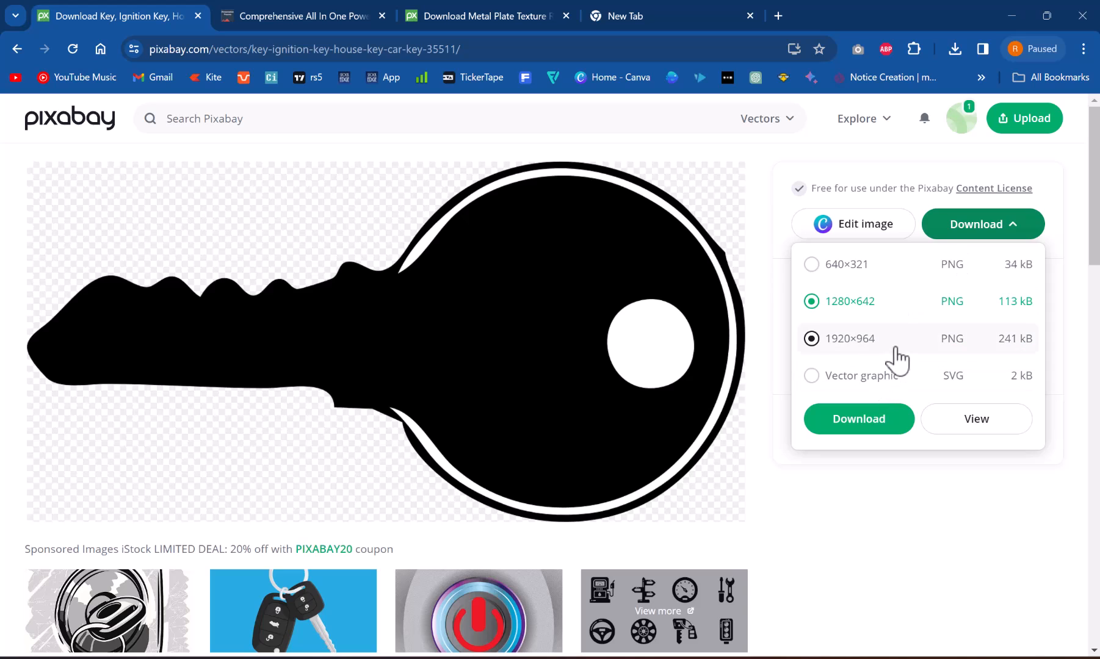
left_click(811, 376)
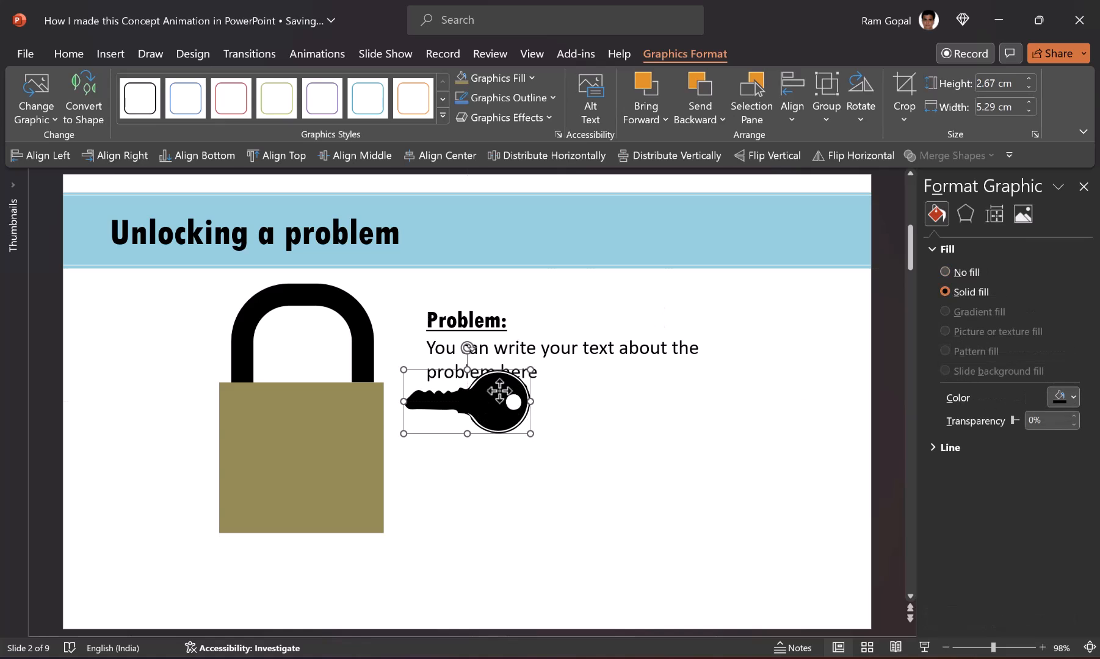
Move the key down so it hangs below the padlock body
left_click_drag(467, 401, 460, 470)
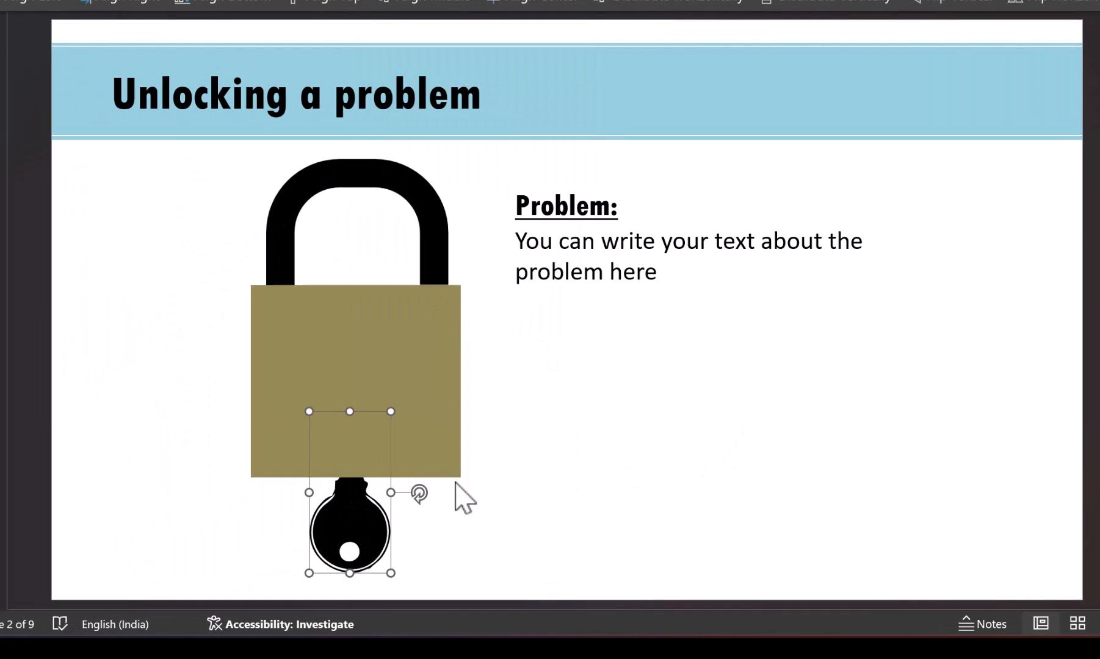
mouse_move(650, 496)
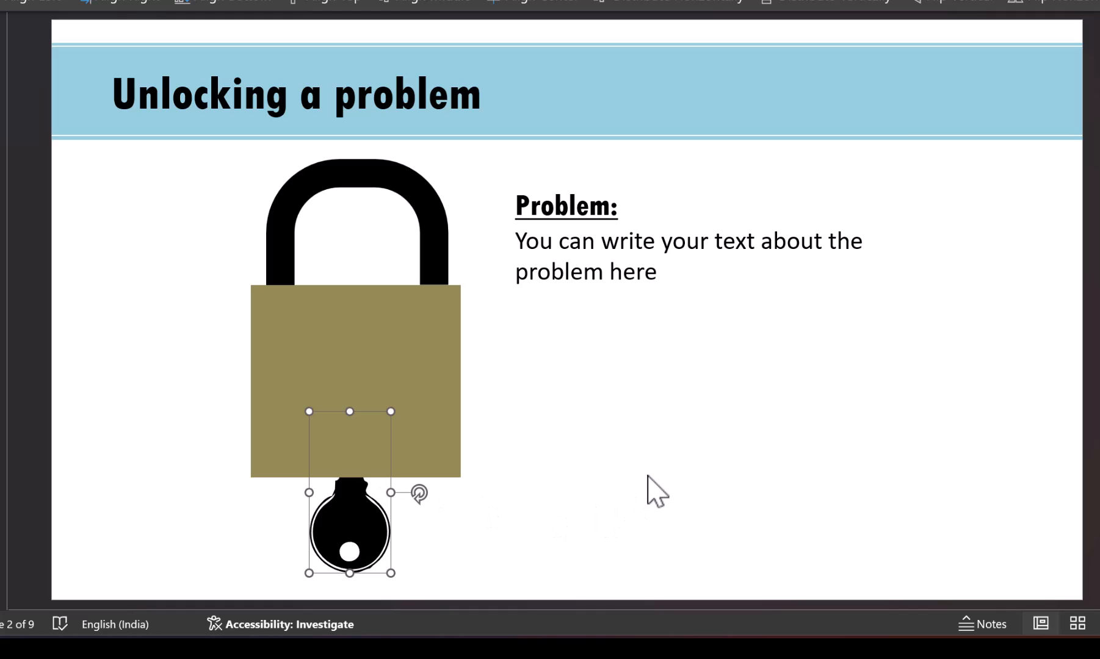
mouse_move(342, 530)
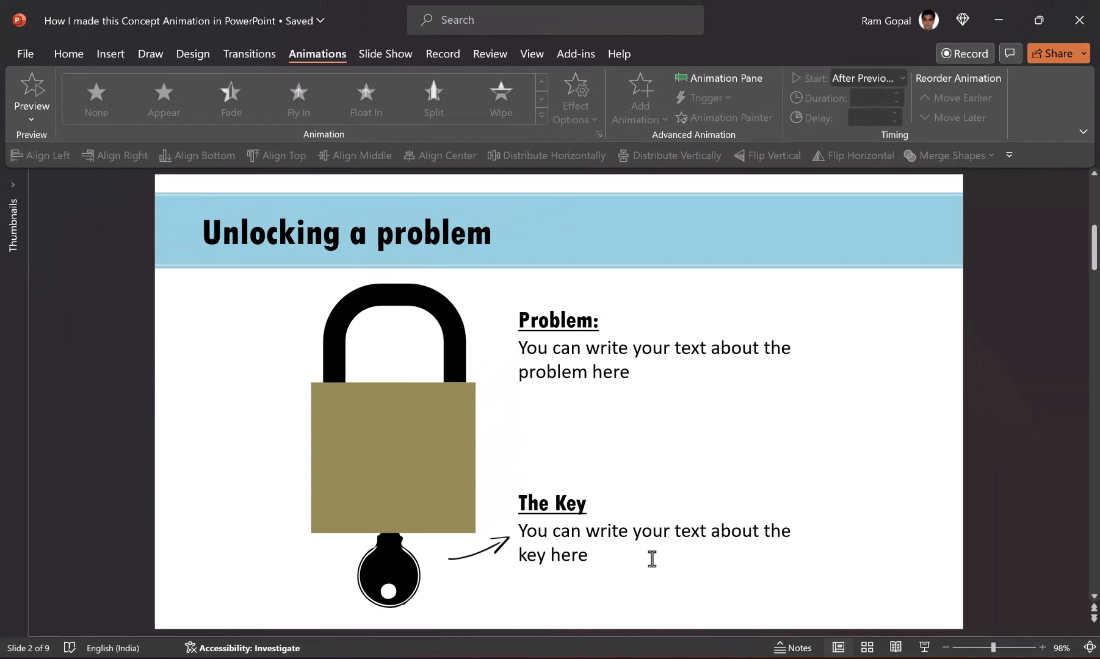
mouse_move(915, 464)
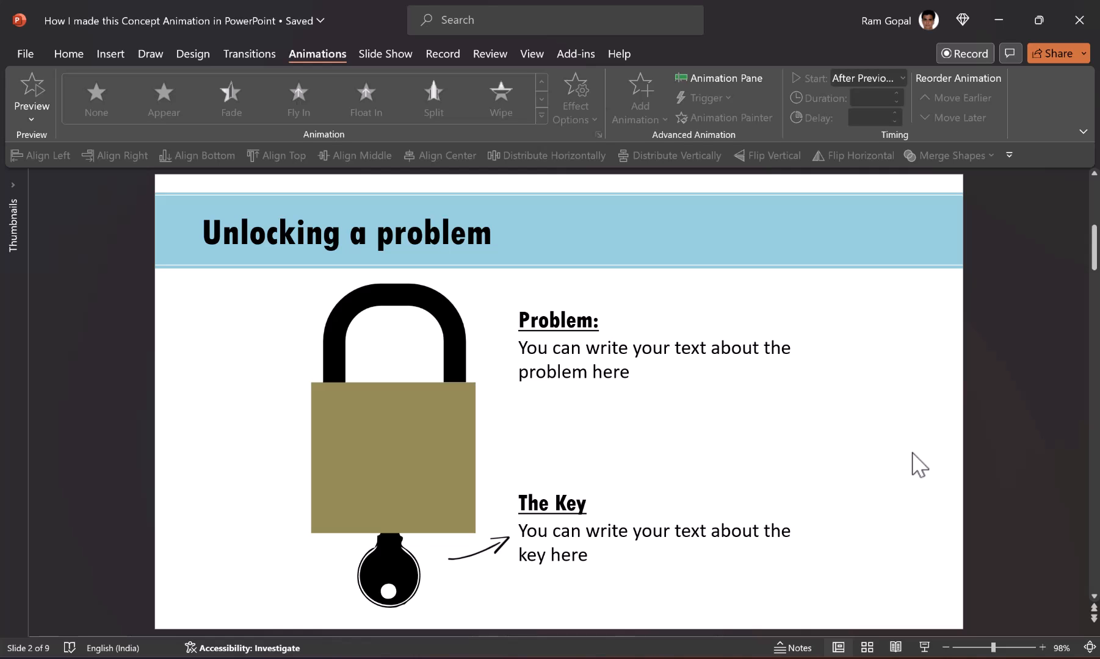
mouse_move(390, 521)
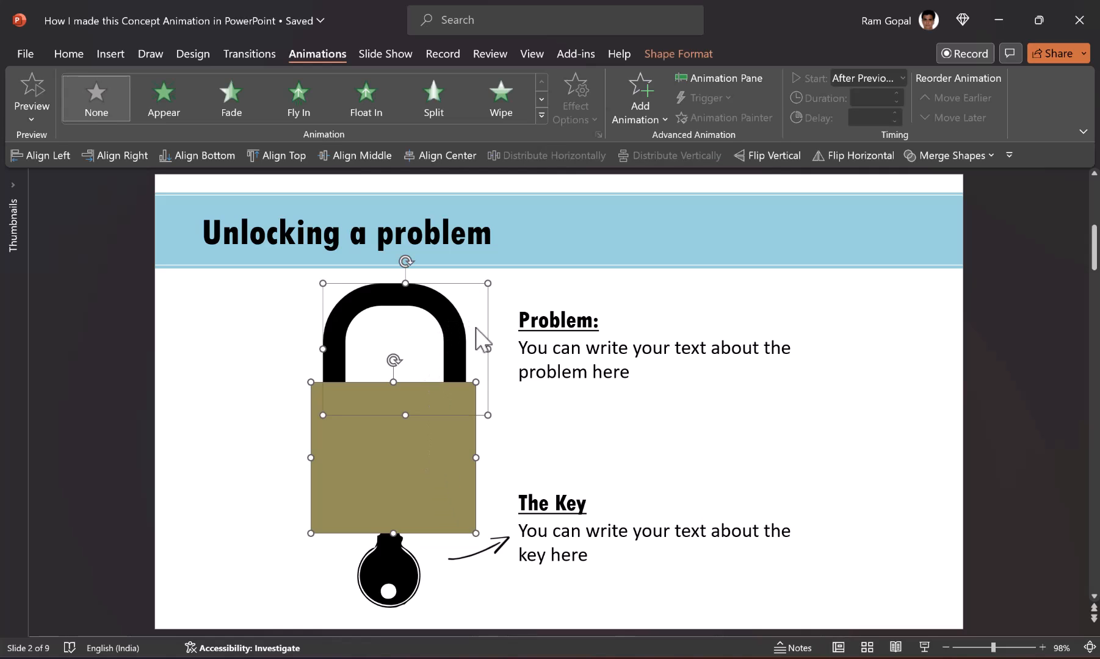
mouse_move(334, 73)
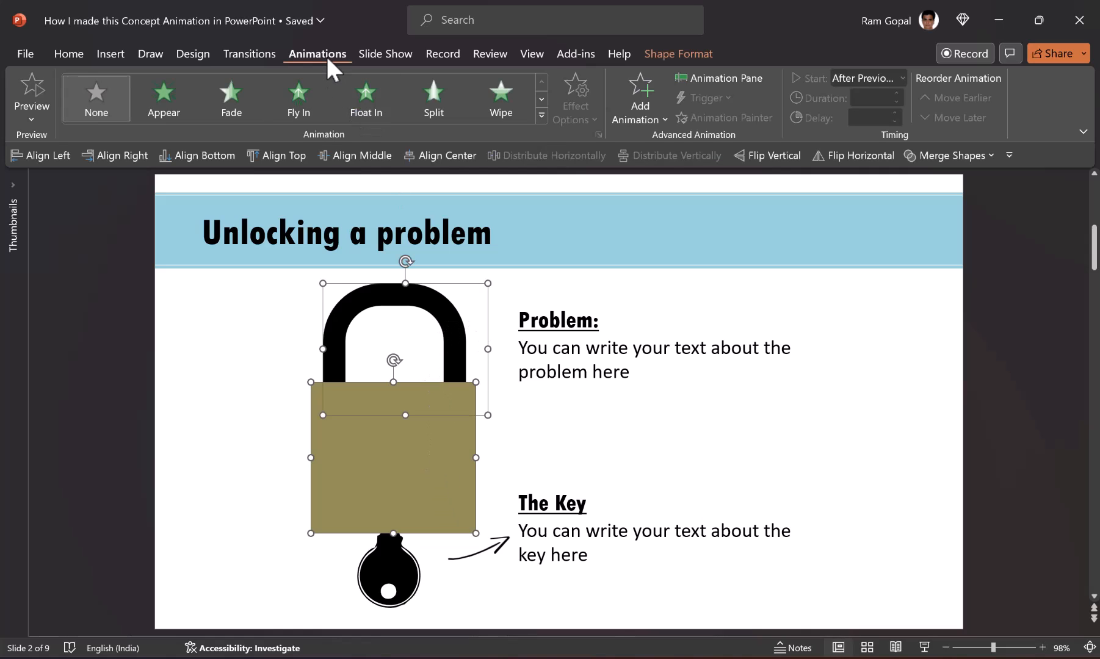
Give the padlock body and hook an Appear entrance, starting With Previous
left_click(163, 98)
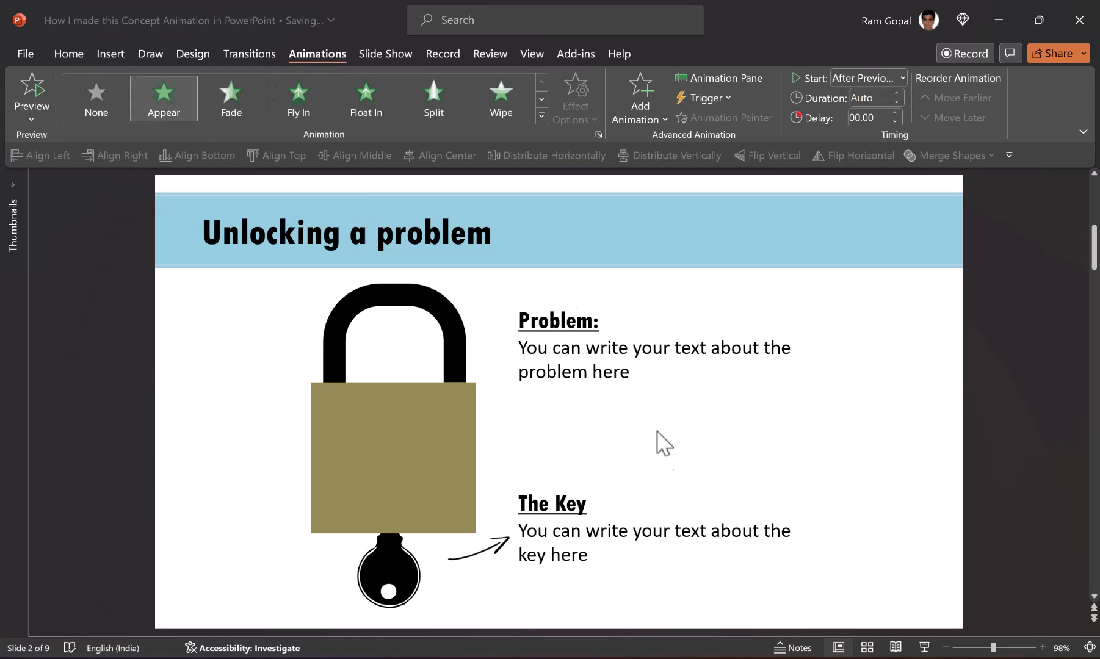
left_click(720, 78)
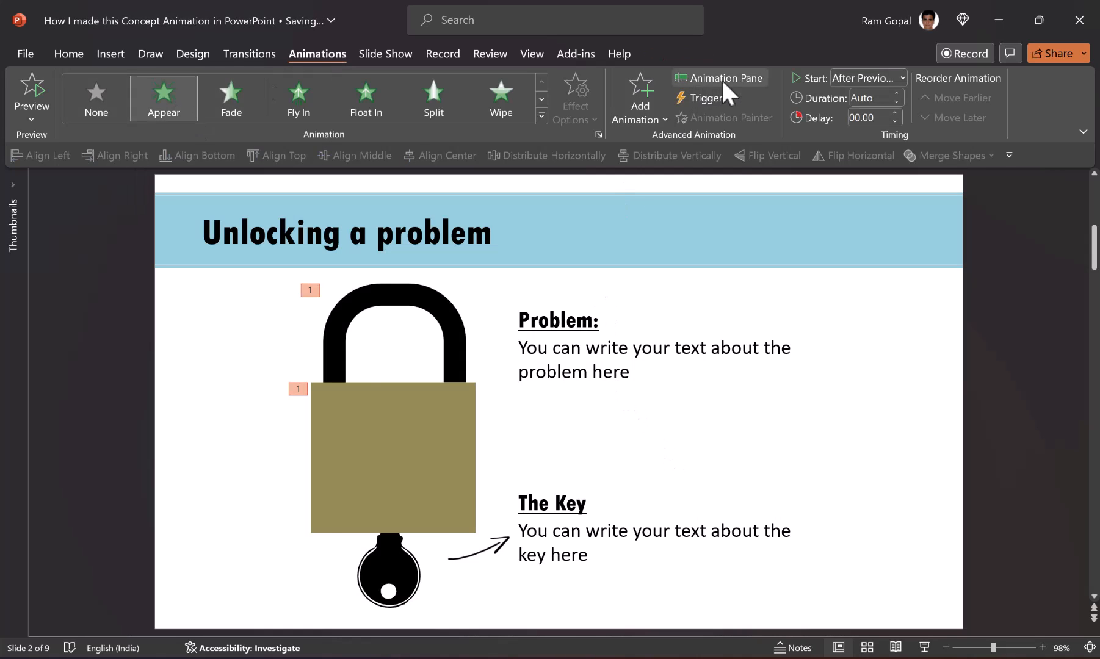
left_click(721, 78)
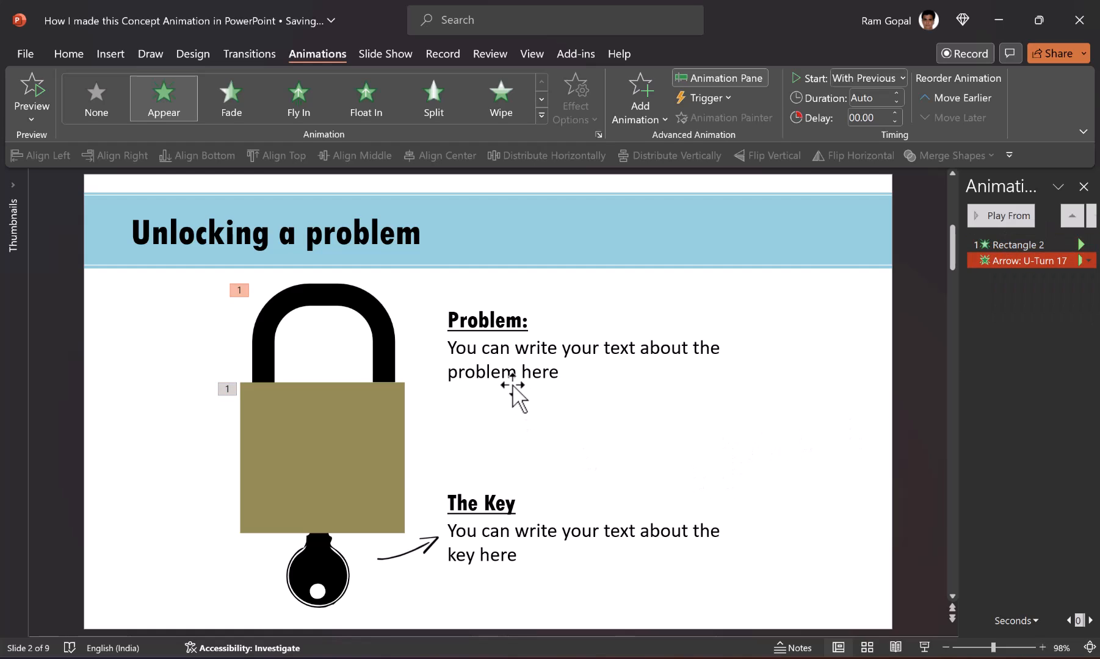
Make the Problem text Wipe in From Left, With Previous
left_click(511, 383)
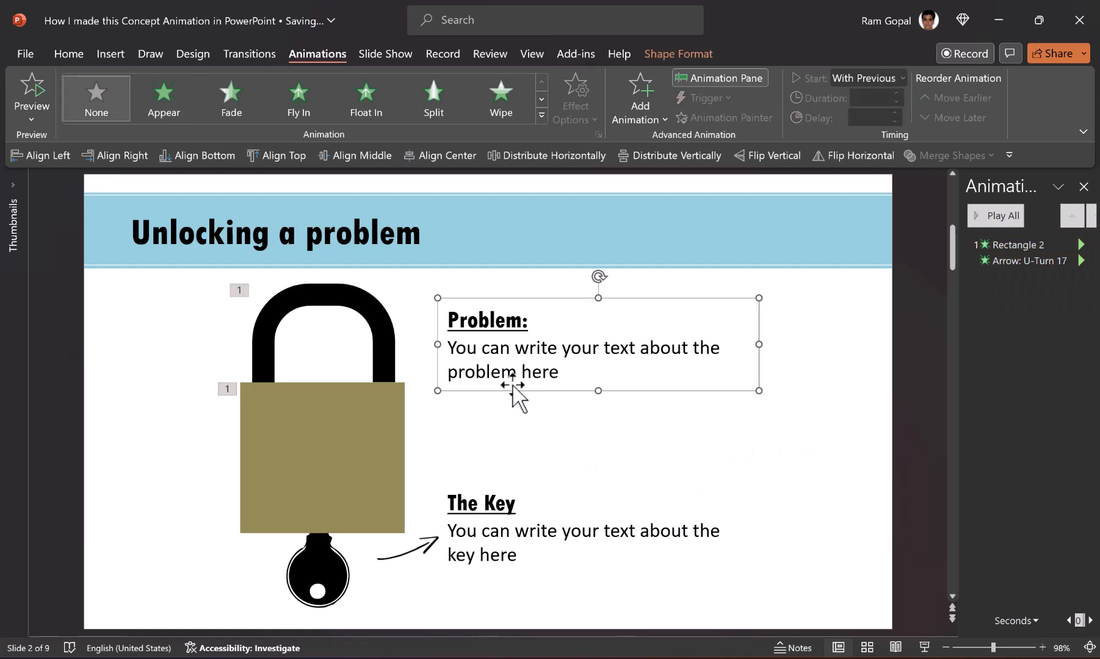
left_click(575, 98)
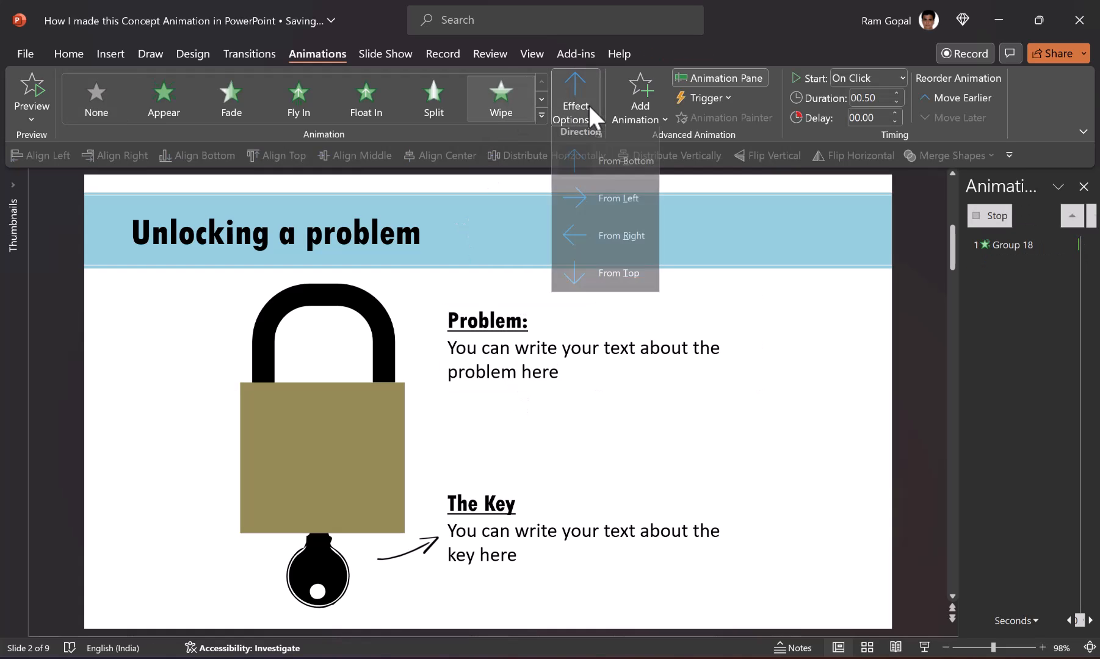
left_click(901, 78)
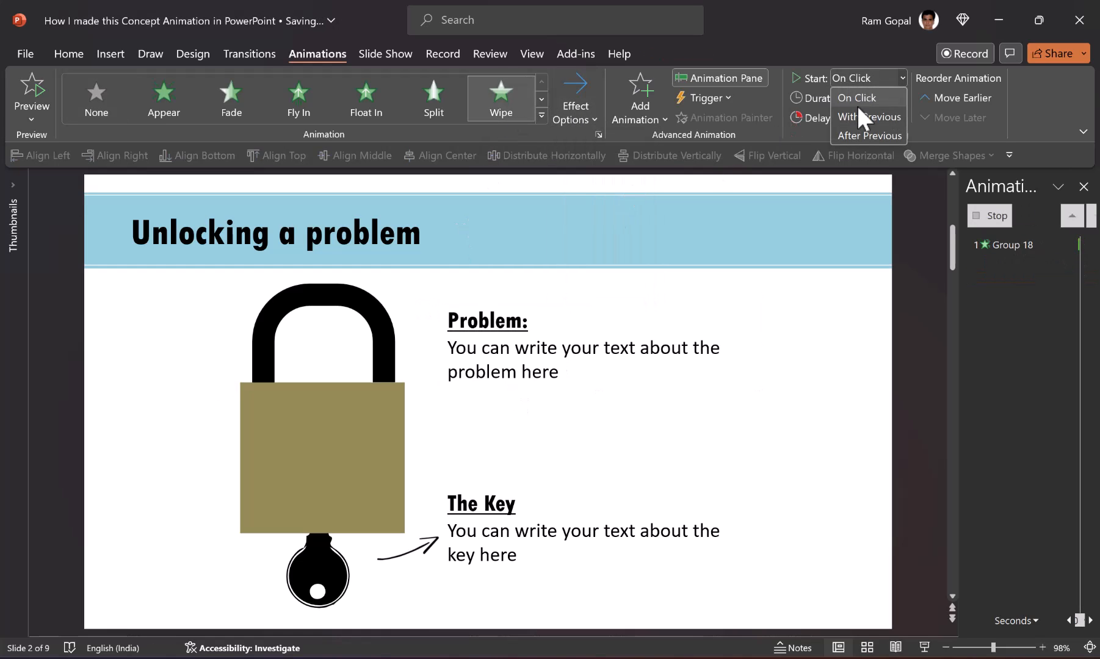
left_click(869, 136)
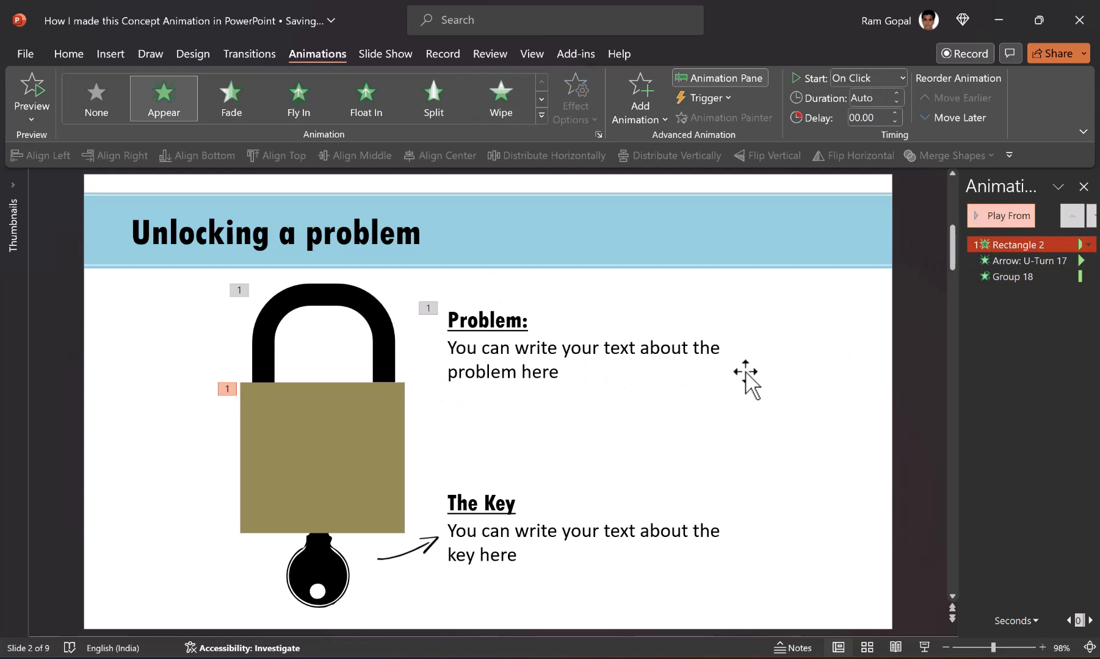
mouse_move(795, 407)
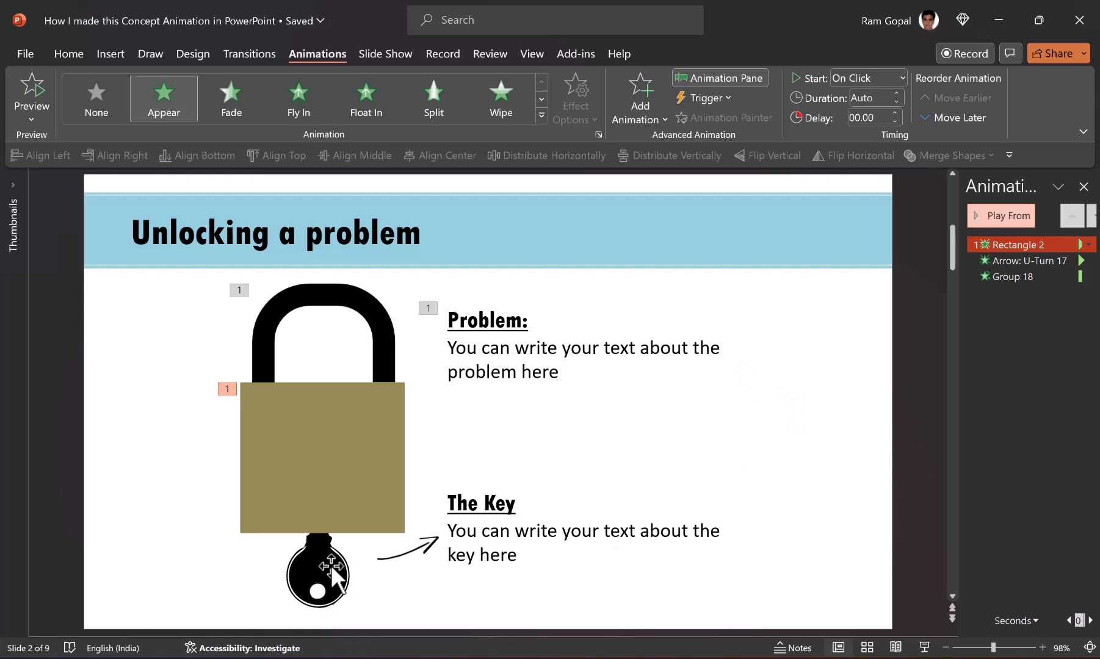
left_click(323, 571)
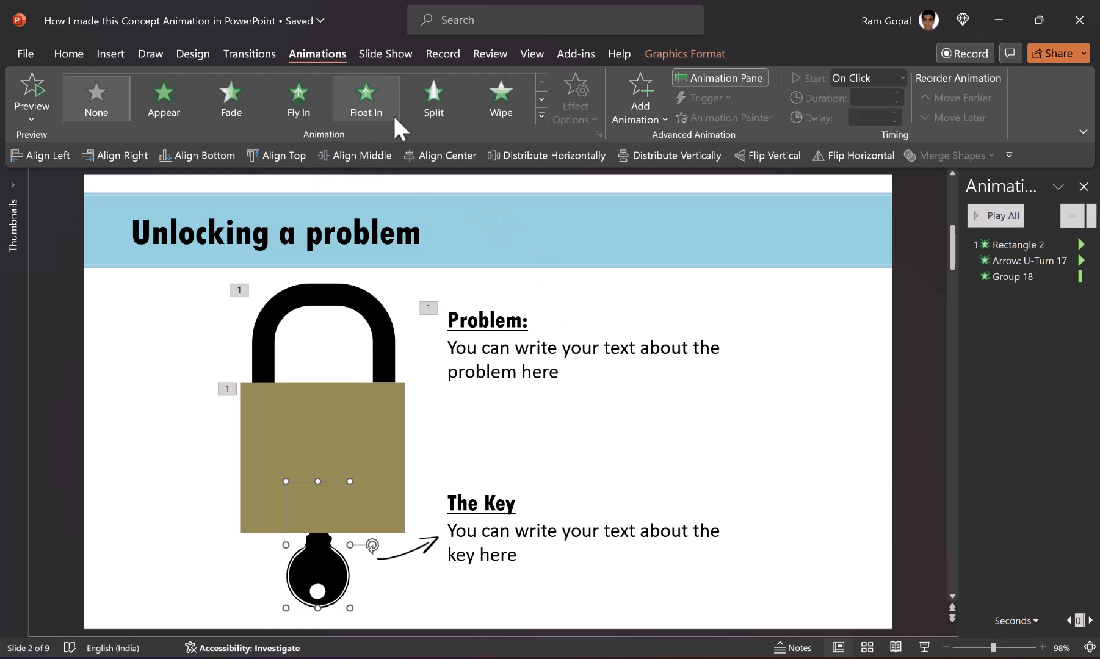
Give the key Float In plus a Teeter emphasis With Previous, then preview it
left_click(366, 98)
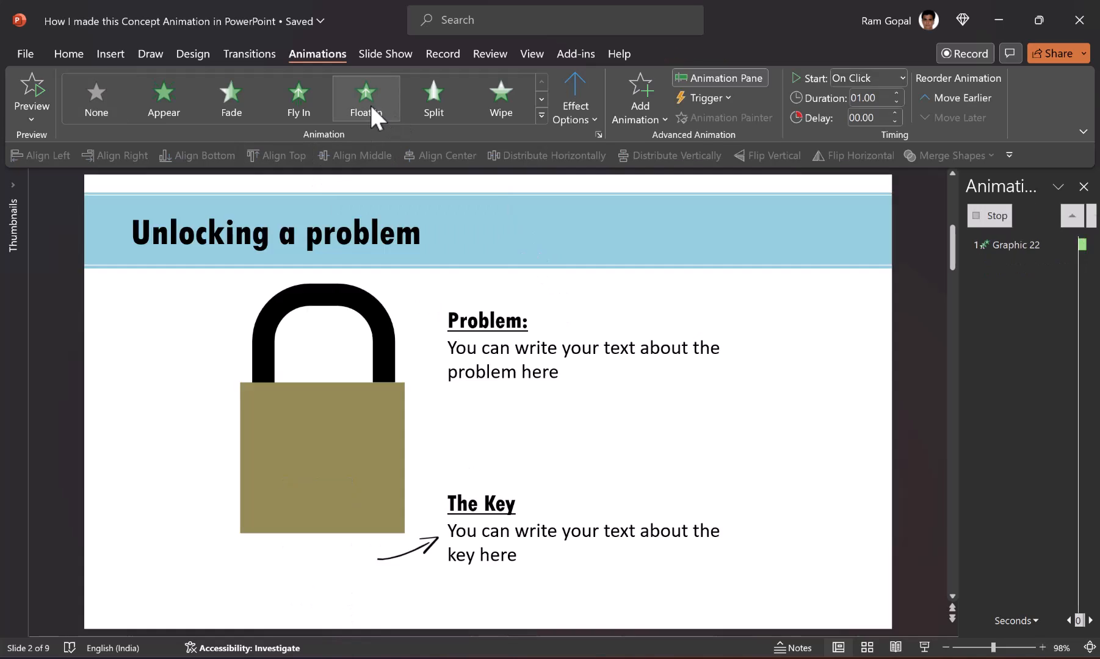
left_click(365, 98)
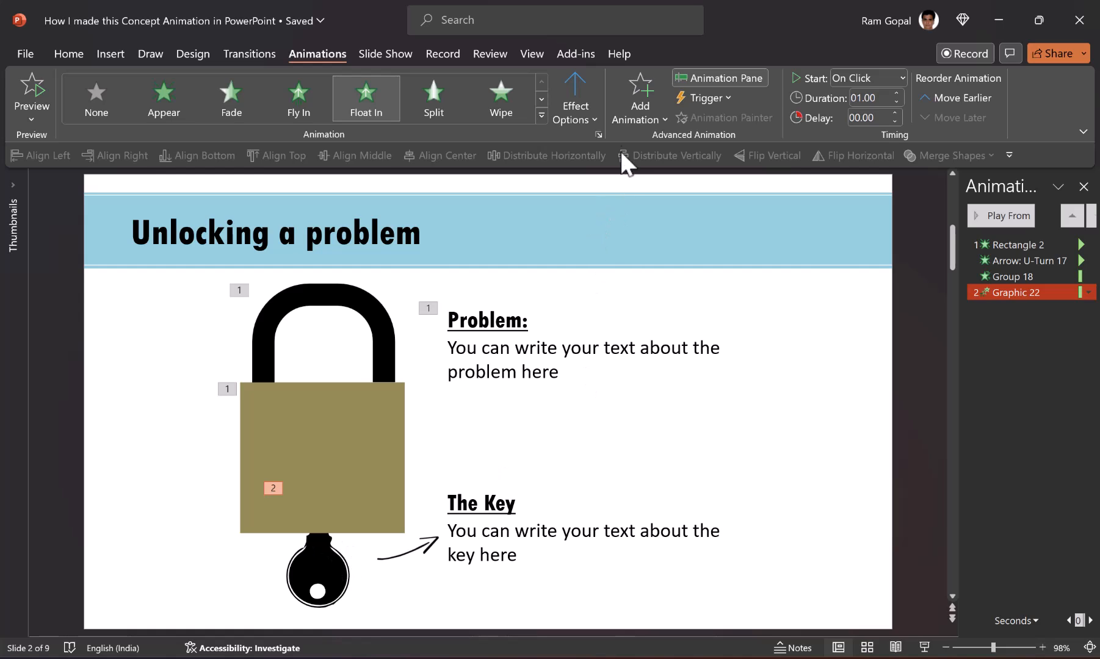
left_click(639, 98)
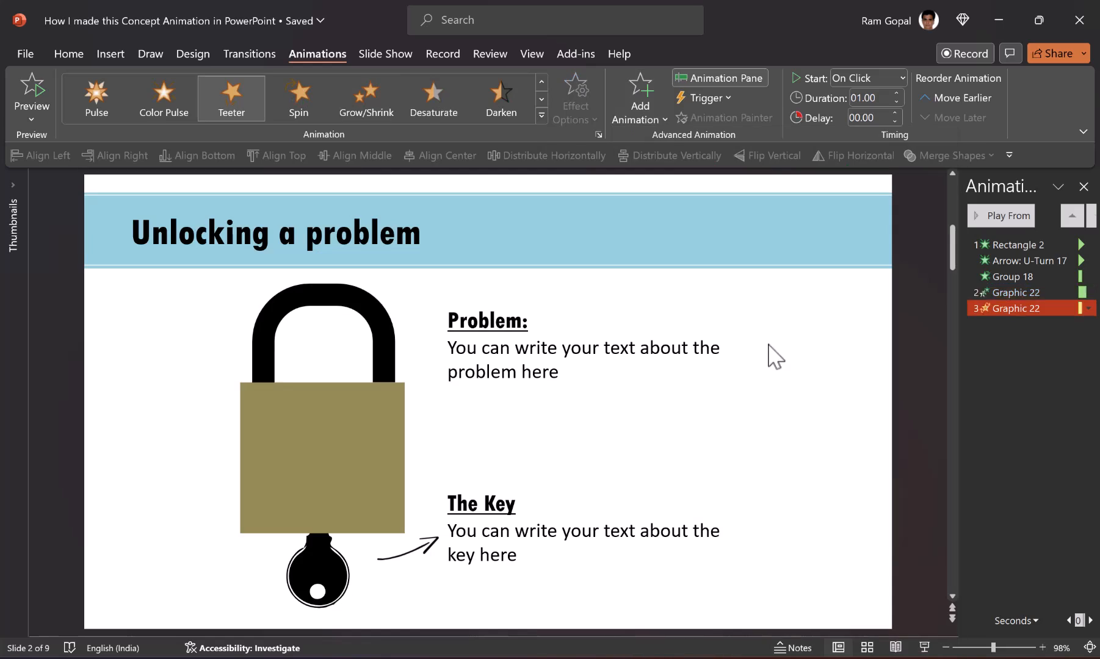
left_click(1000, 216)
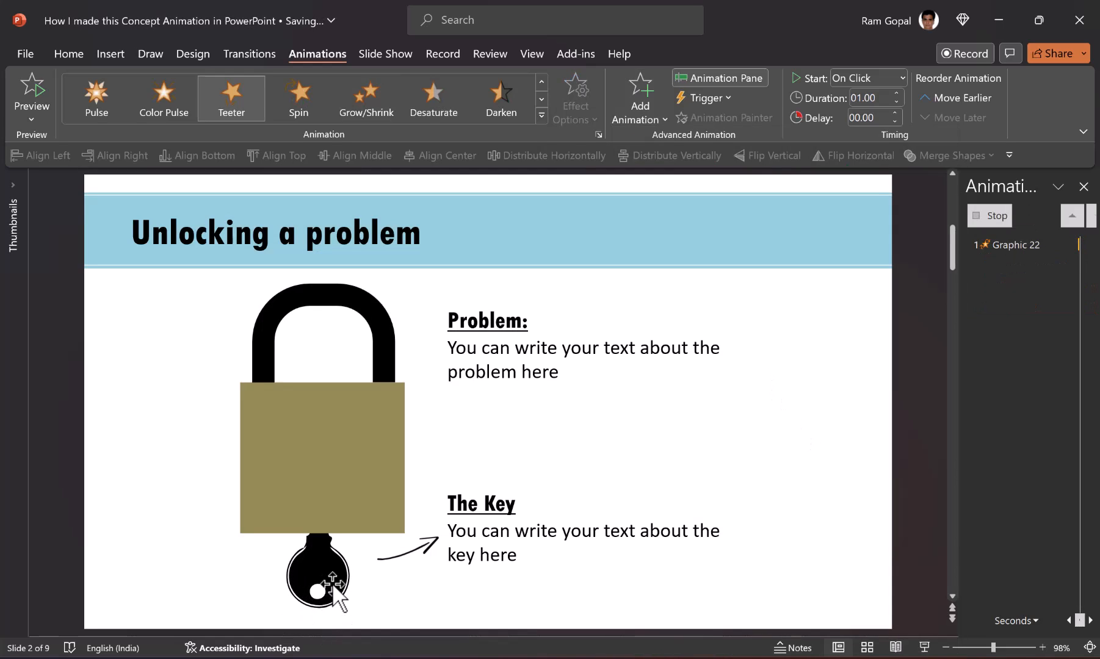
left_click(901, 77)
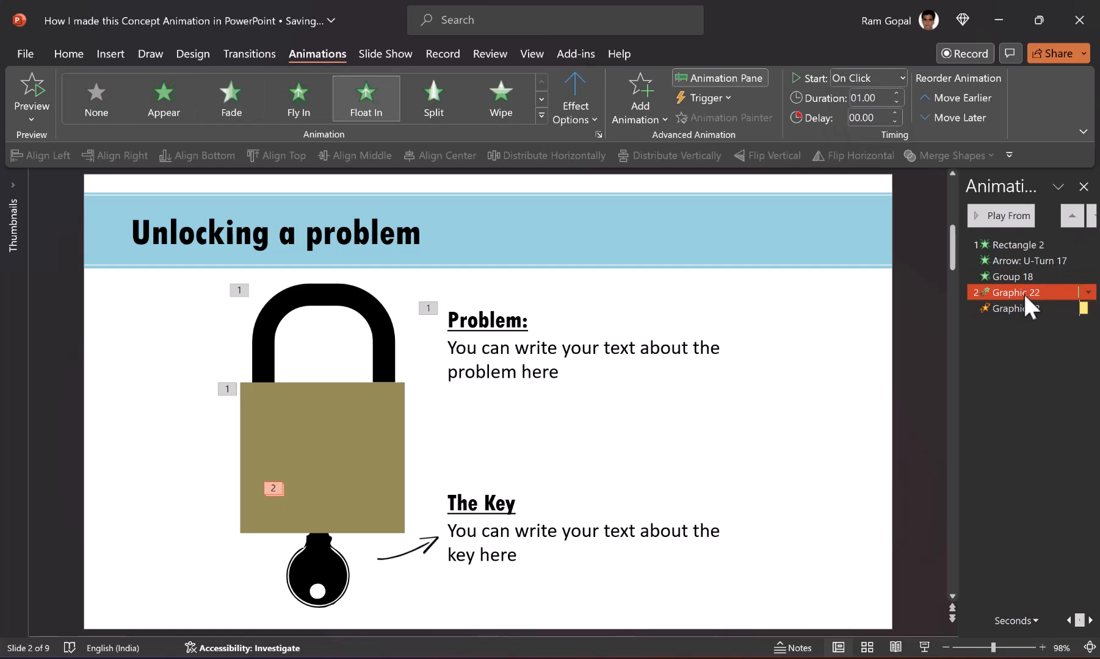
left_click(1001, 216)
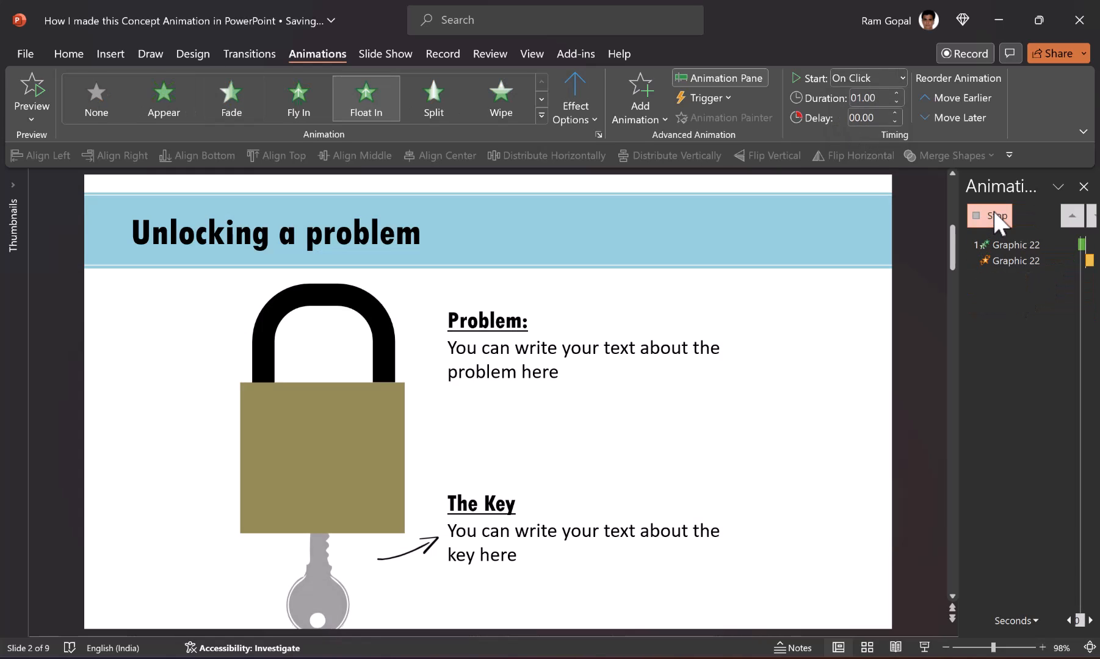
left_click(990, 217)
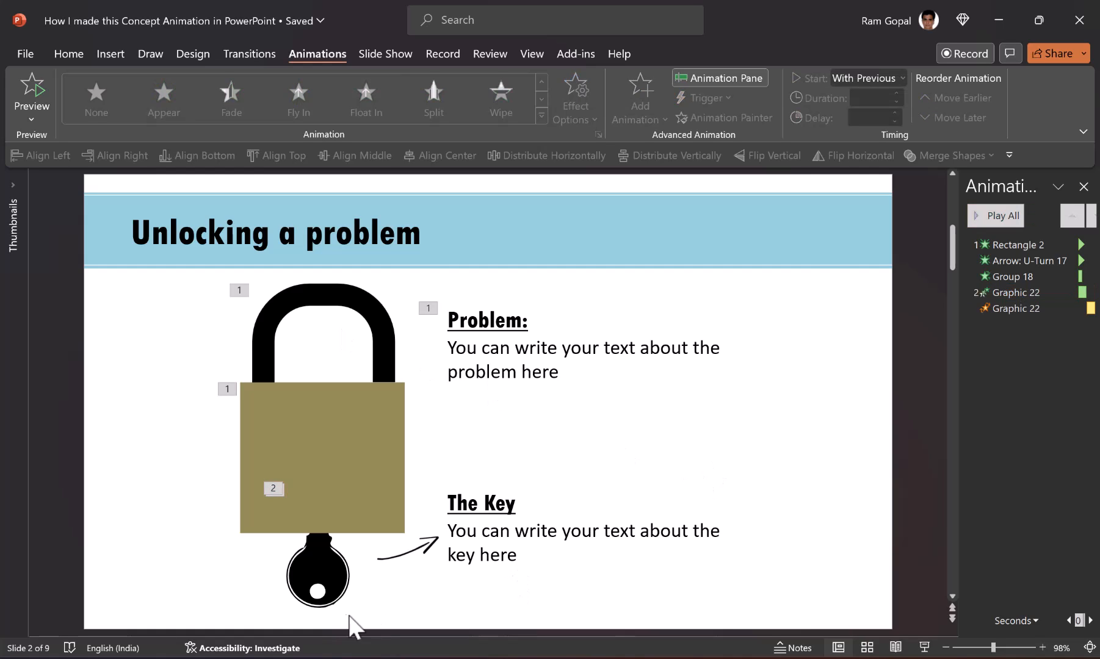
mouse_move(337, 590)
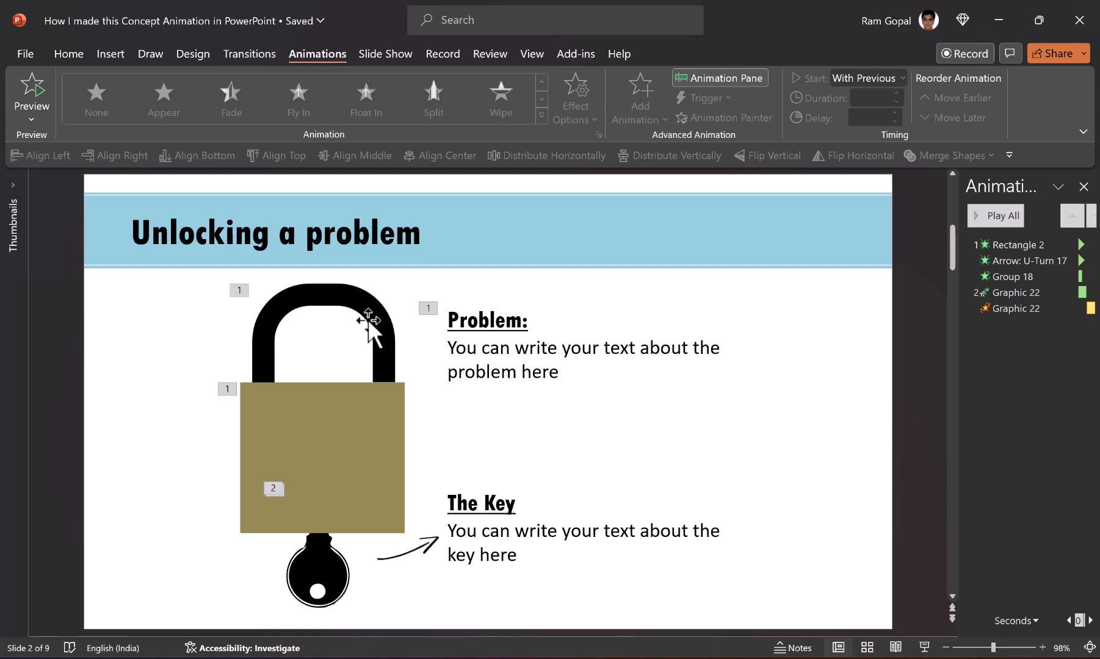
mouse_move(381, 348)
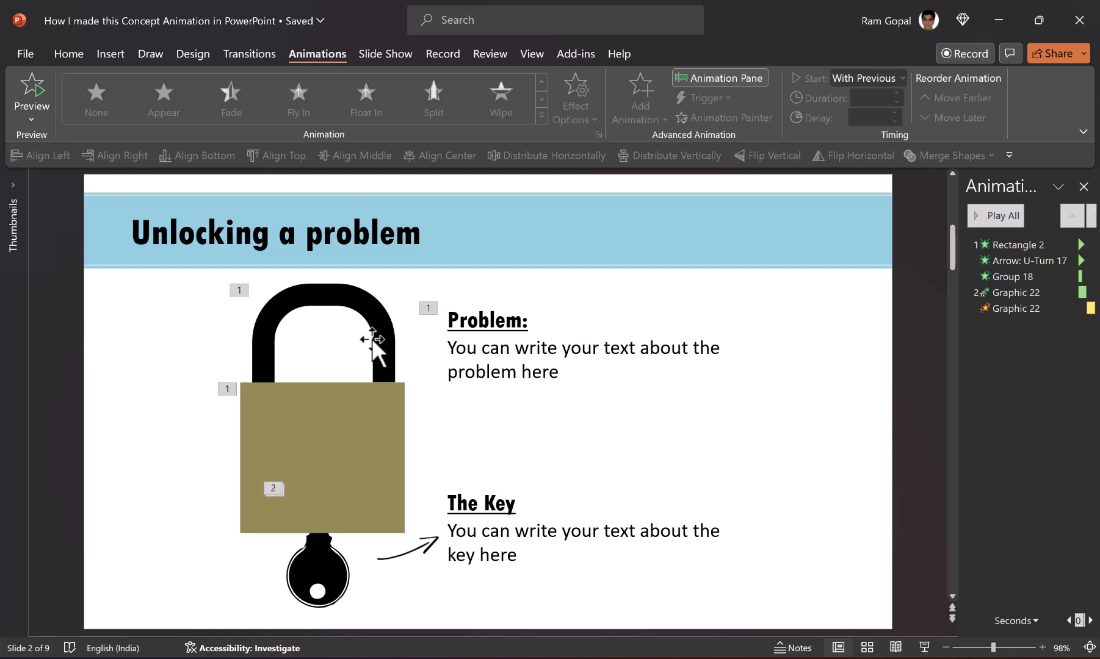
Give the padlock hook a straight-line motion path moving Up
left_click(1027, 260)
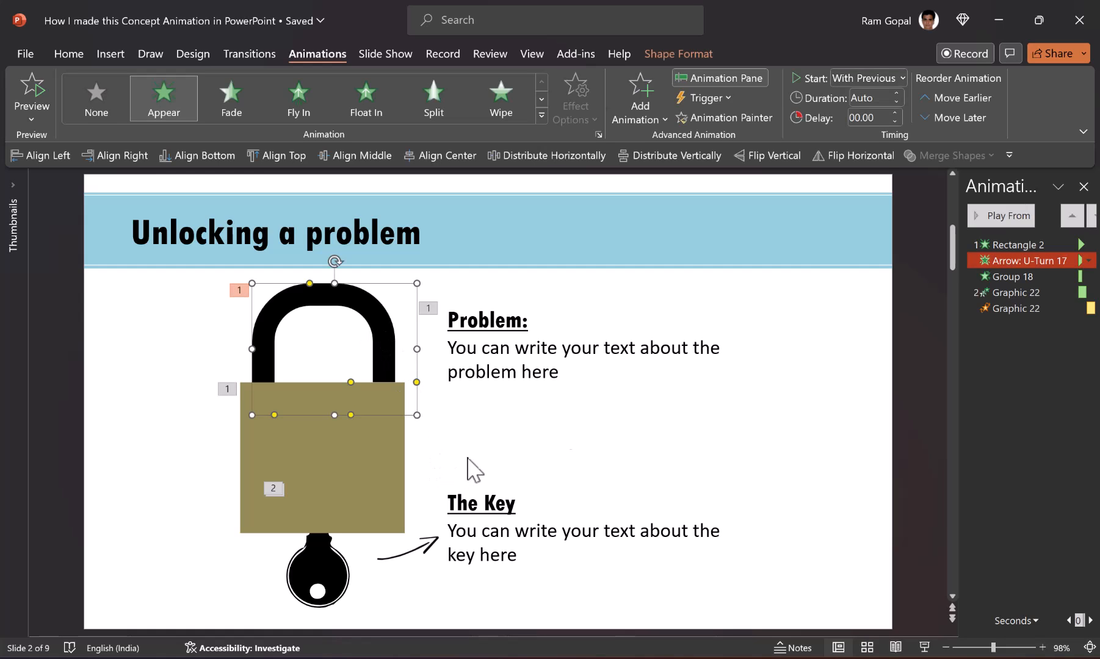
mouse_move(664, 486)
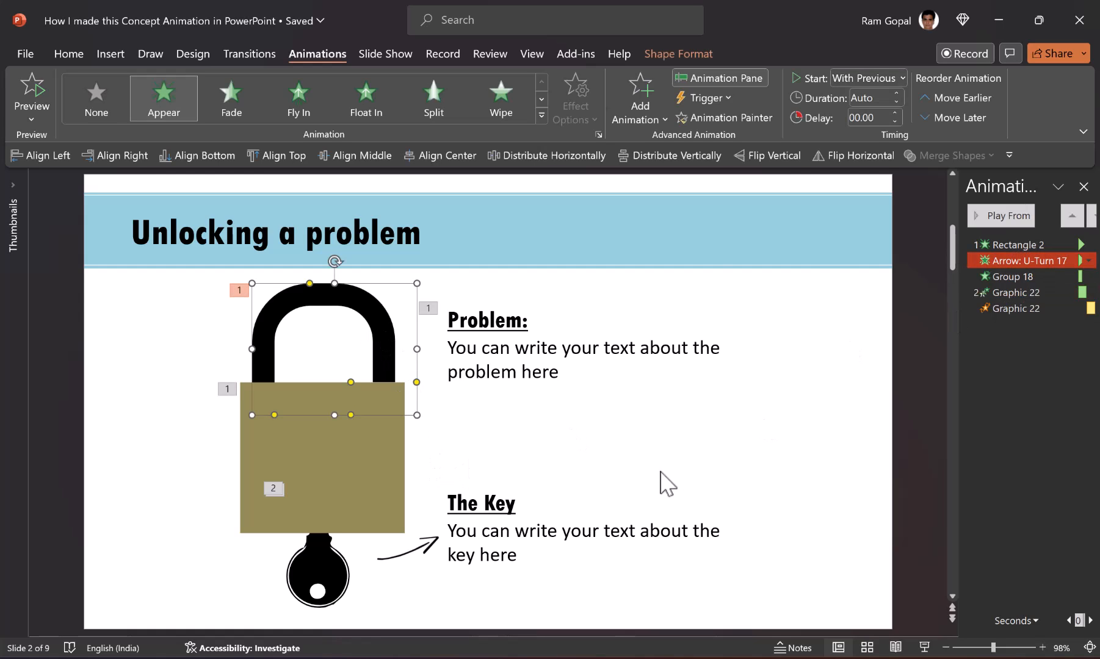
left_click(639, 98)
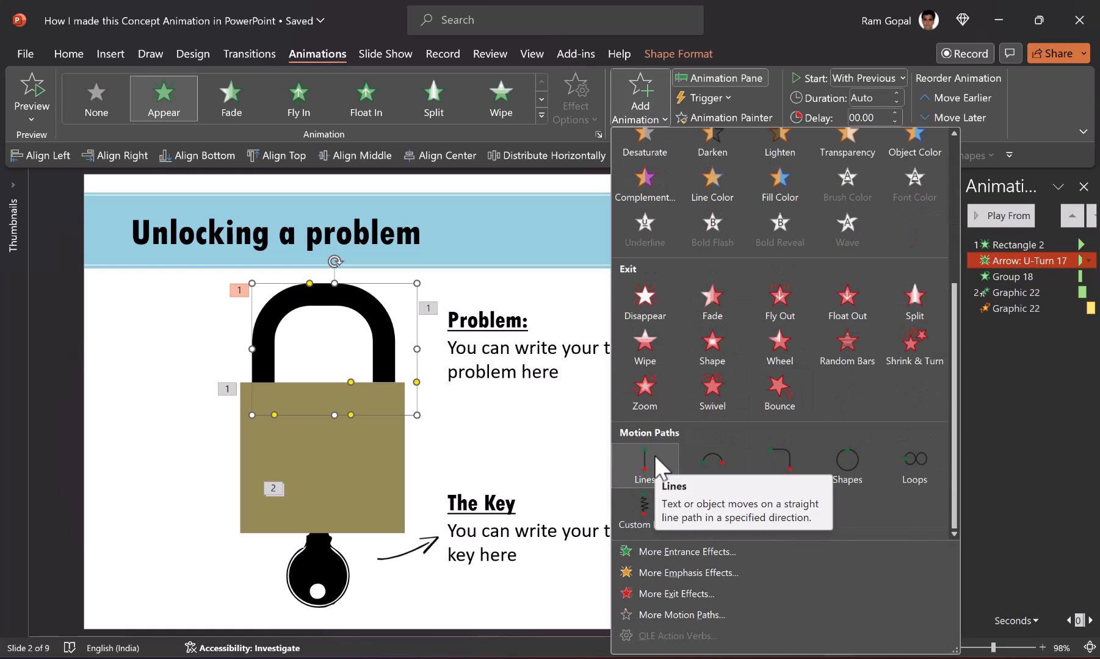
left_click(644, 463)
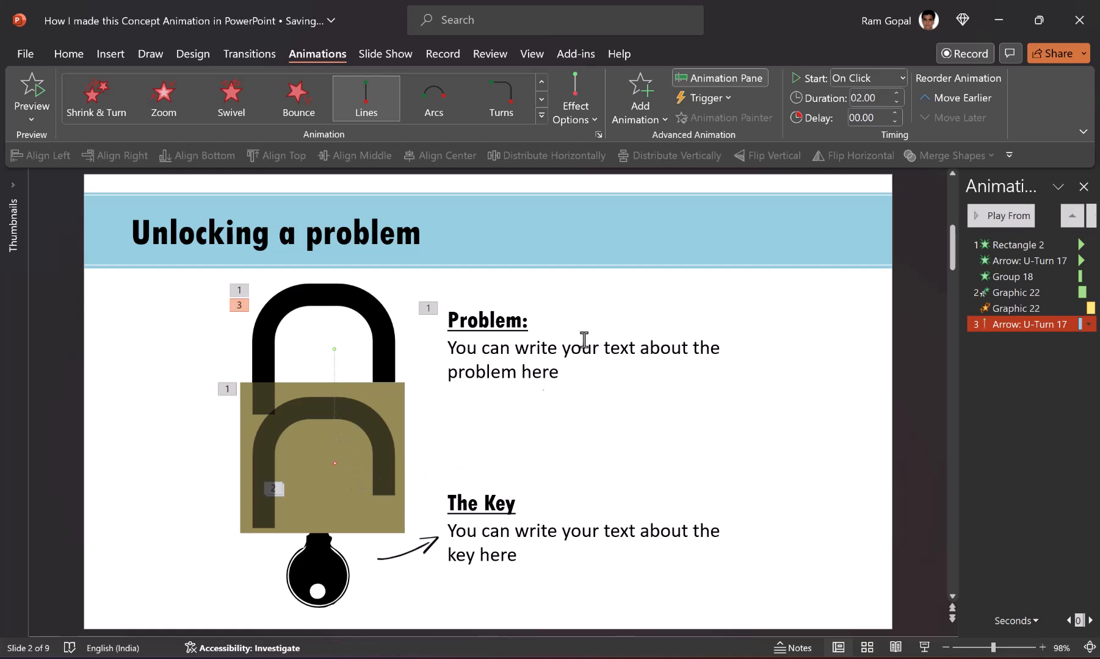
left_click(575, 100)
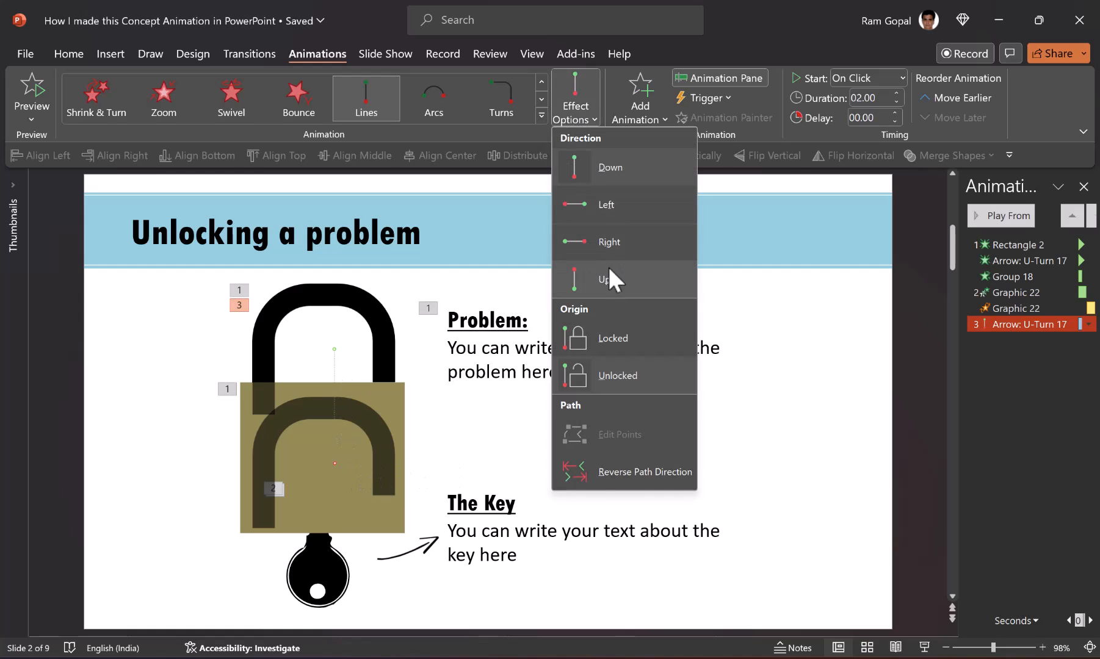
left_click(610, 279)
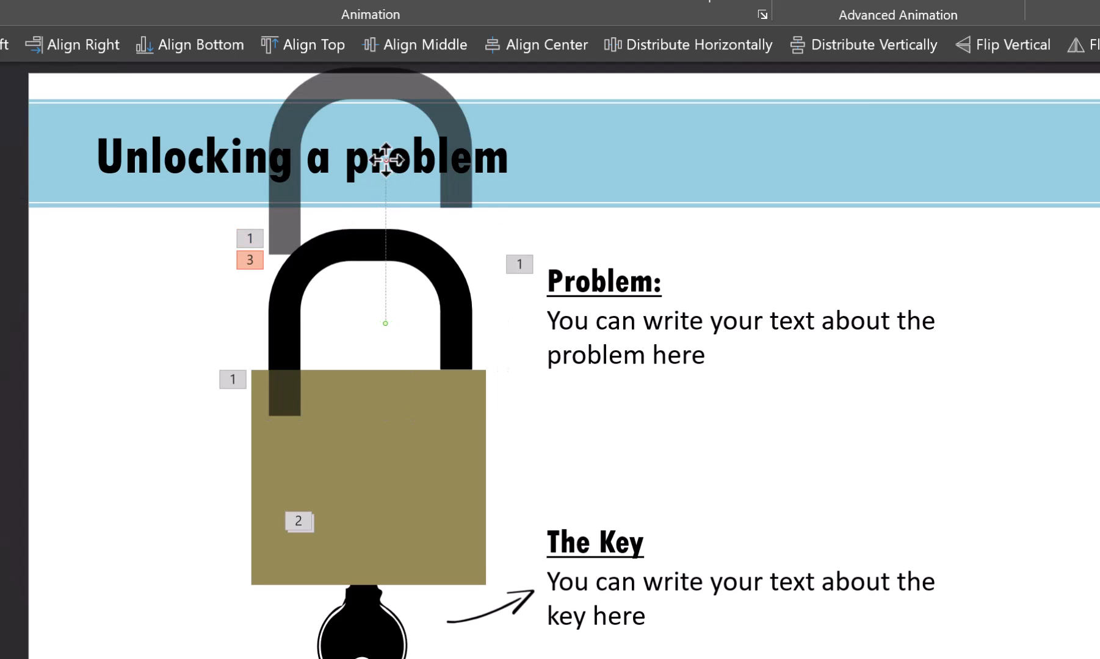
mouse_move(385, 166)
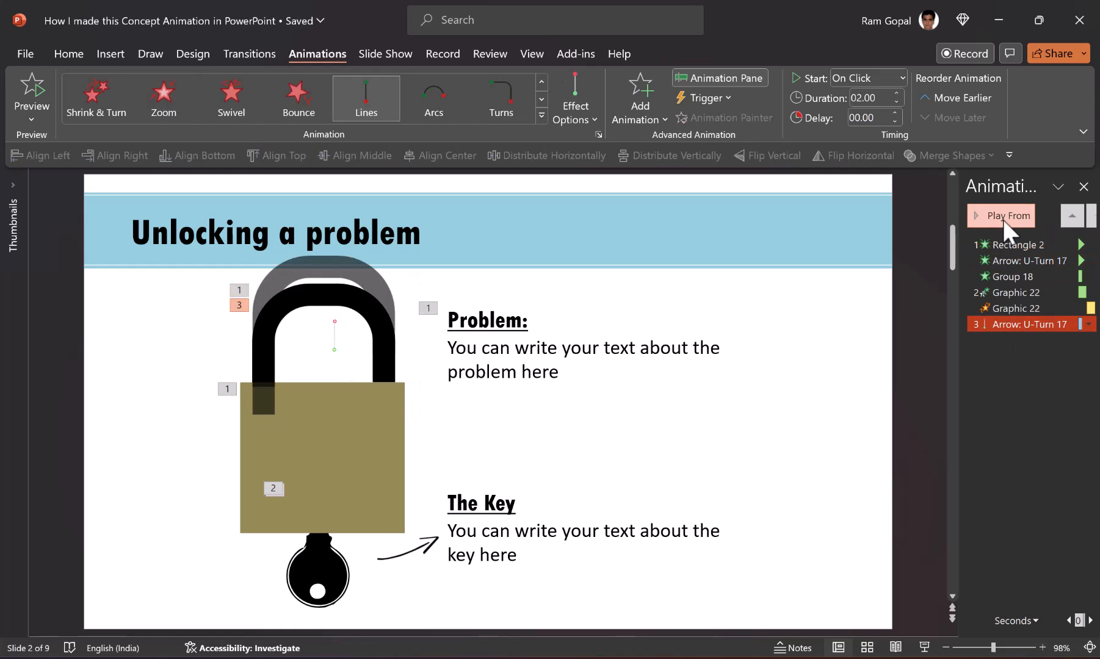
left_click(1002, 216)
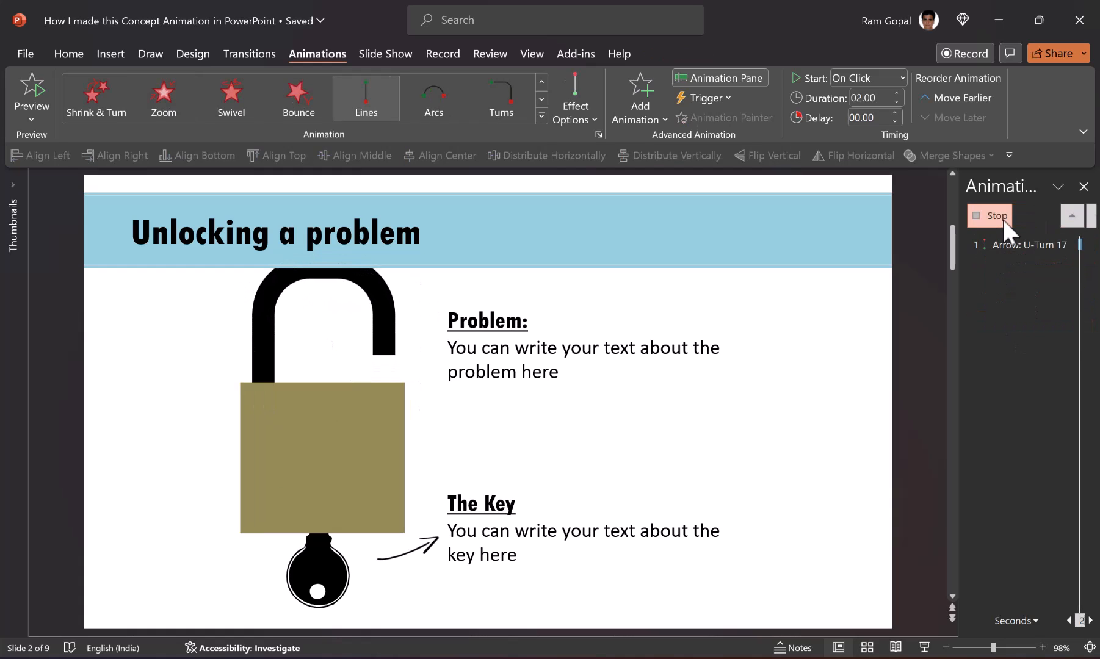
left_click(995, 215)
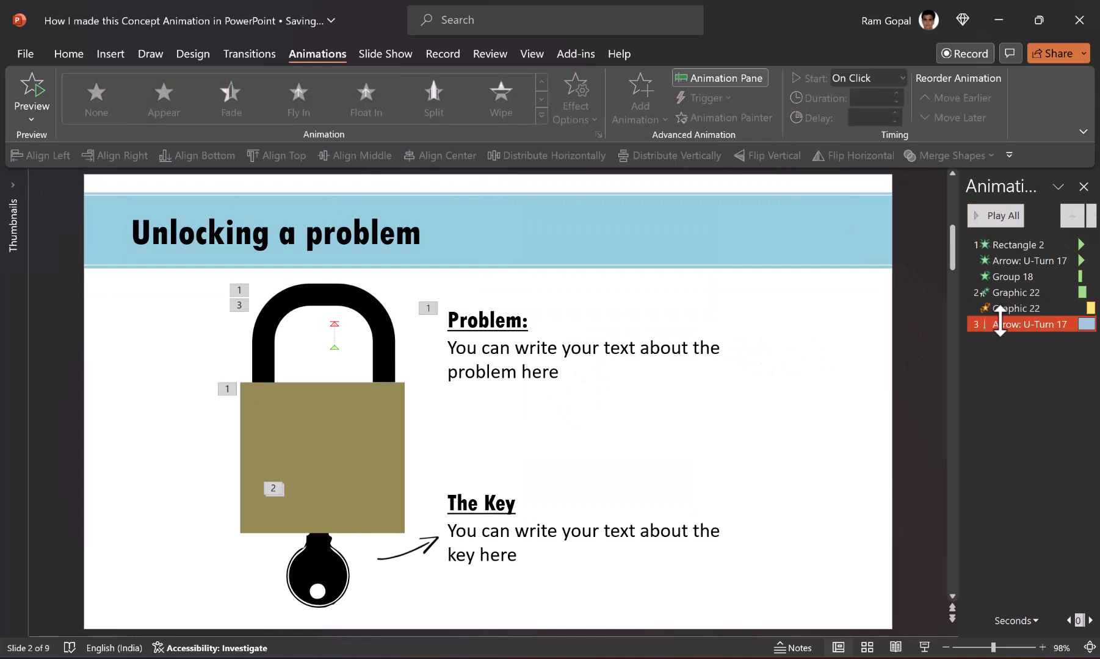
left_click(994, 215)
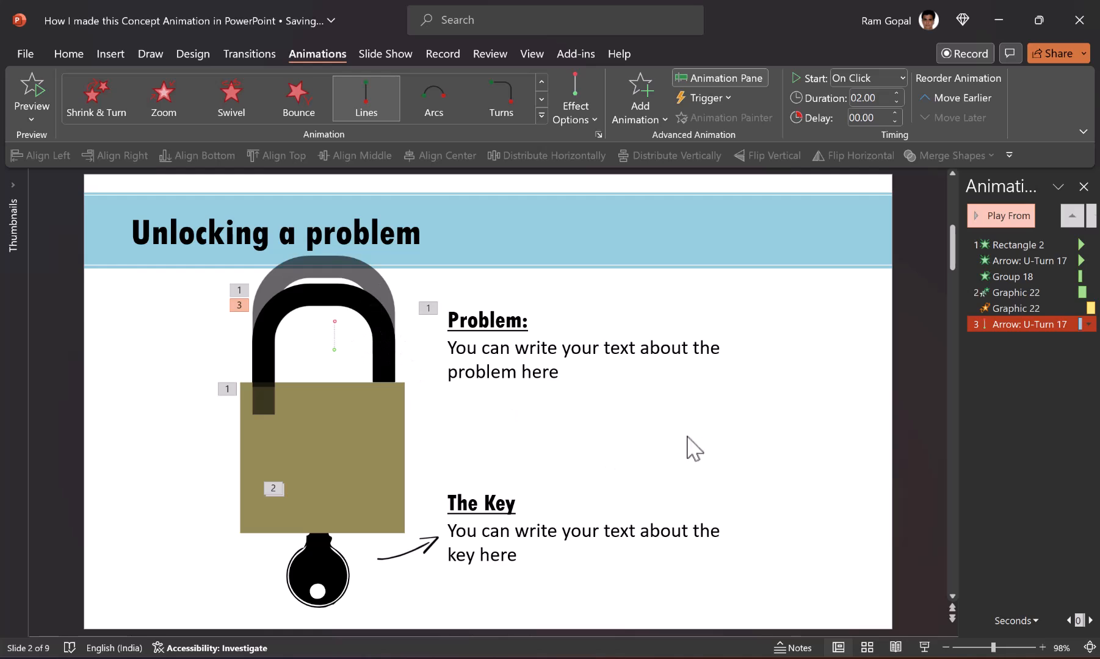
mouse_move(382, 354)
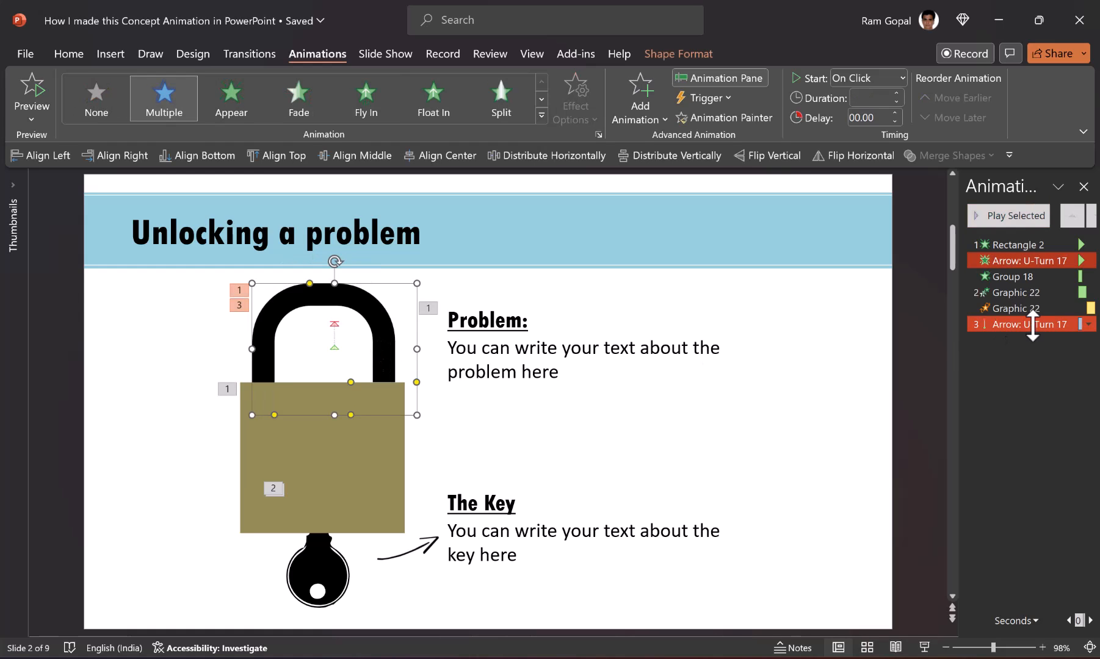
Give the hook's Up path a 0.98 s bounce end, 0.50 s duration, After Previous
left_click(1087, 325)
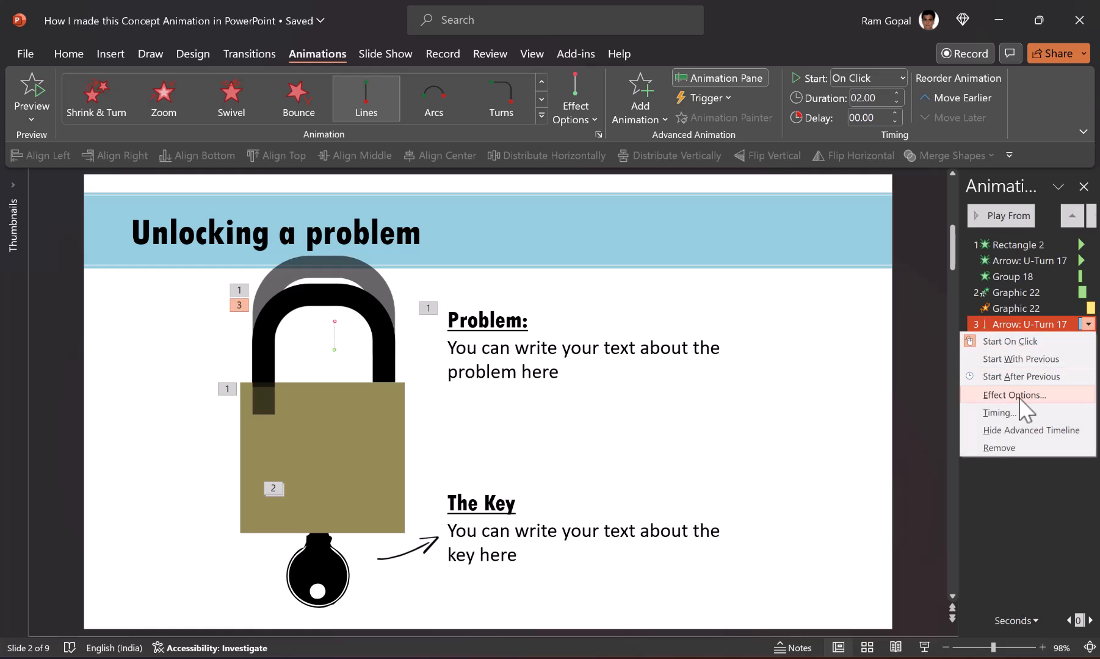
left_click(1014, 395)
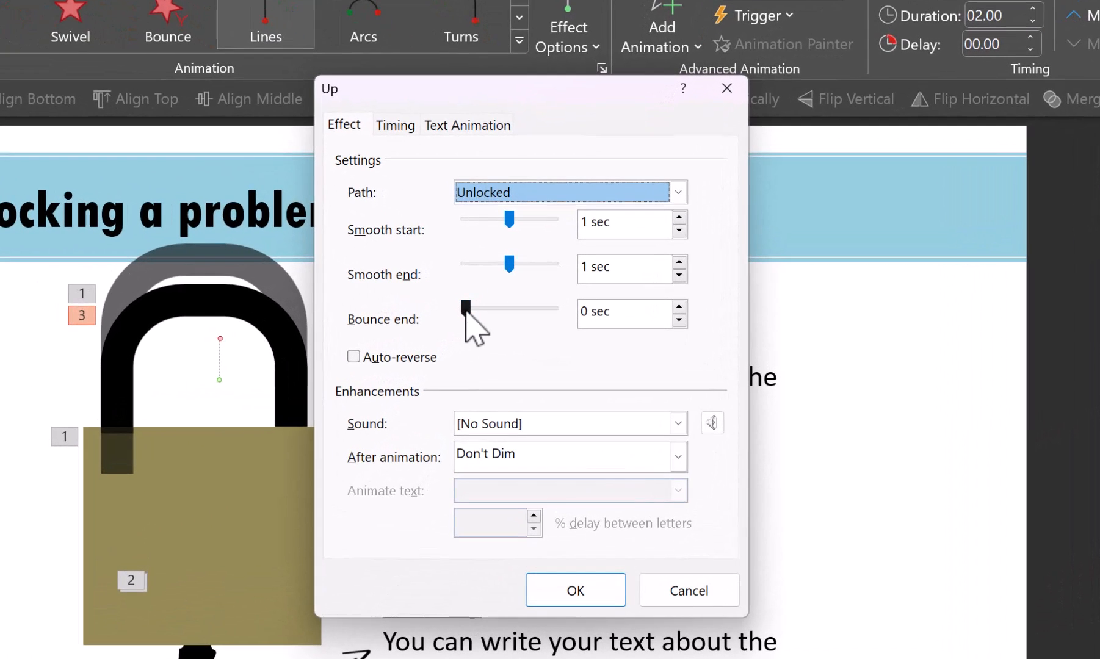
left_click_drag(465, 307, 509, 307)
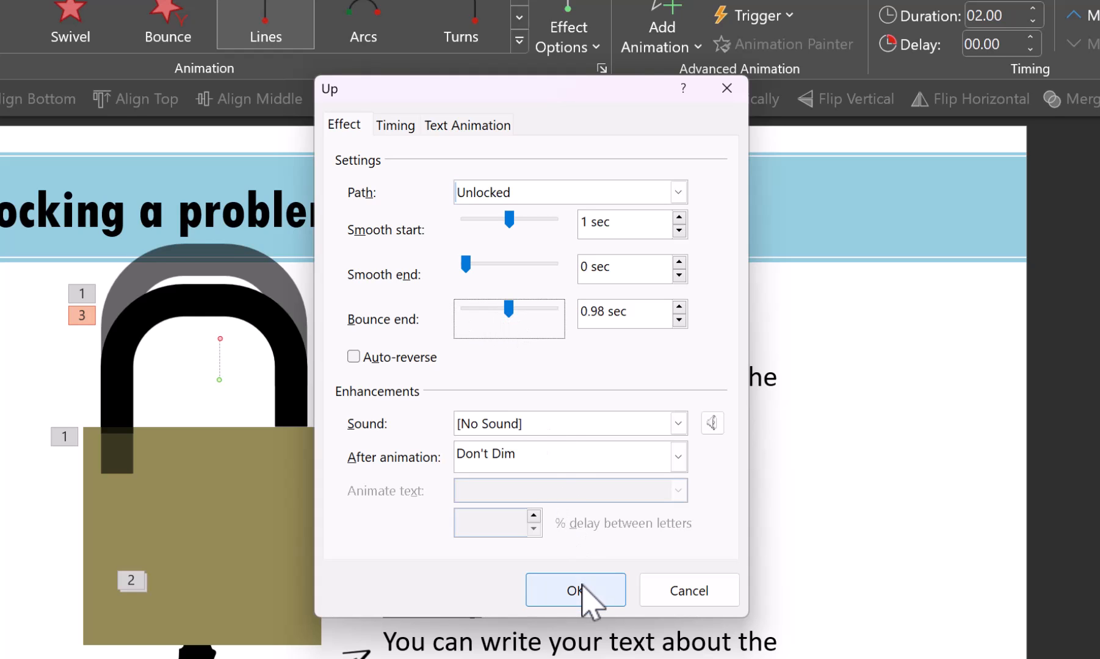
left_click(576, 590)
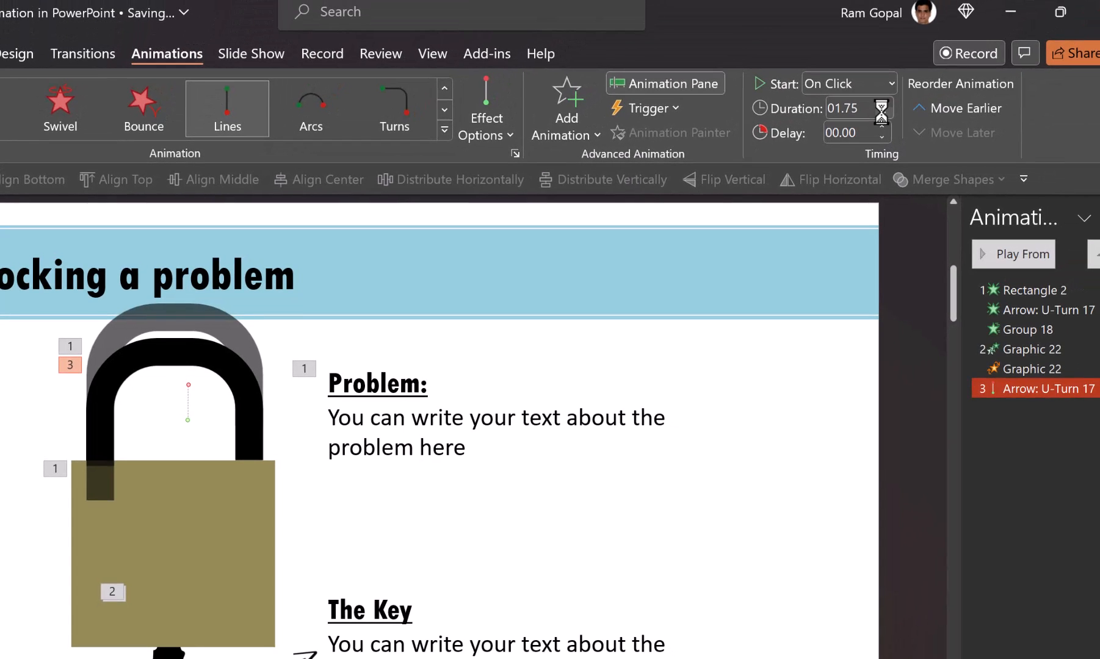
left_click(884, 116)
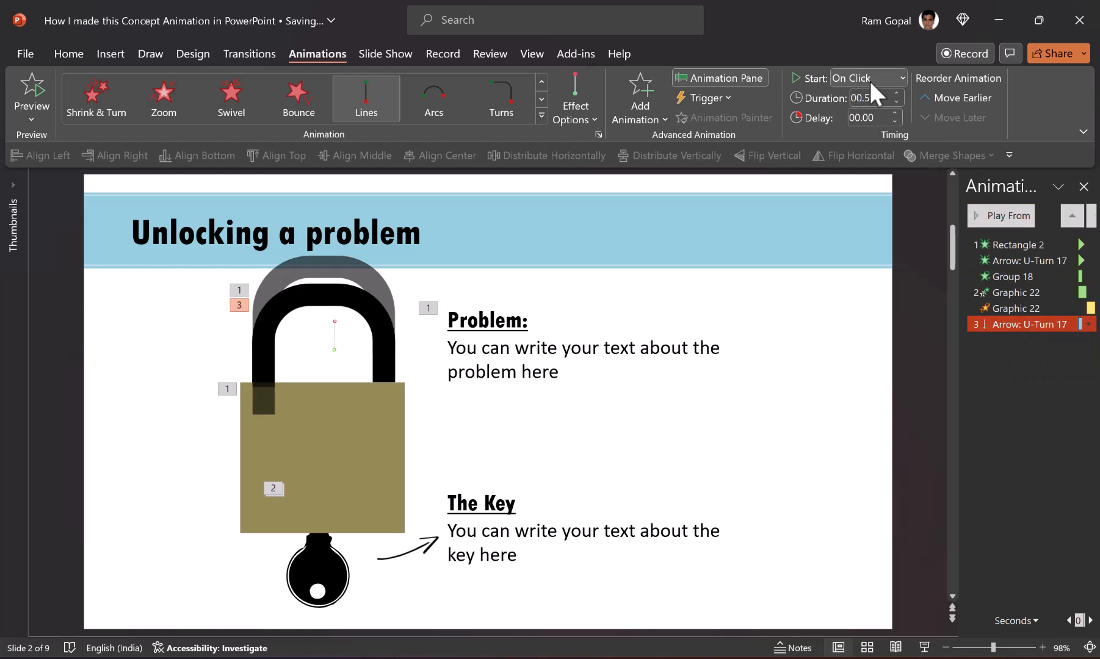
left_click(869, 78)
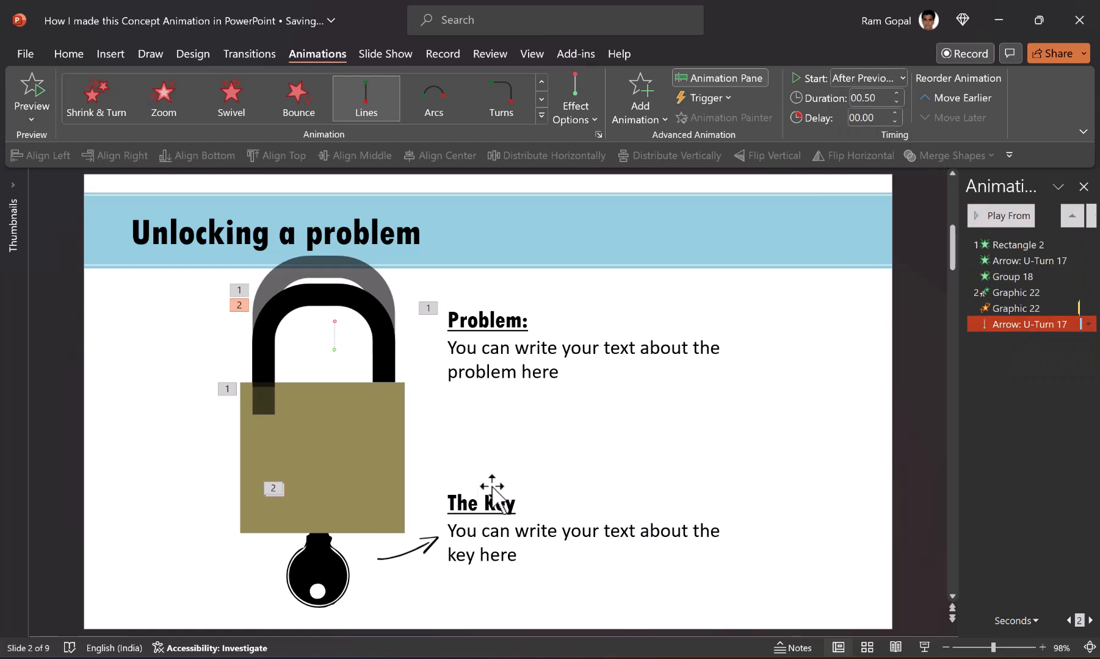
mouse_move(335, 599)
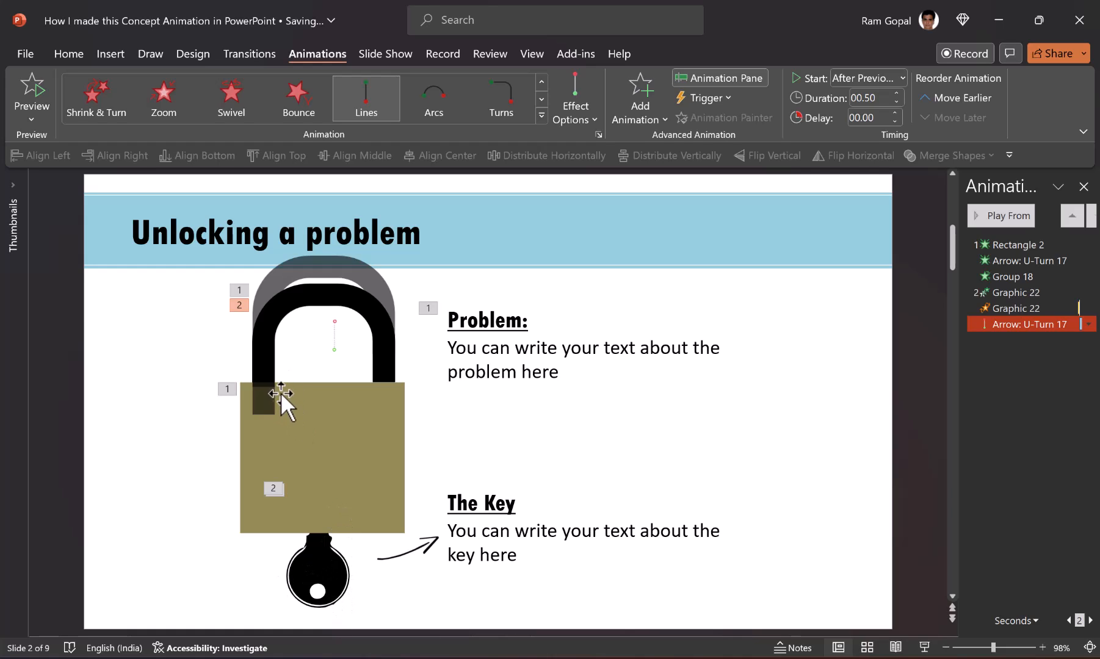
mouse_move(278, 302)
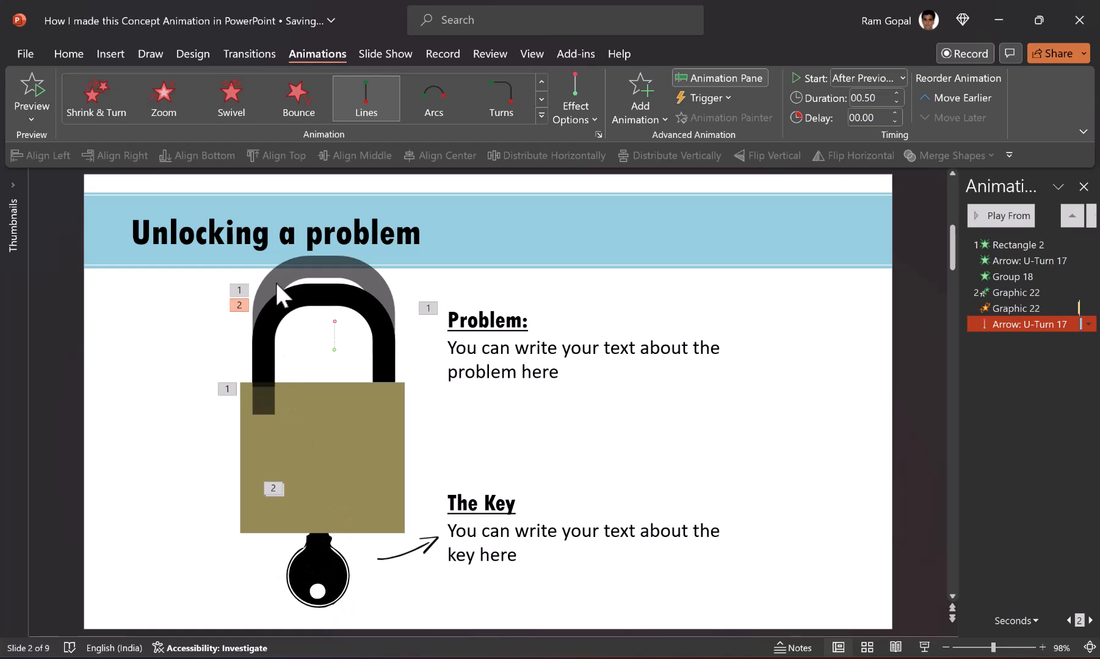
mouse_move(389, 377)
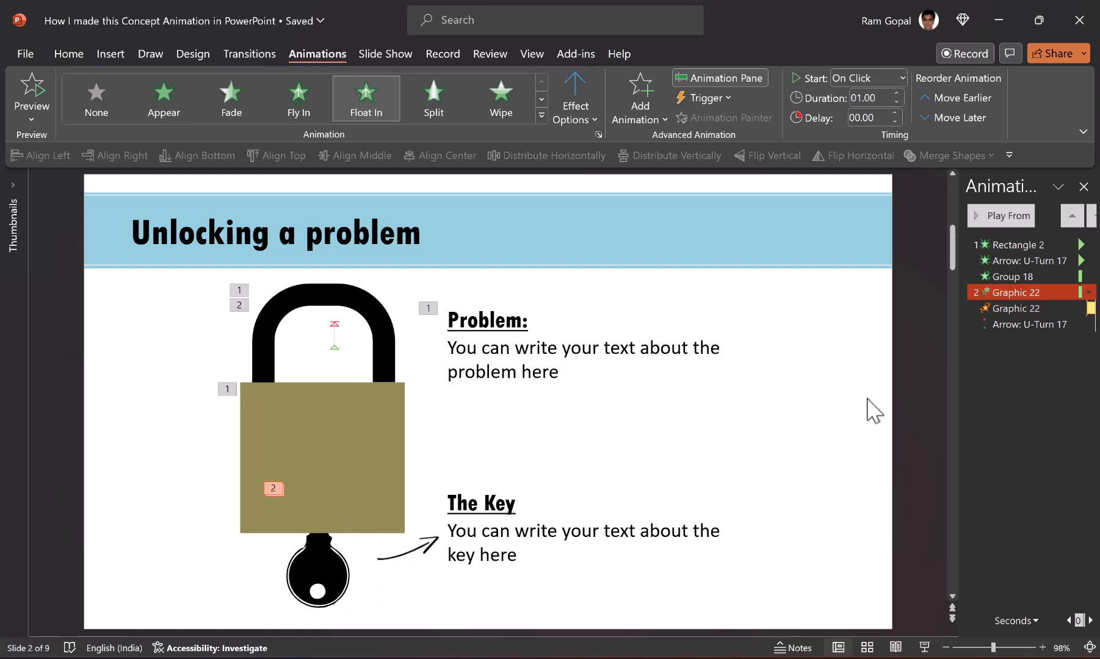
Apply a Wipe entrance to the curved arrow and 'The Key' label
left_click(1006, 215)
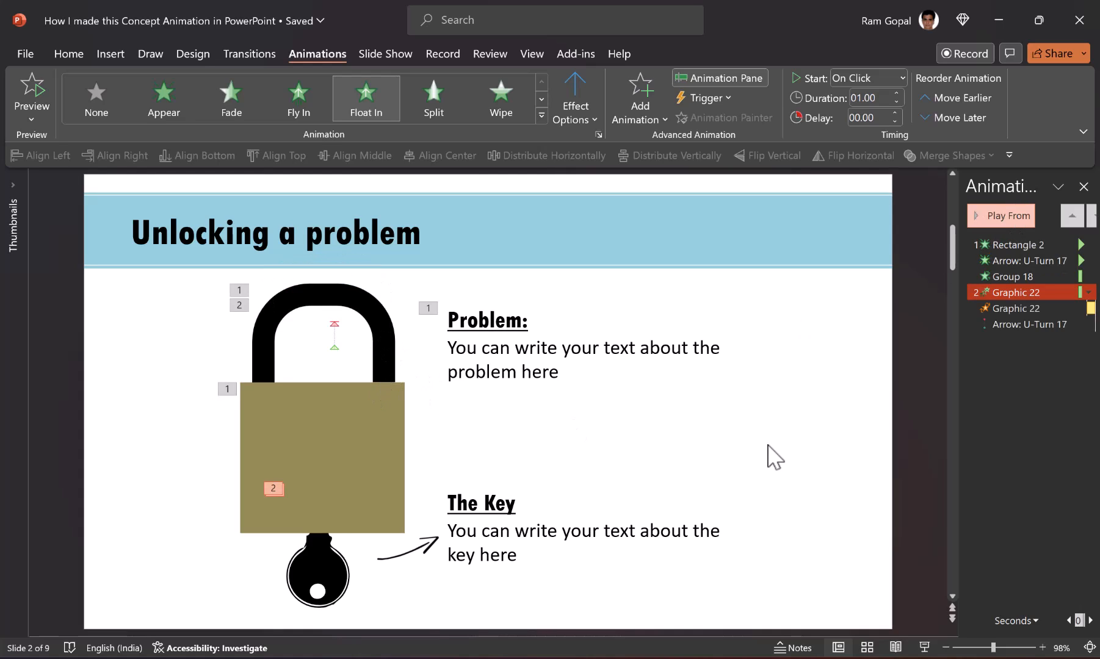
mouse_move(747, 457)
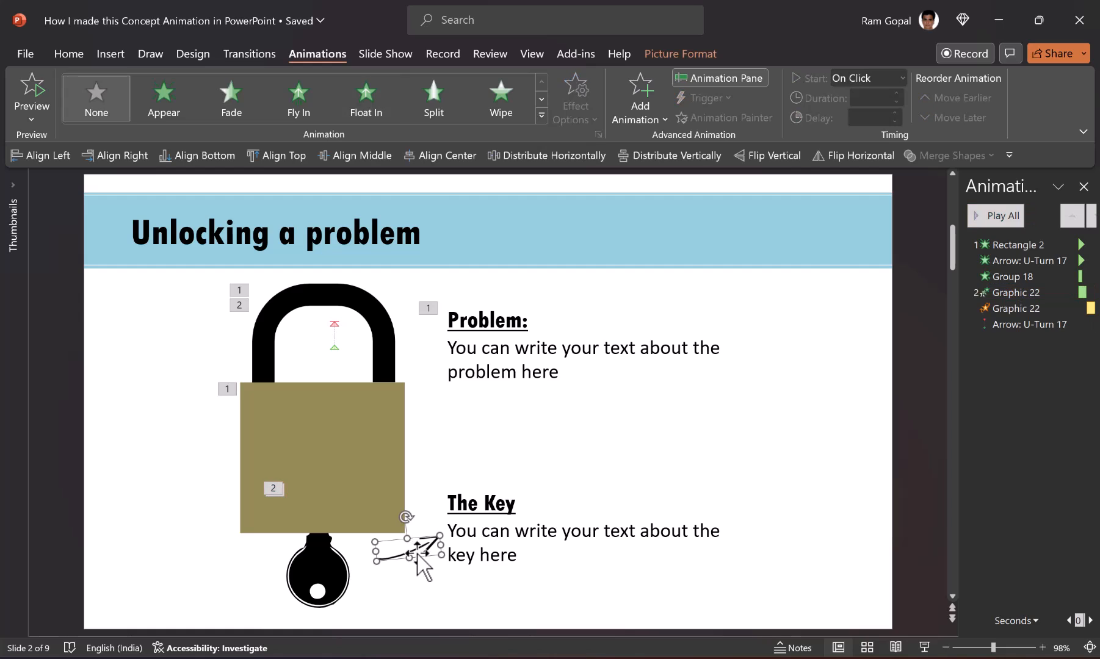
mouse_move(472, 477)
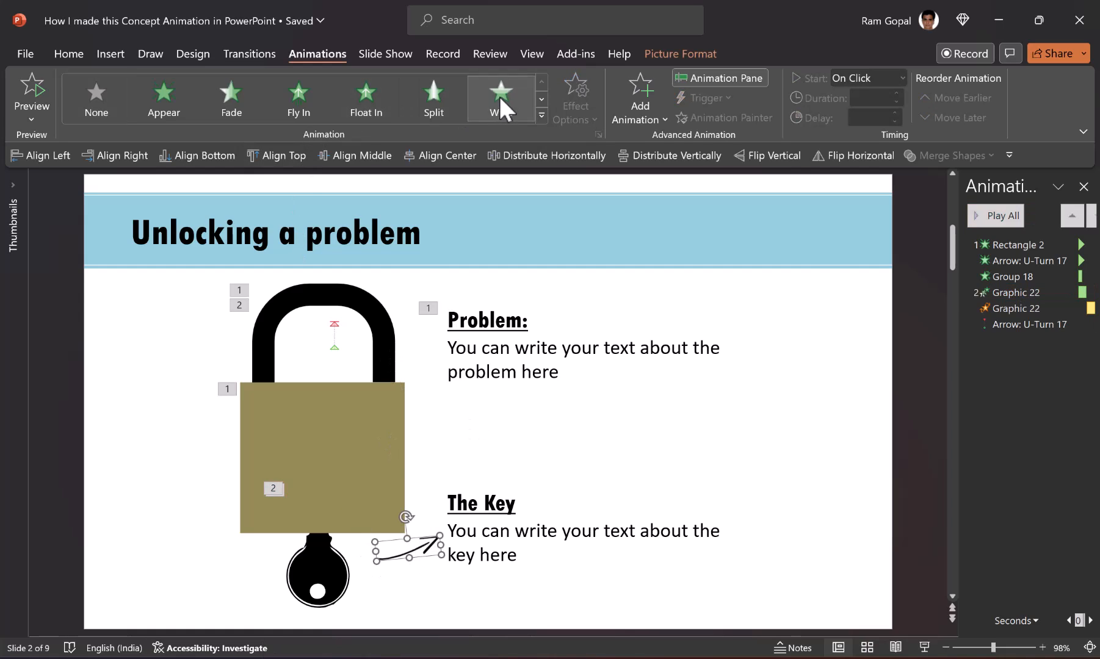
left_click(500, 98)
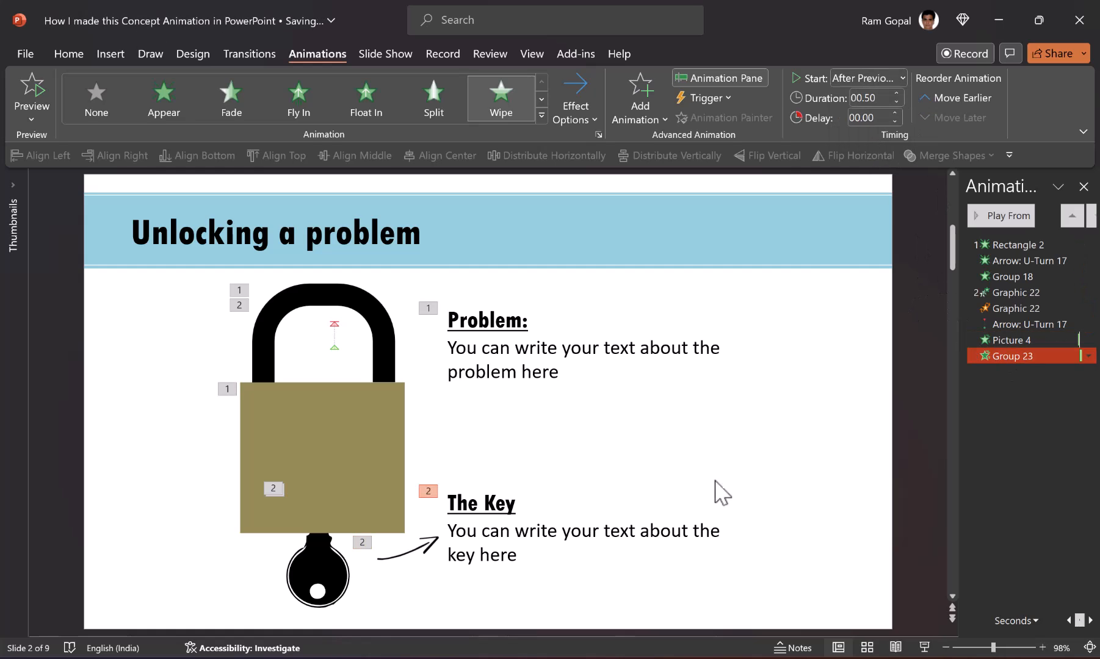
mouse_move(331, 329)
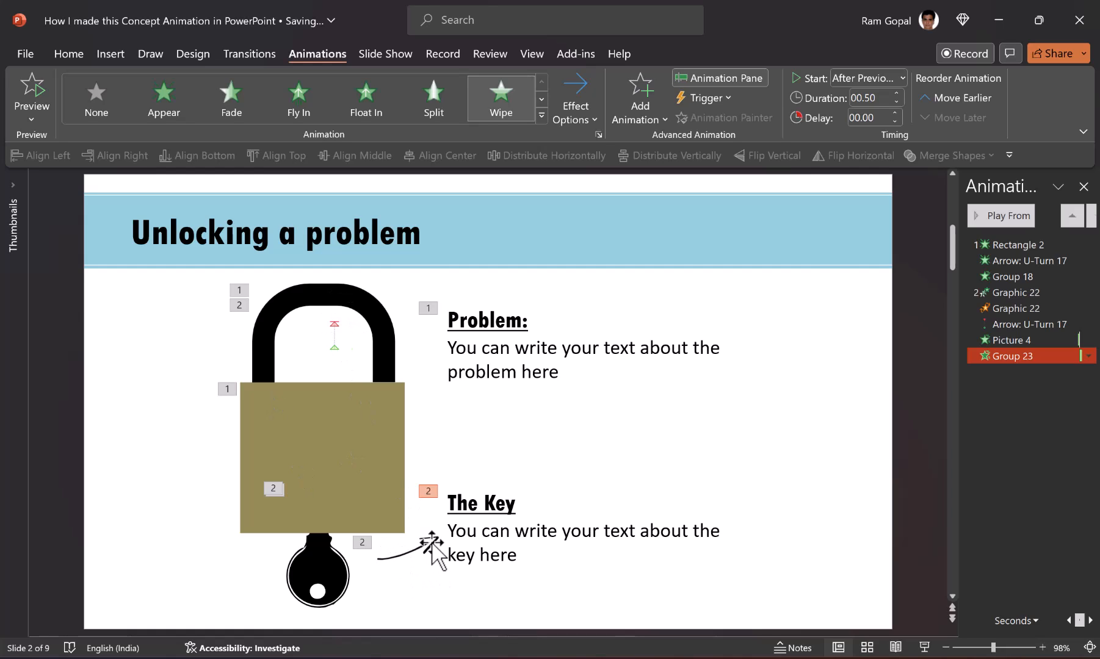
mouse_move(541, 510)
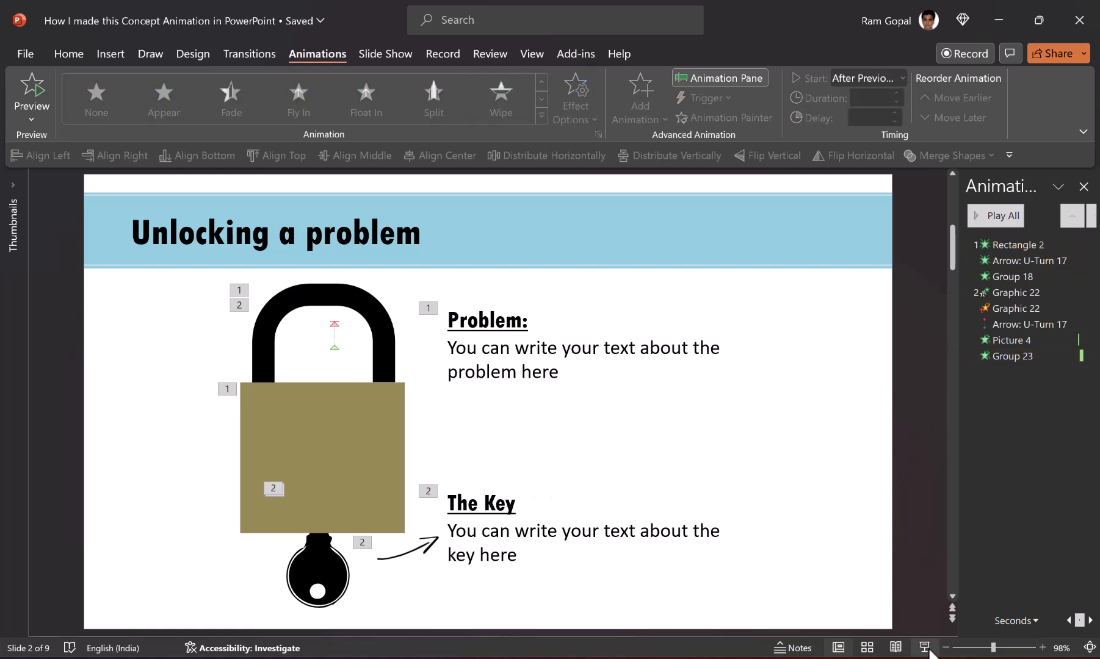
Start the slide show from the padlock slide to watch the unlocking animation
left_click(33, 91)
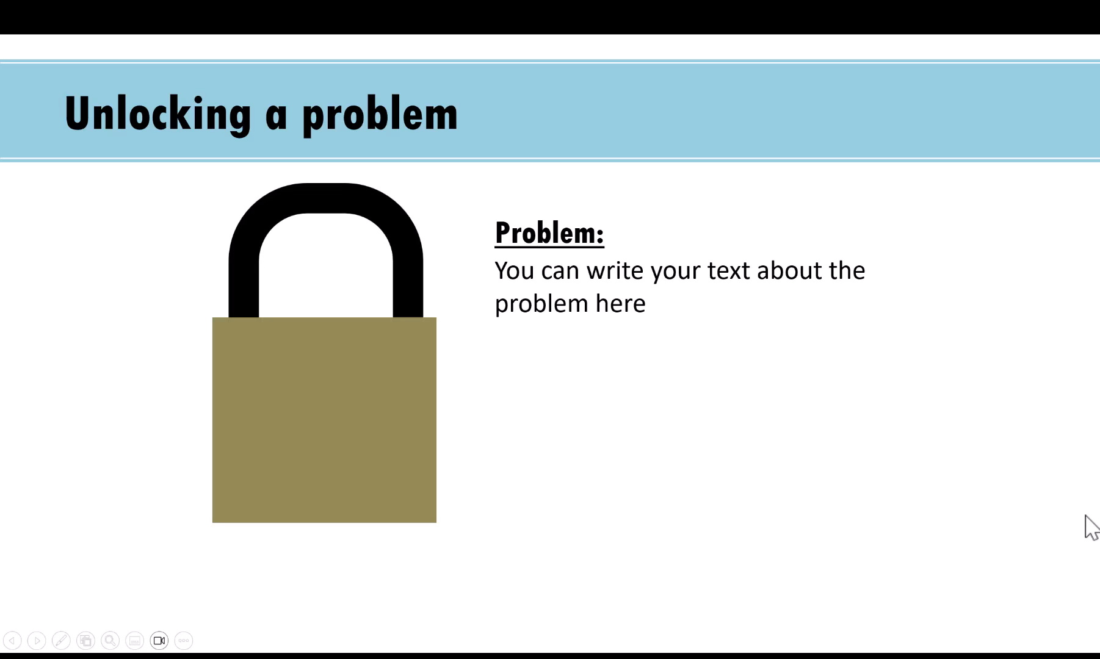
mouse_move(1044, 533)
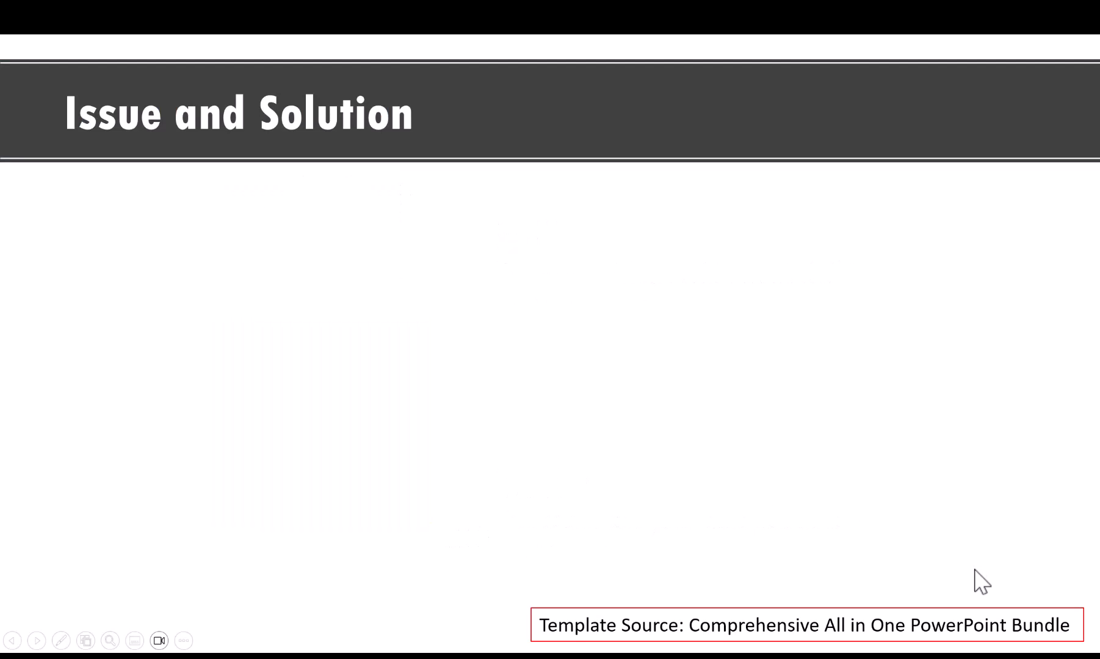
mouse_move(729, 527)
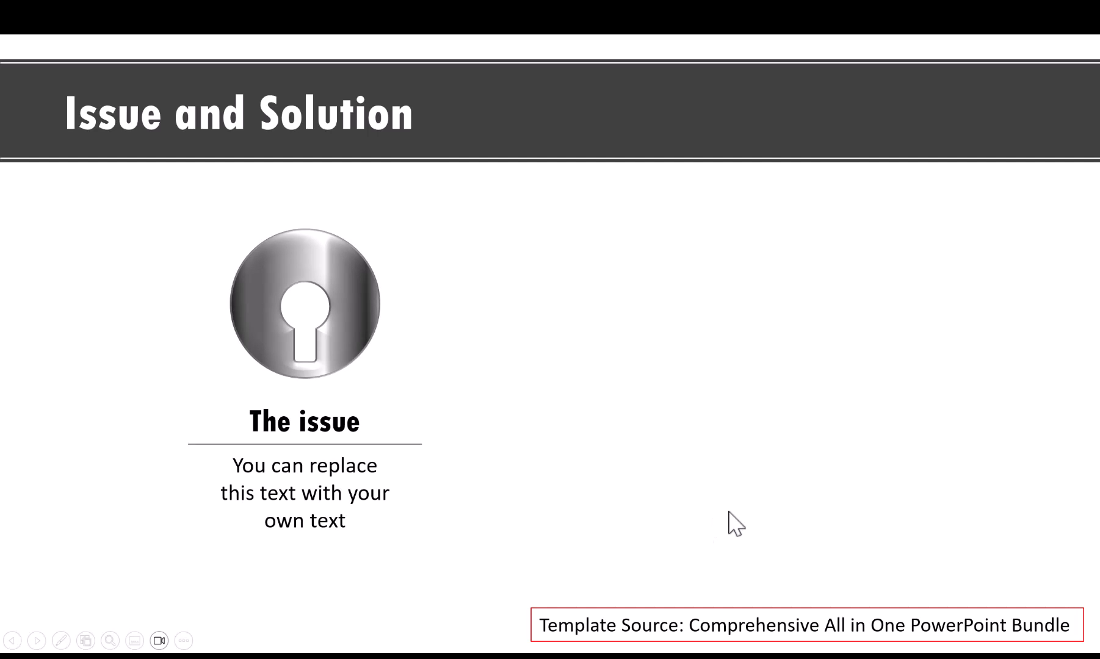
mouse_move(446, 552)
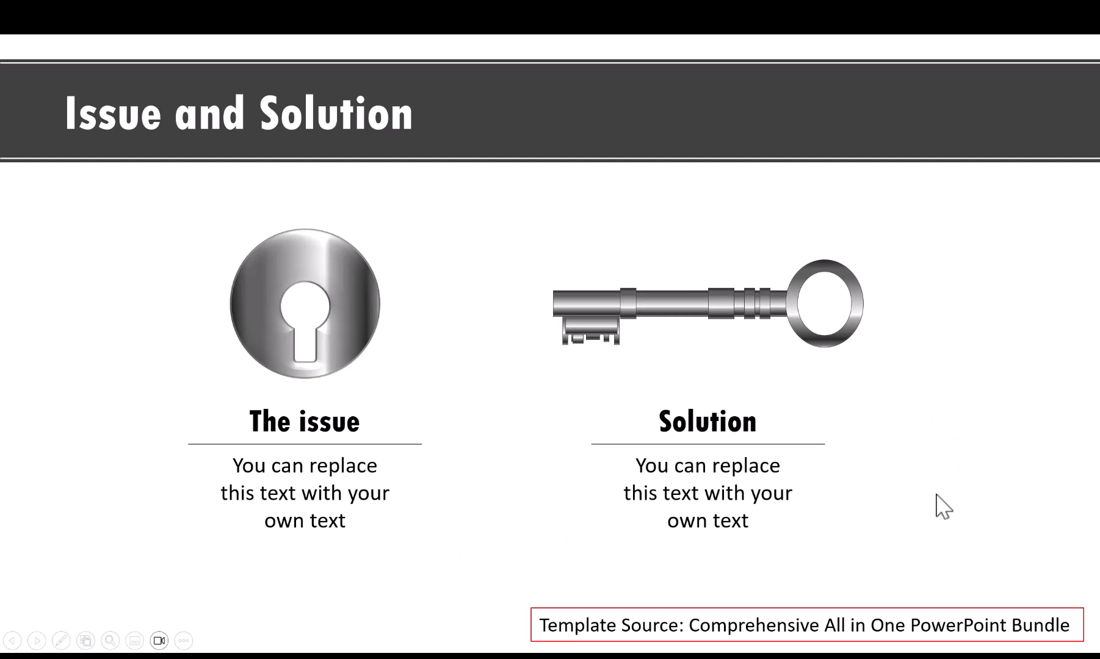
Advance past the Issue and Solution slide to the grey padlock slide with Problem, Solution and Key
left_click(36, 640)
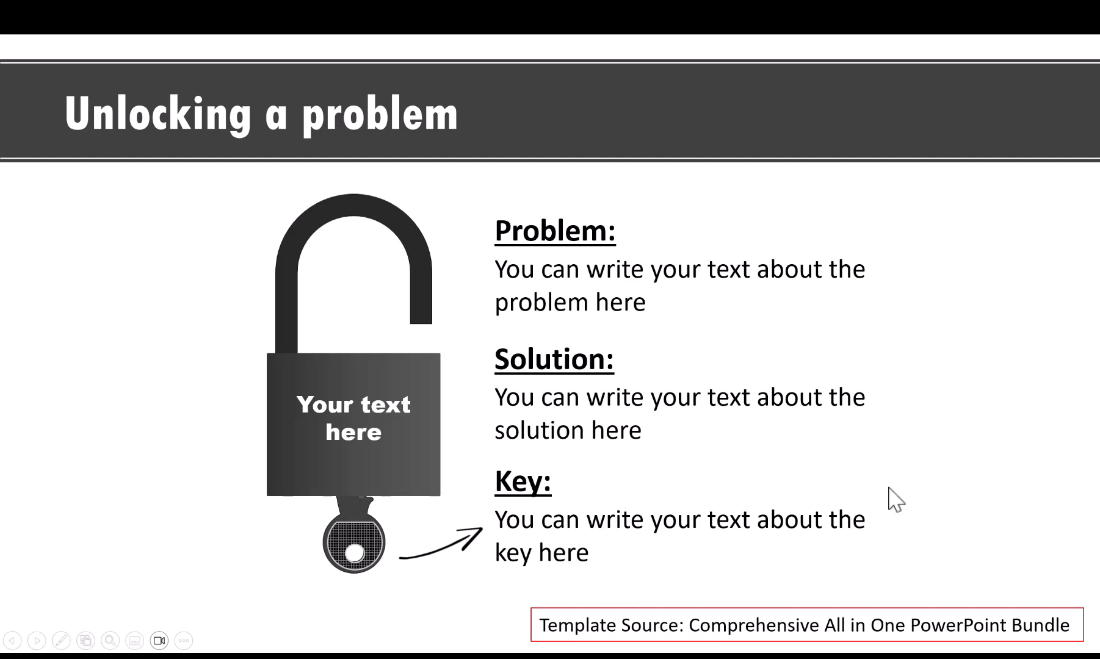
mouse_move(993, 529)
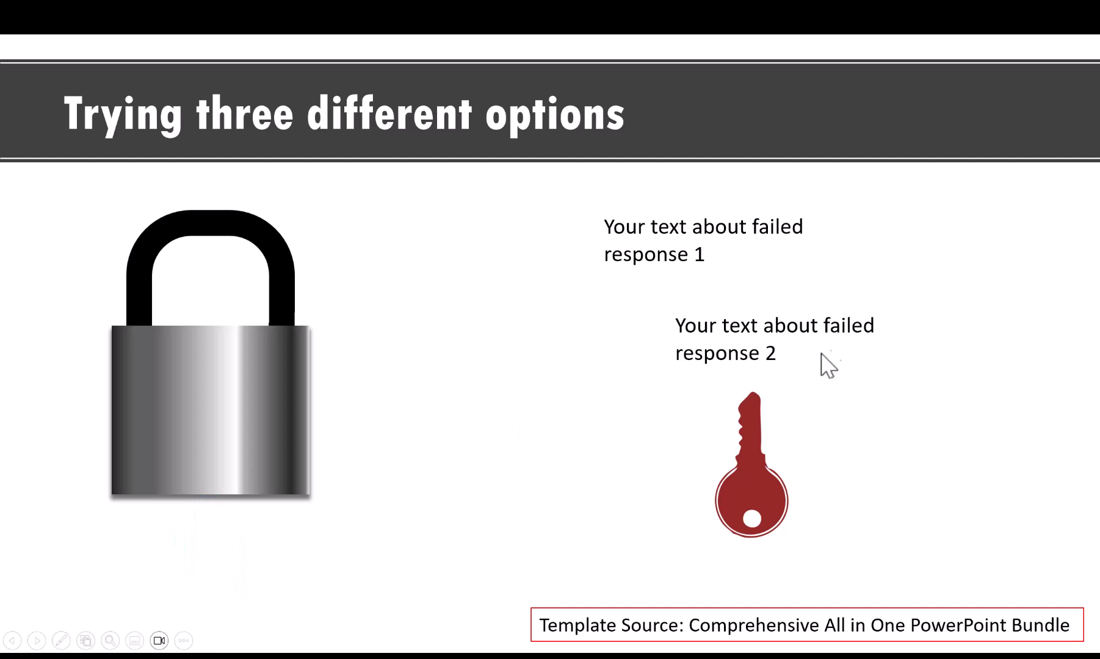
mouse_move(598, 427)
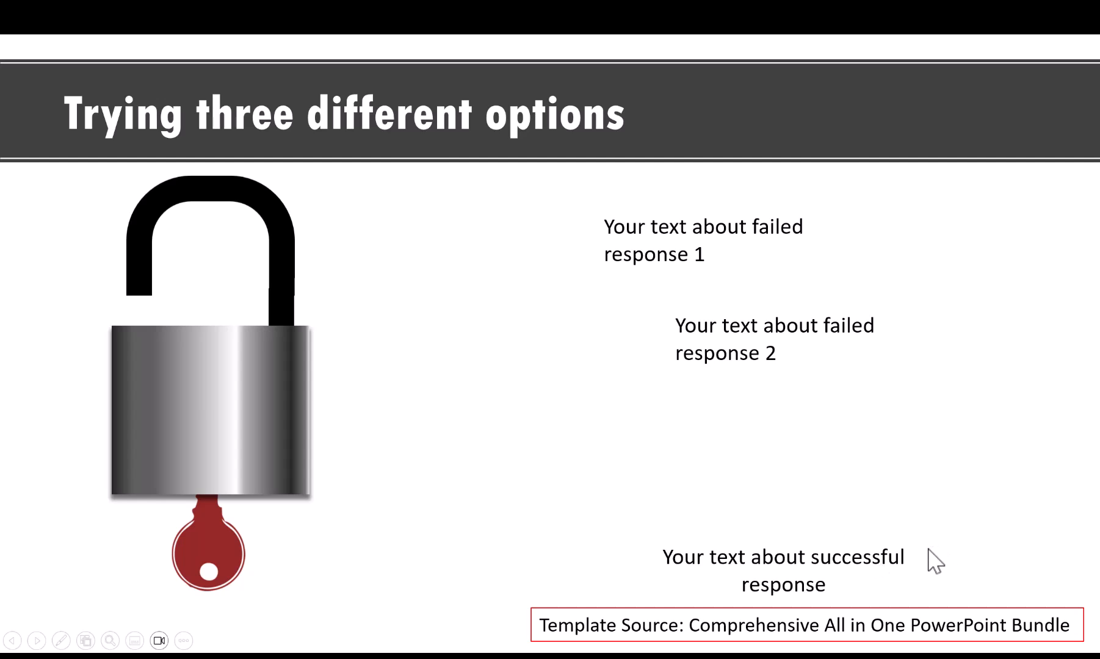
mouse_move(961, 515)
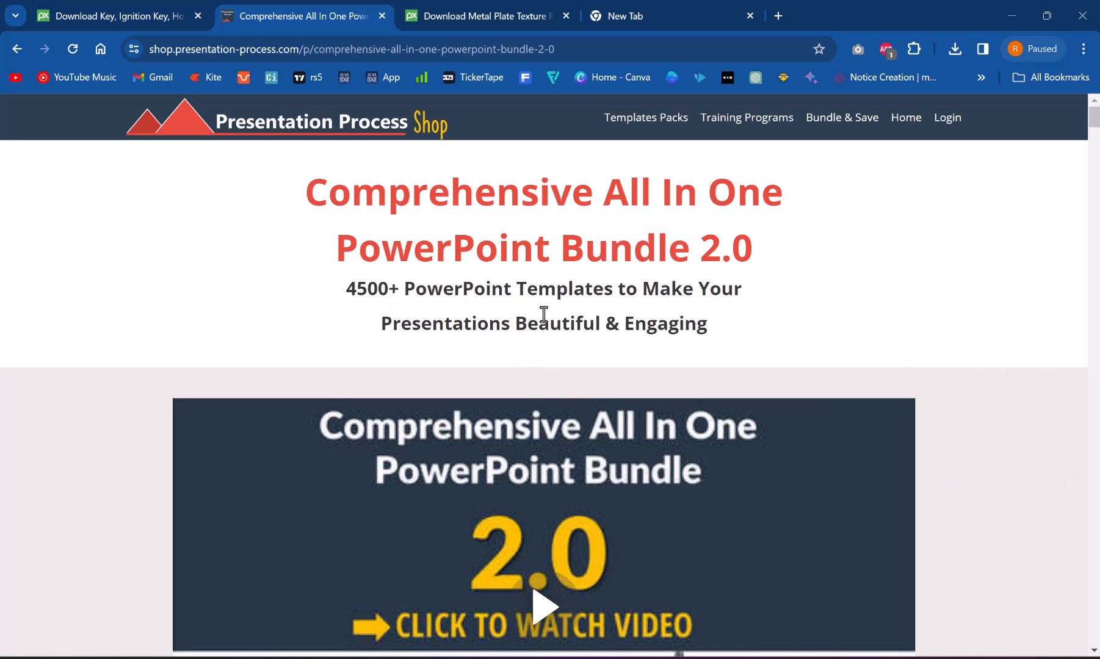
mouse_move(978, 473)
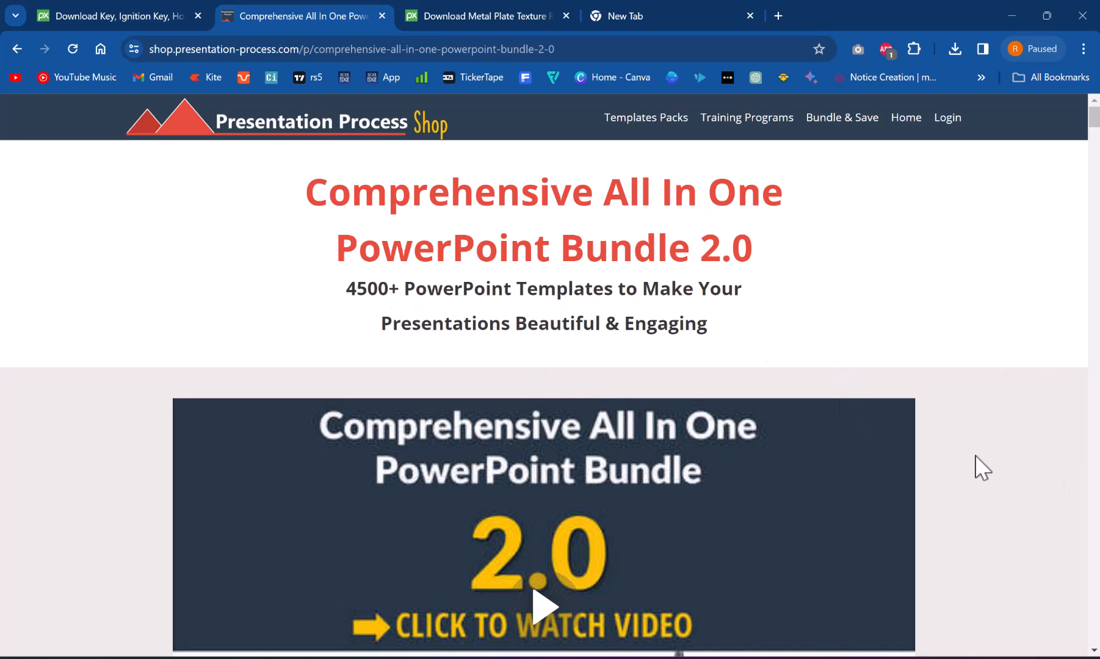
mouse_move(980, 473)
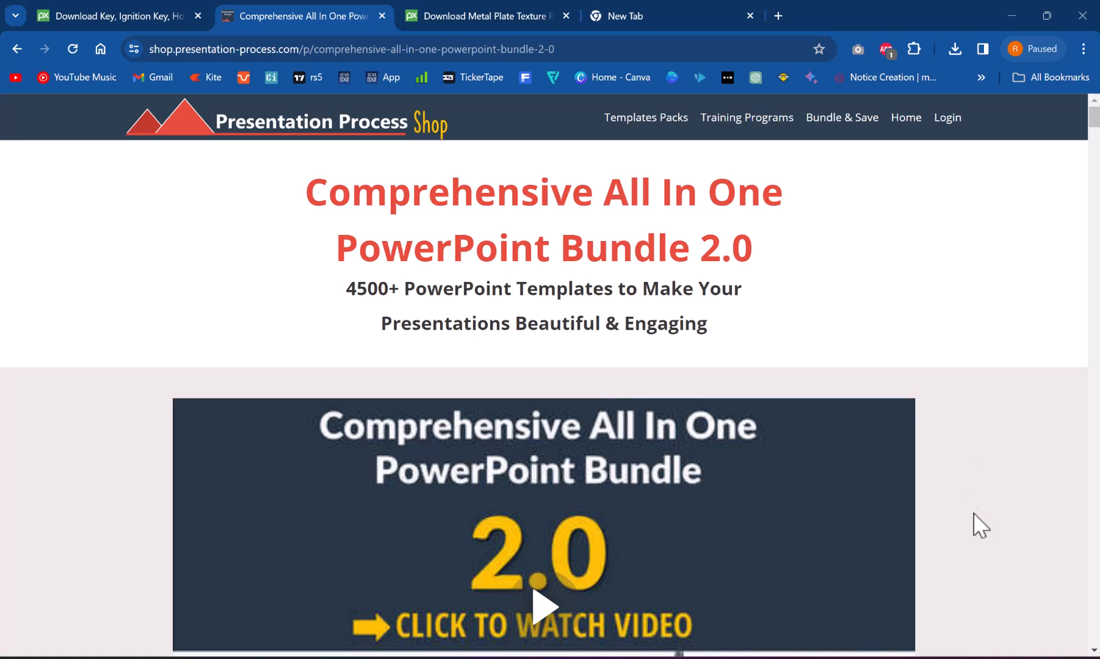
mouse_move(975, 558)
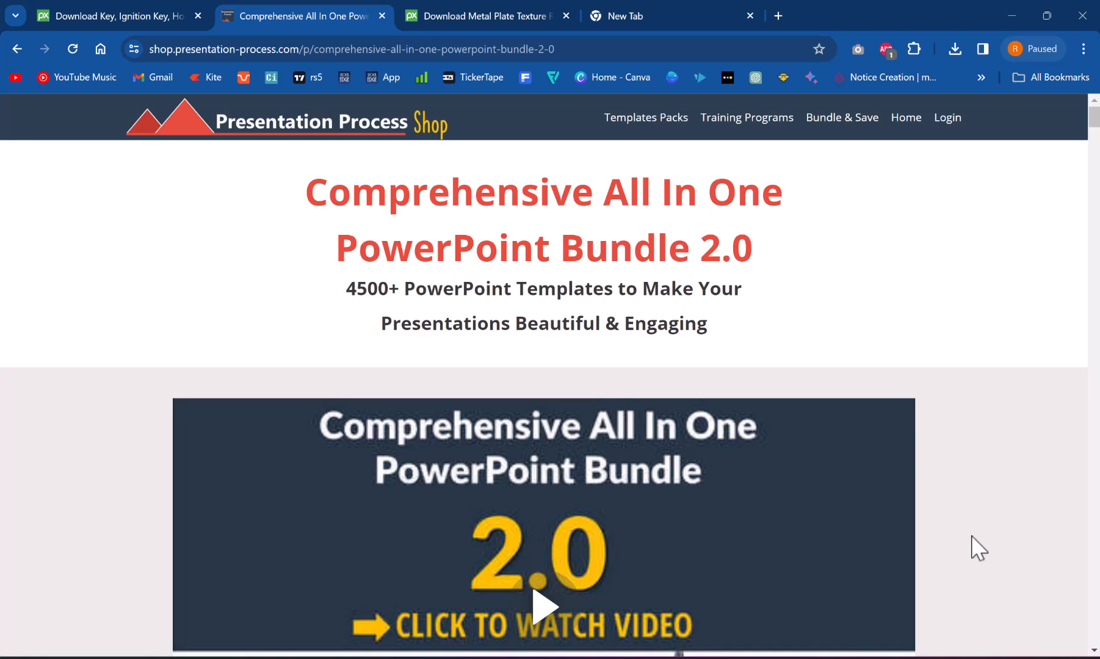
mouse_move(954, 360)
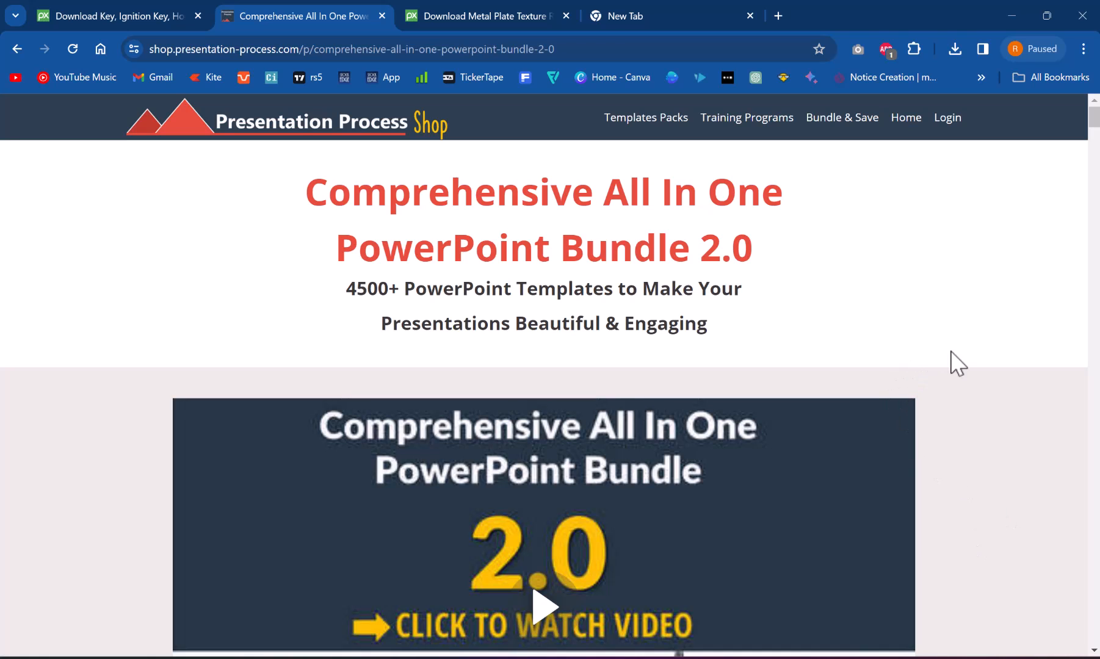
mouse_move(1005, 486)
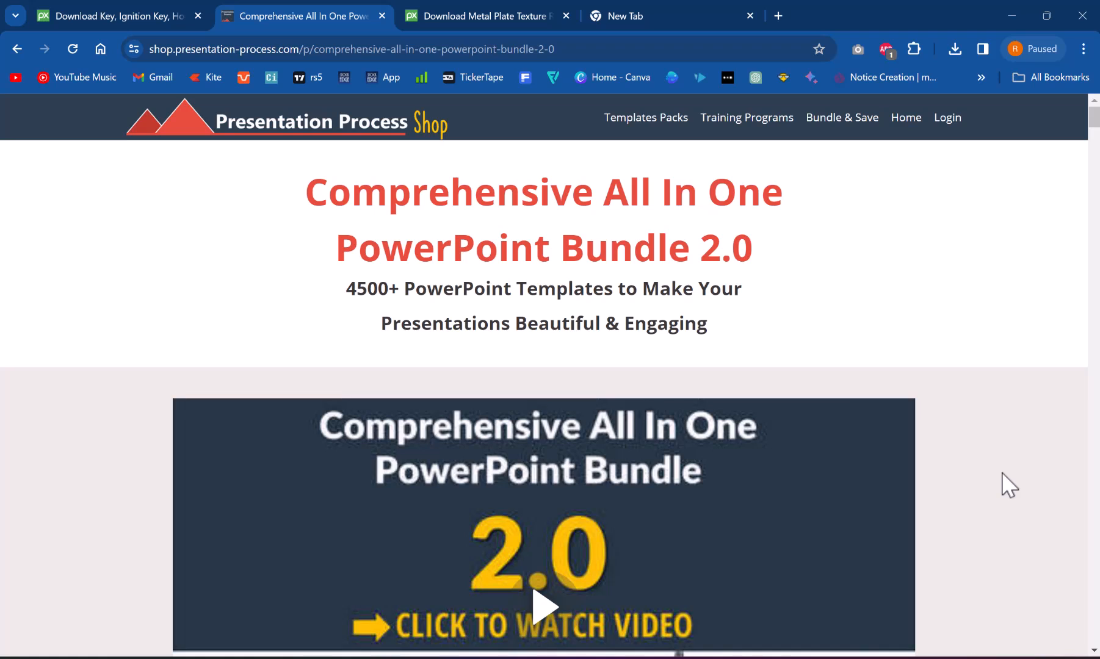